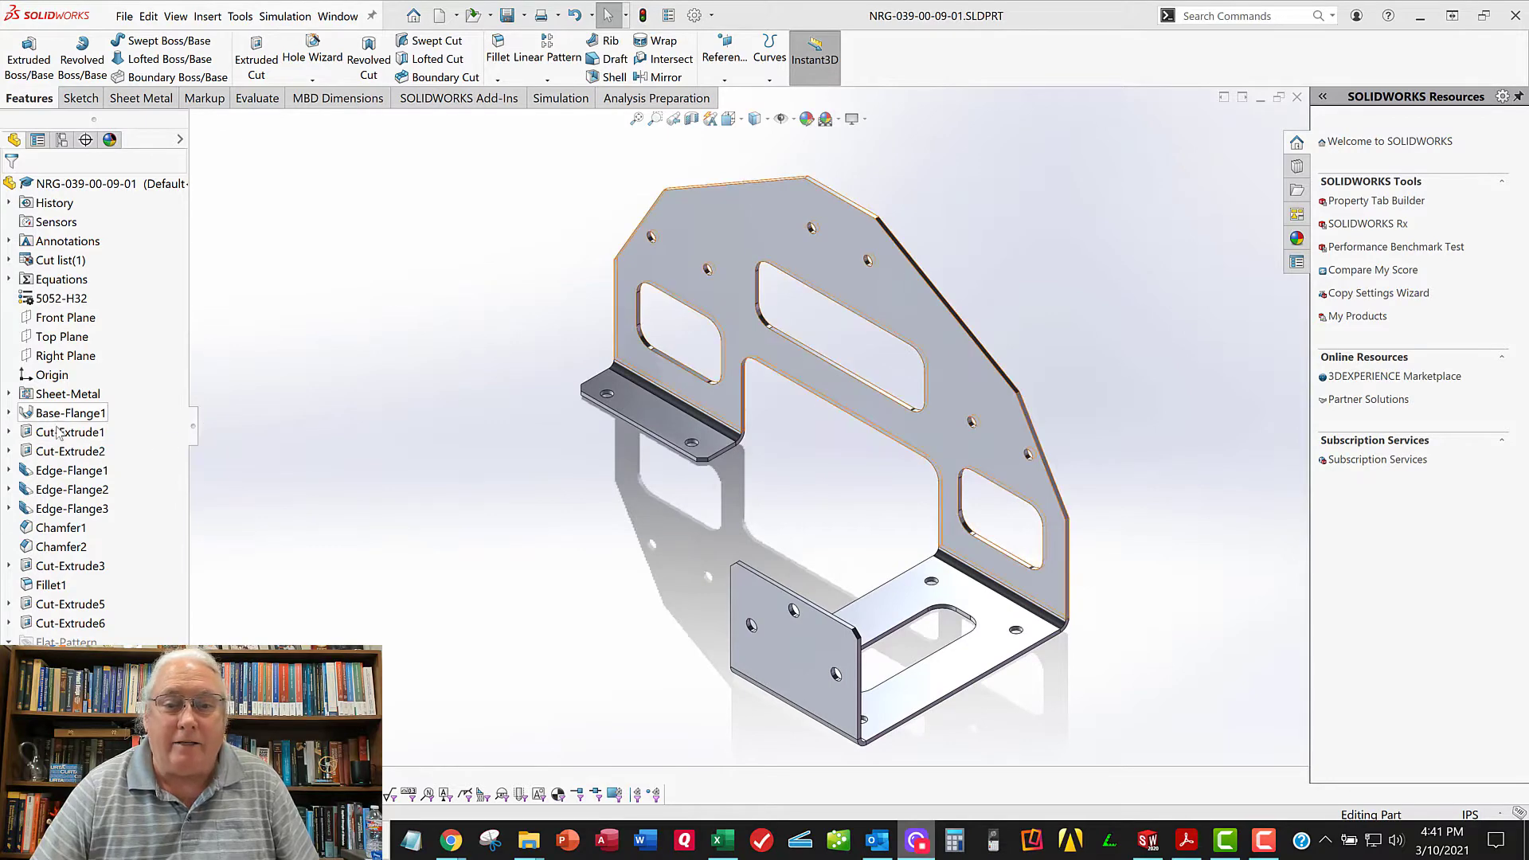
# Show and clear the bracket's cut-feature dimensions, then orbit to view it from another angle
pyautogui.click(70, 623)
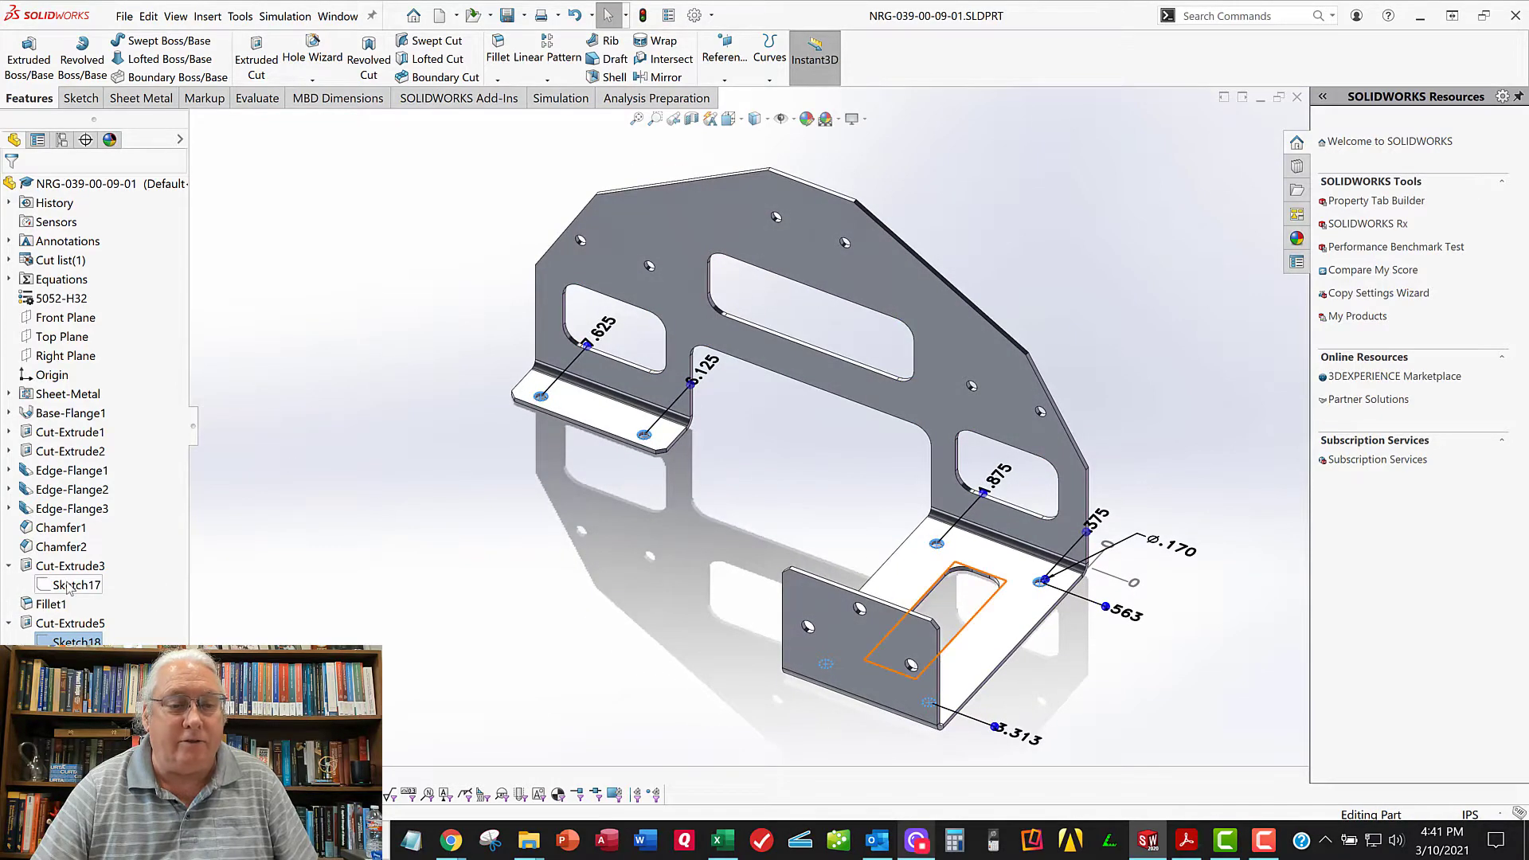
pyautogui.click(68, 584)
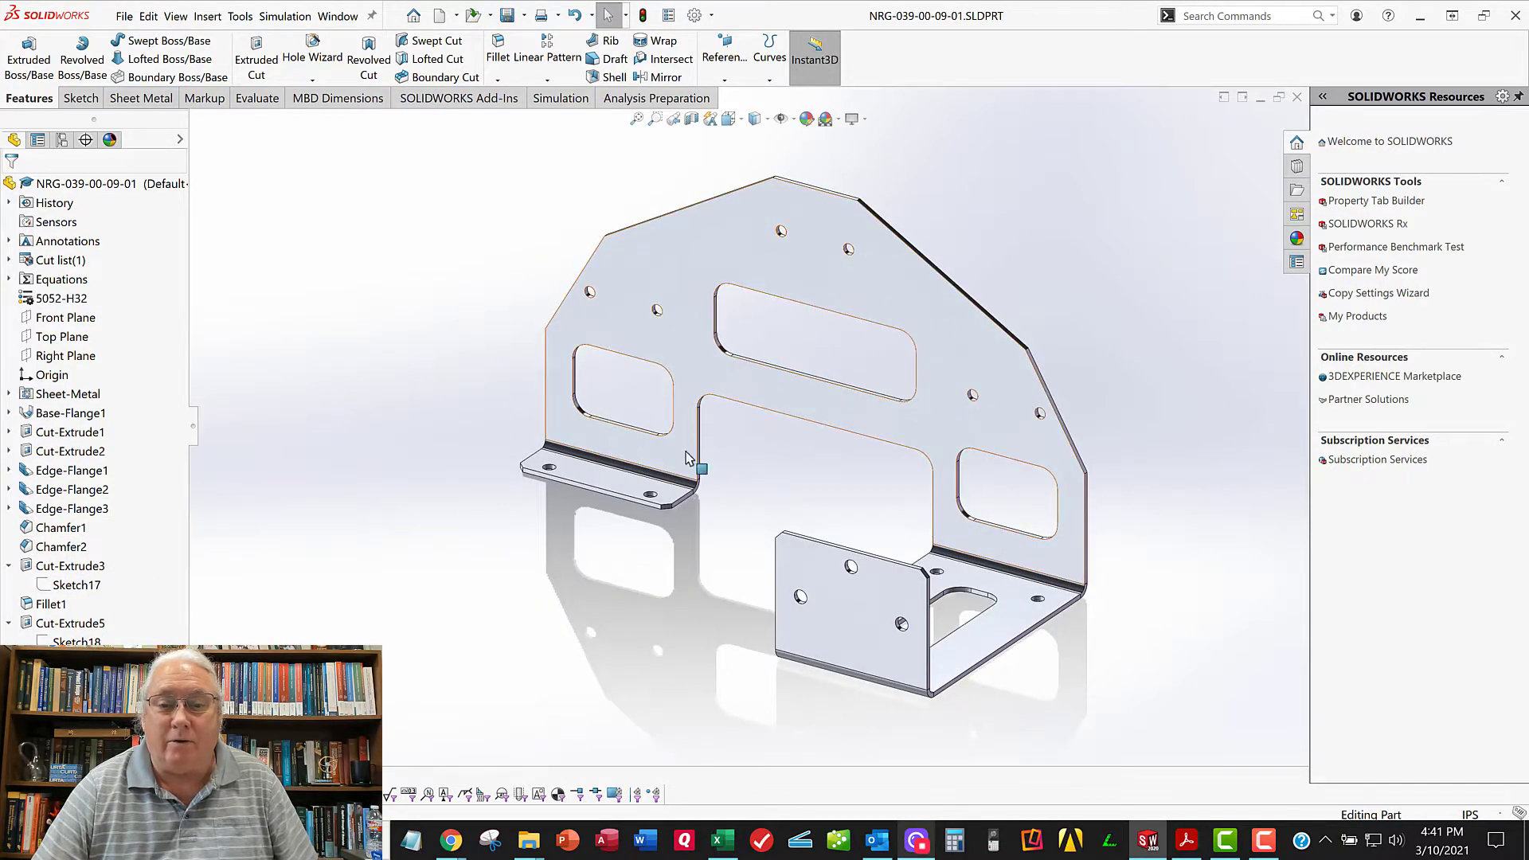
pyautogui.moveTo(687, 459); pyautogui.dragTo(620, 302)
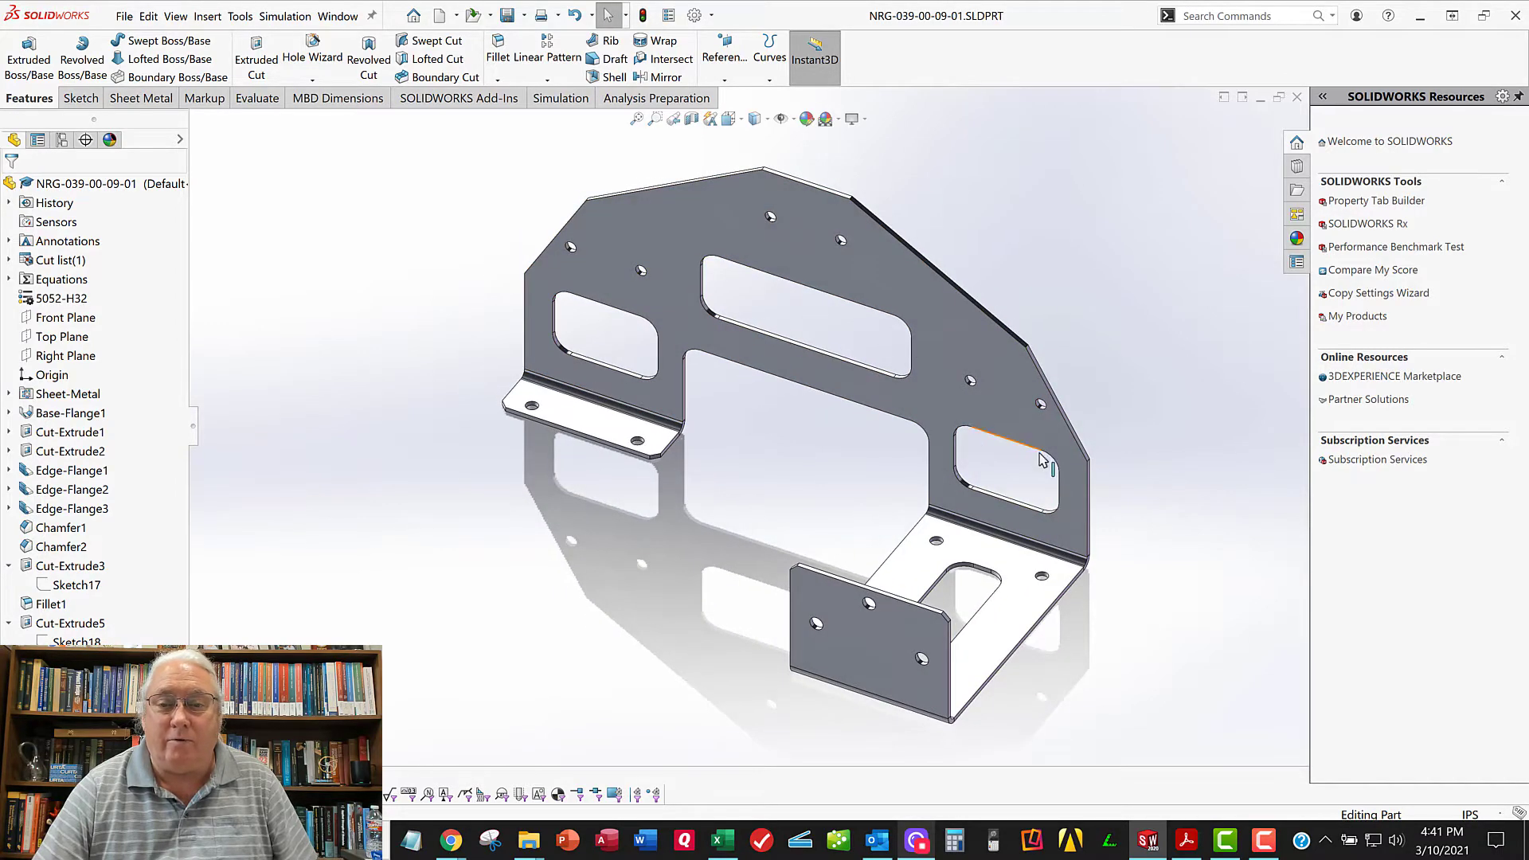
pyautogui.moveTo(809, 435)
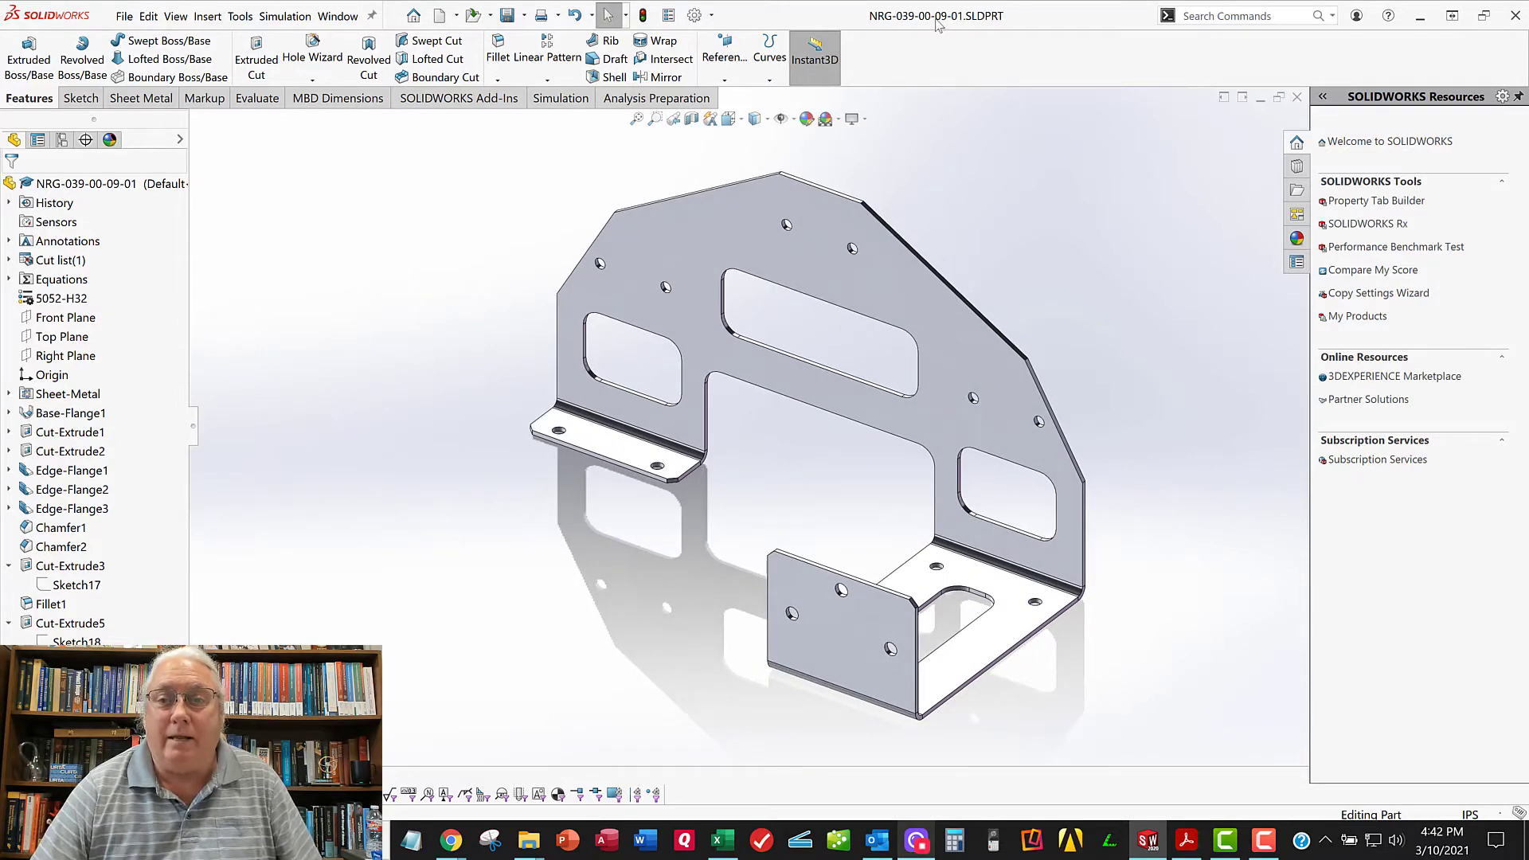
pyautogui.moveTo(954, 24)
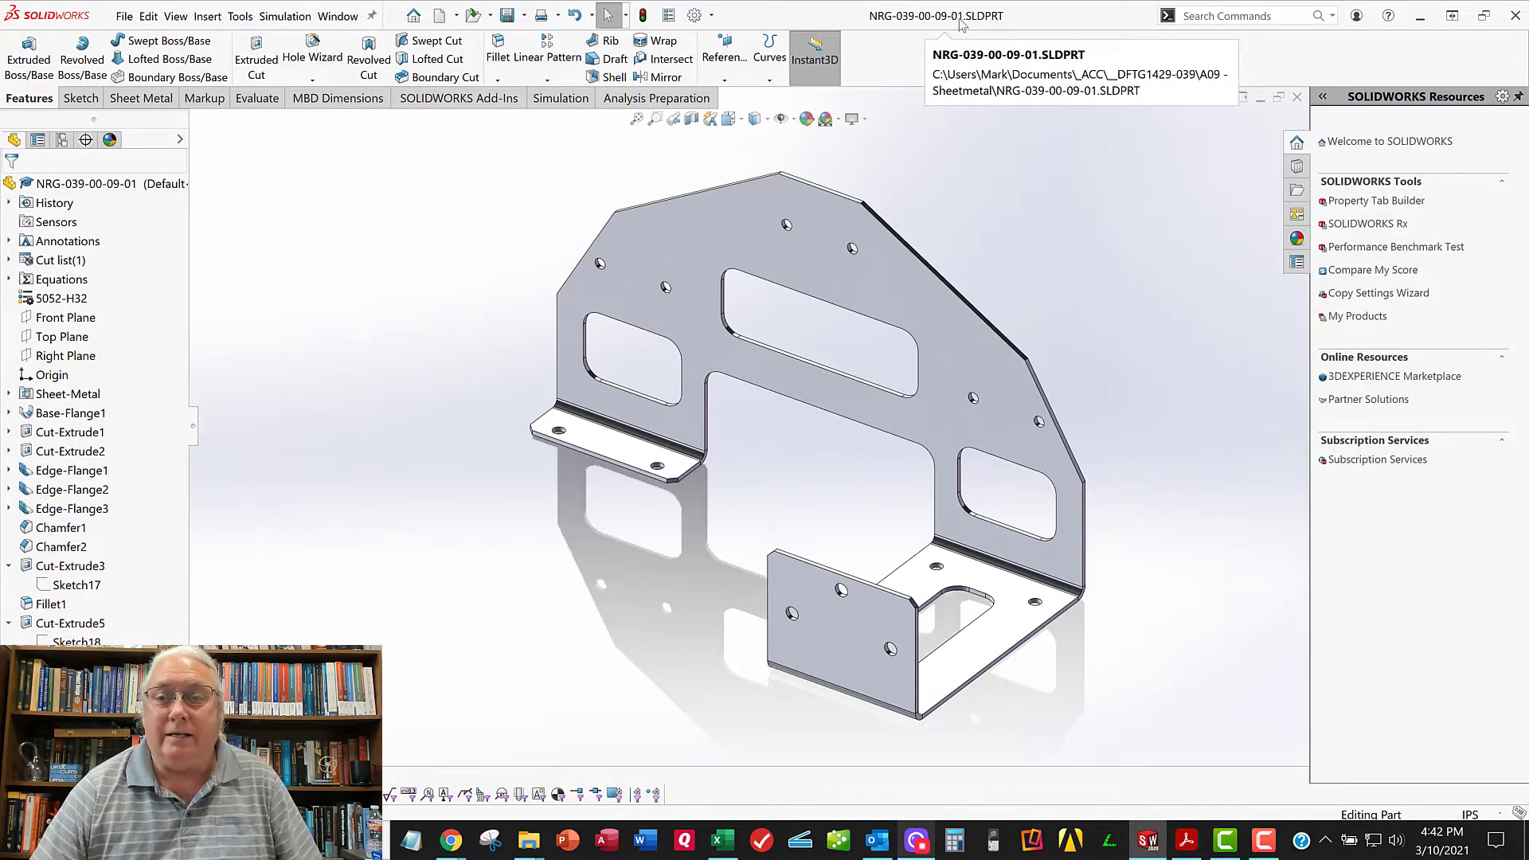
pyautogui.moveTo(893, 92)
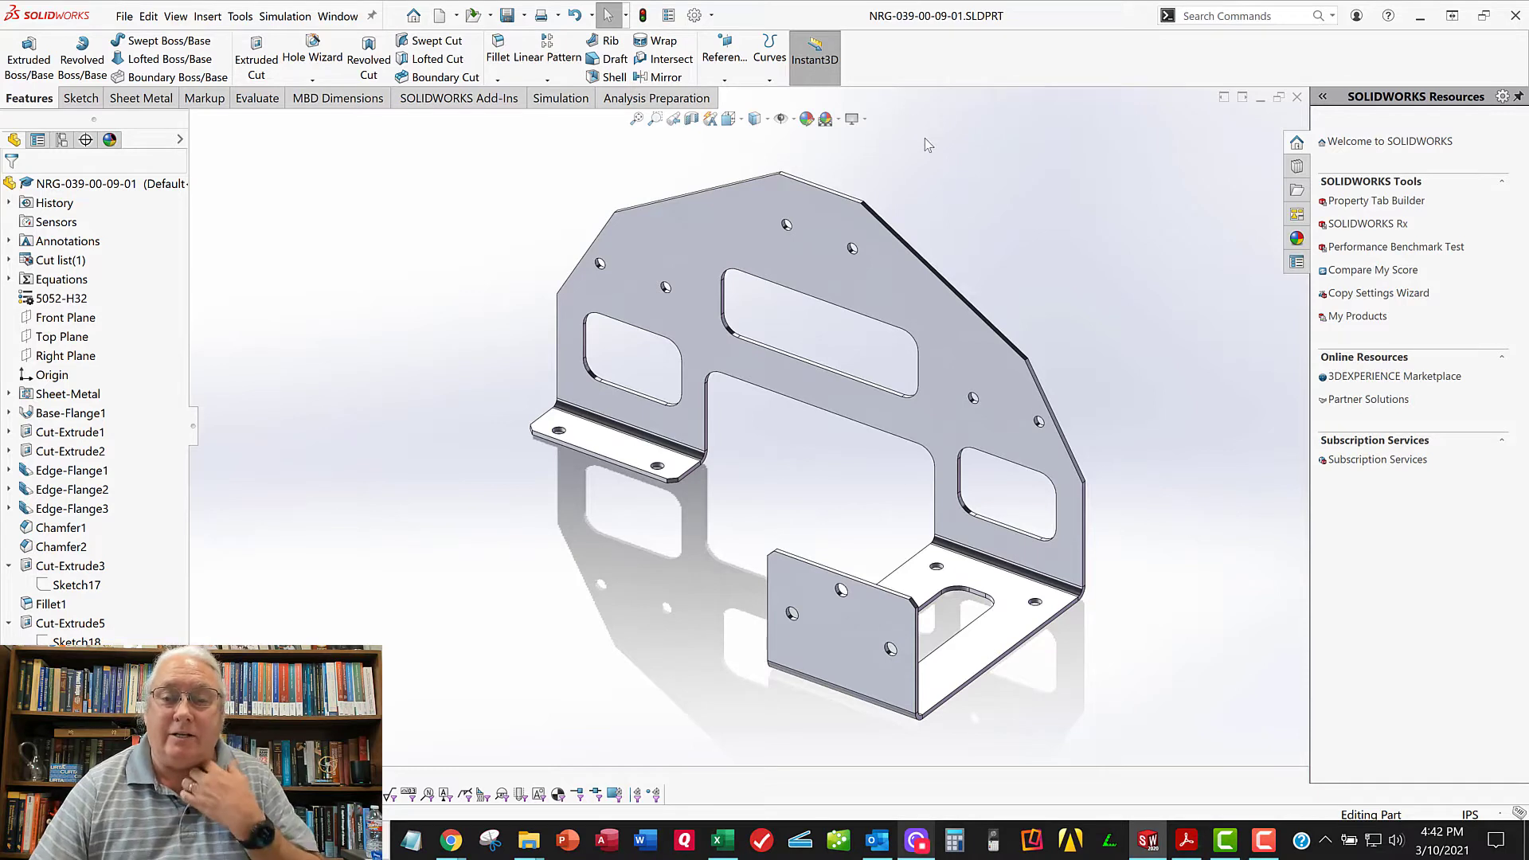
pyautogui.moveTo(652, 583)
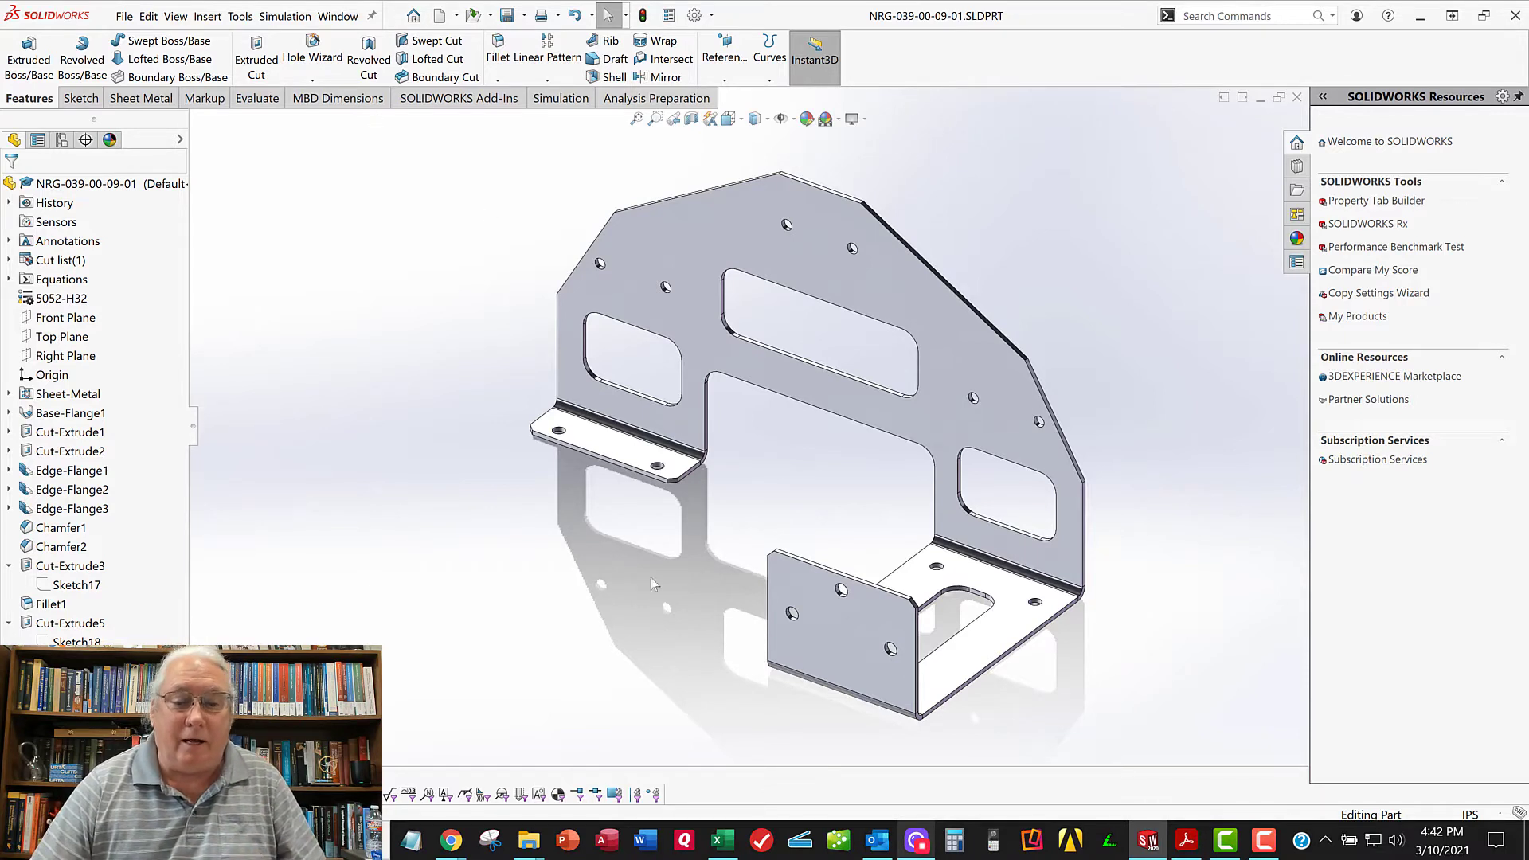
pyautogui.moveTo(447, 846)
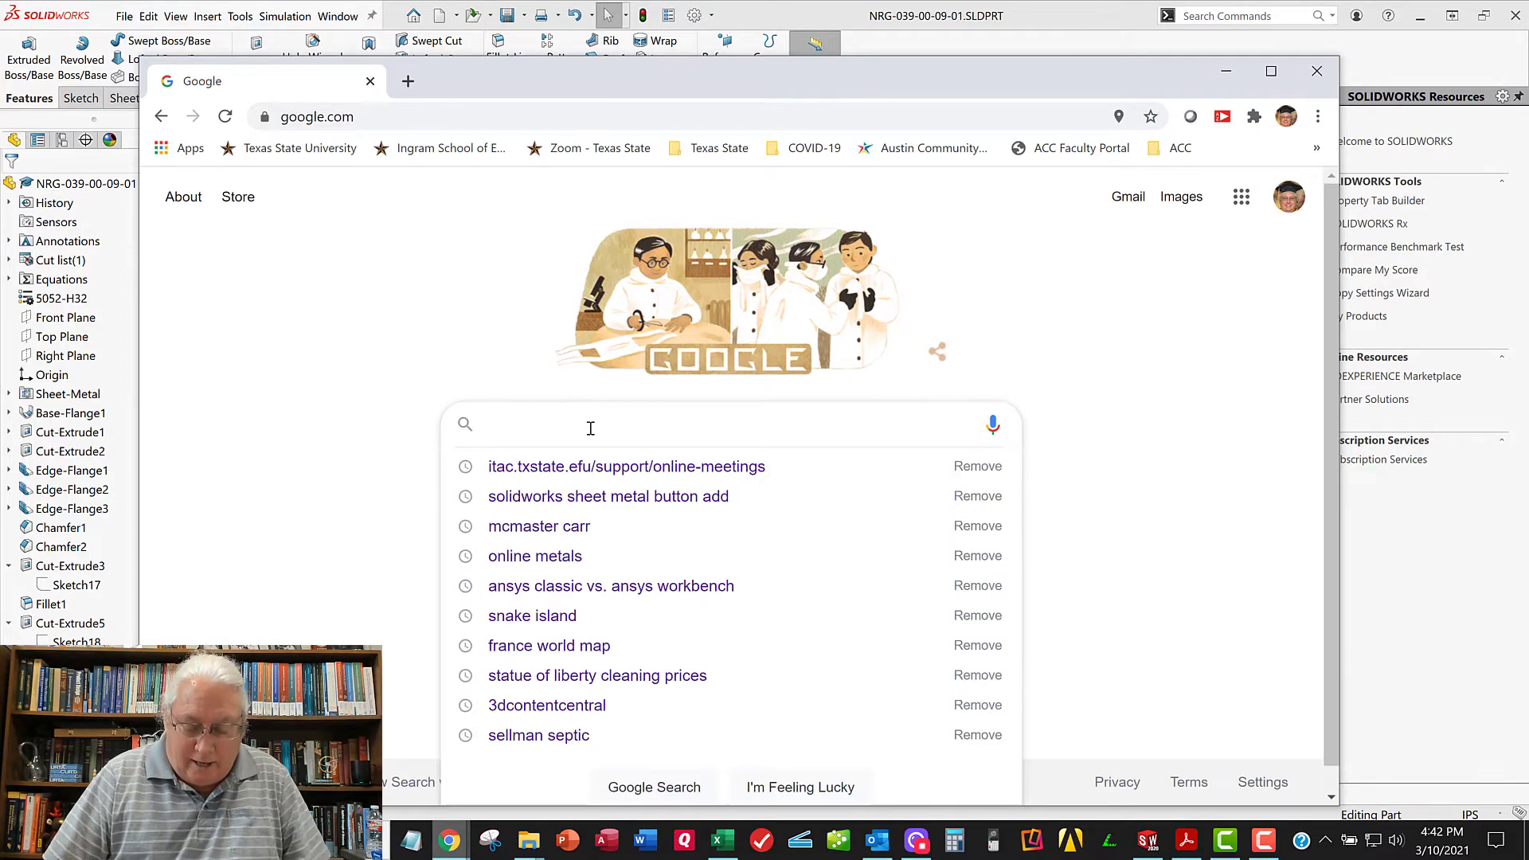
# Search Google for 'pem nuts' and open the PEM® Fasteners – PennEngineering page
pyautogui.write('pem')
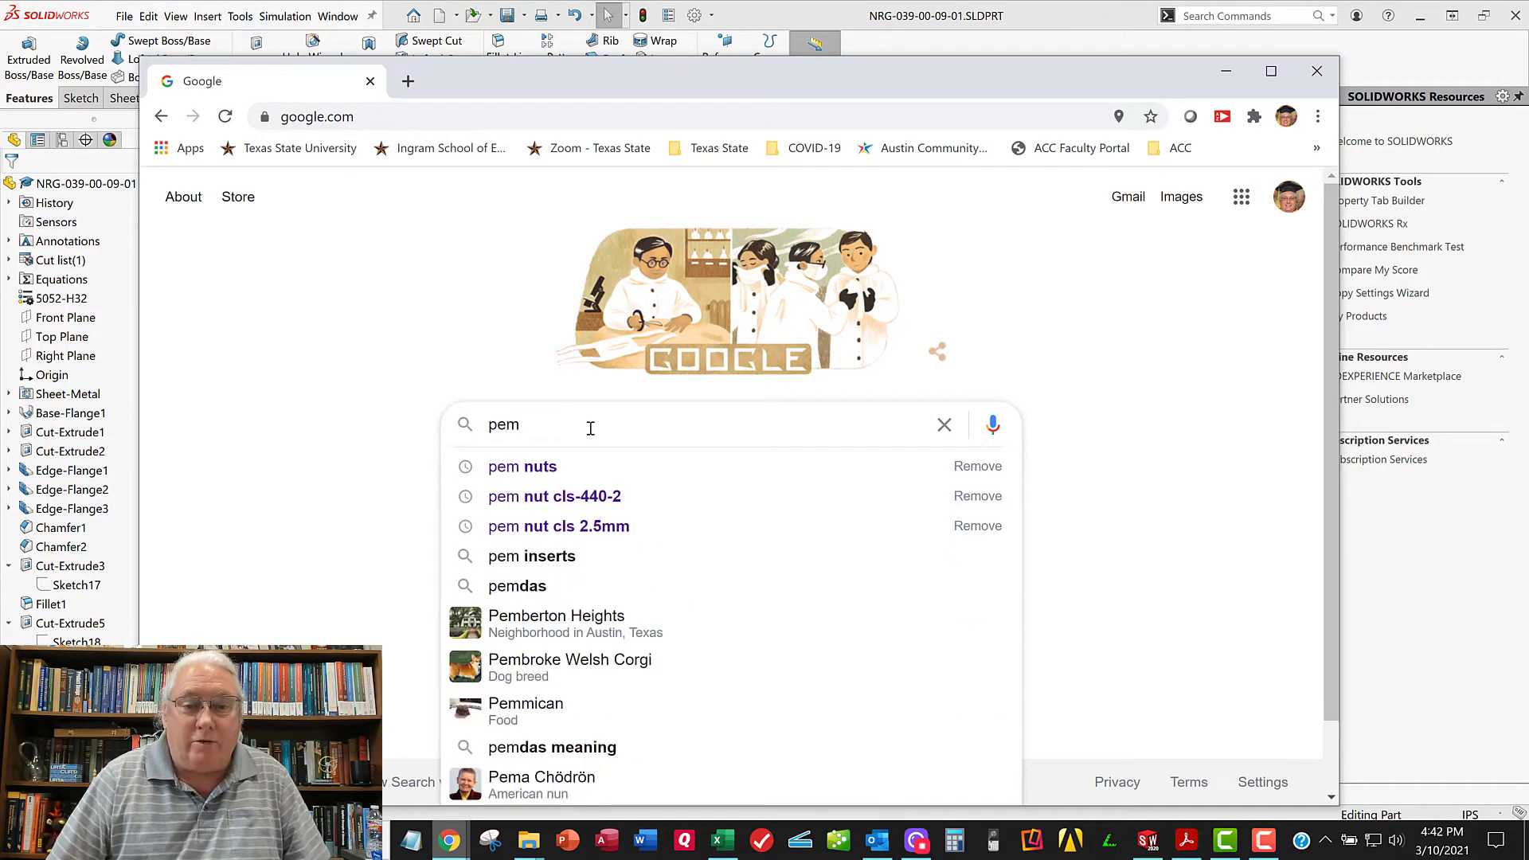
pyautogui.click(521, 466)
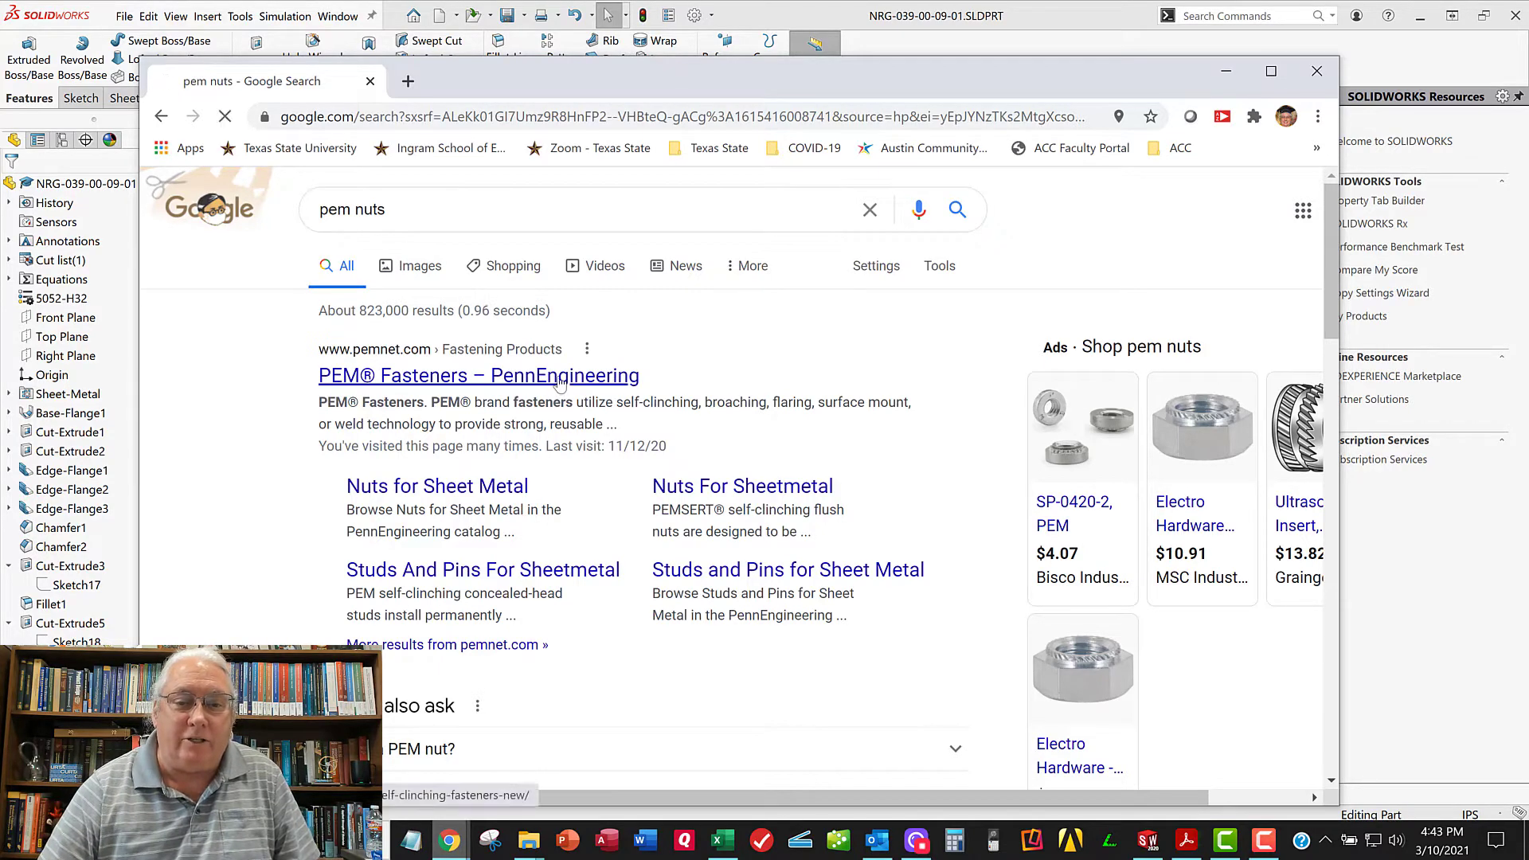
pyautogui.click(478, 375)
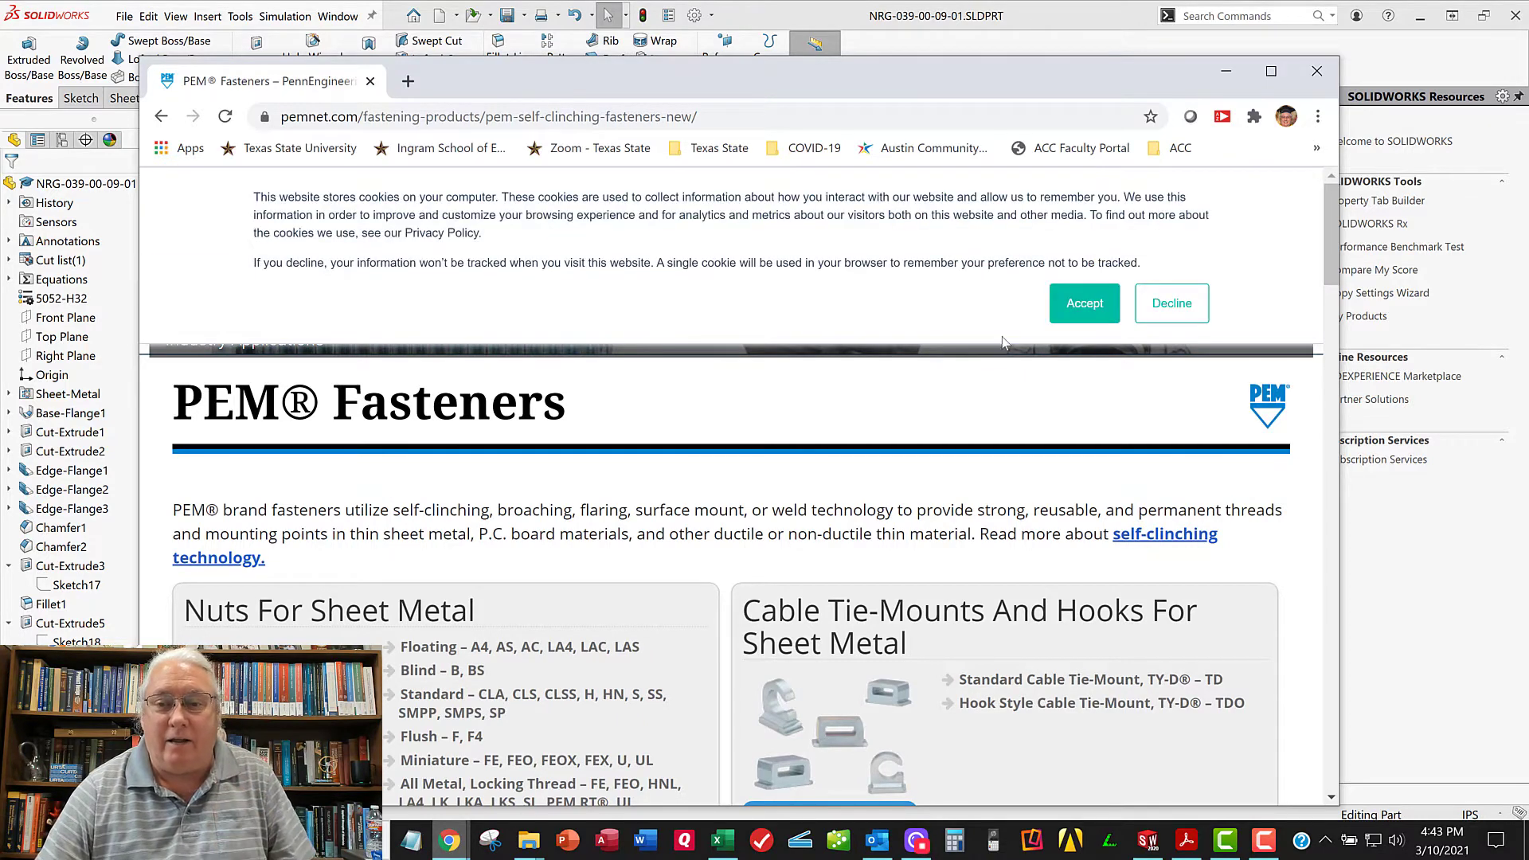
pyautogui.moveTo(656, 367)
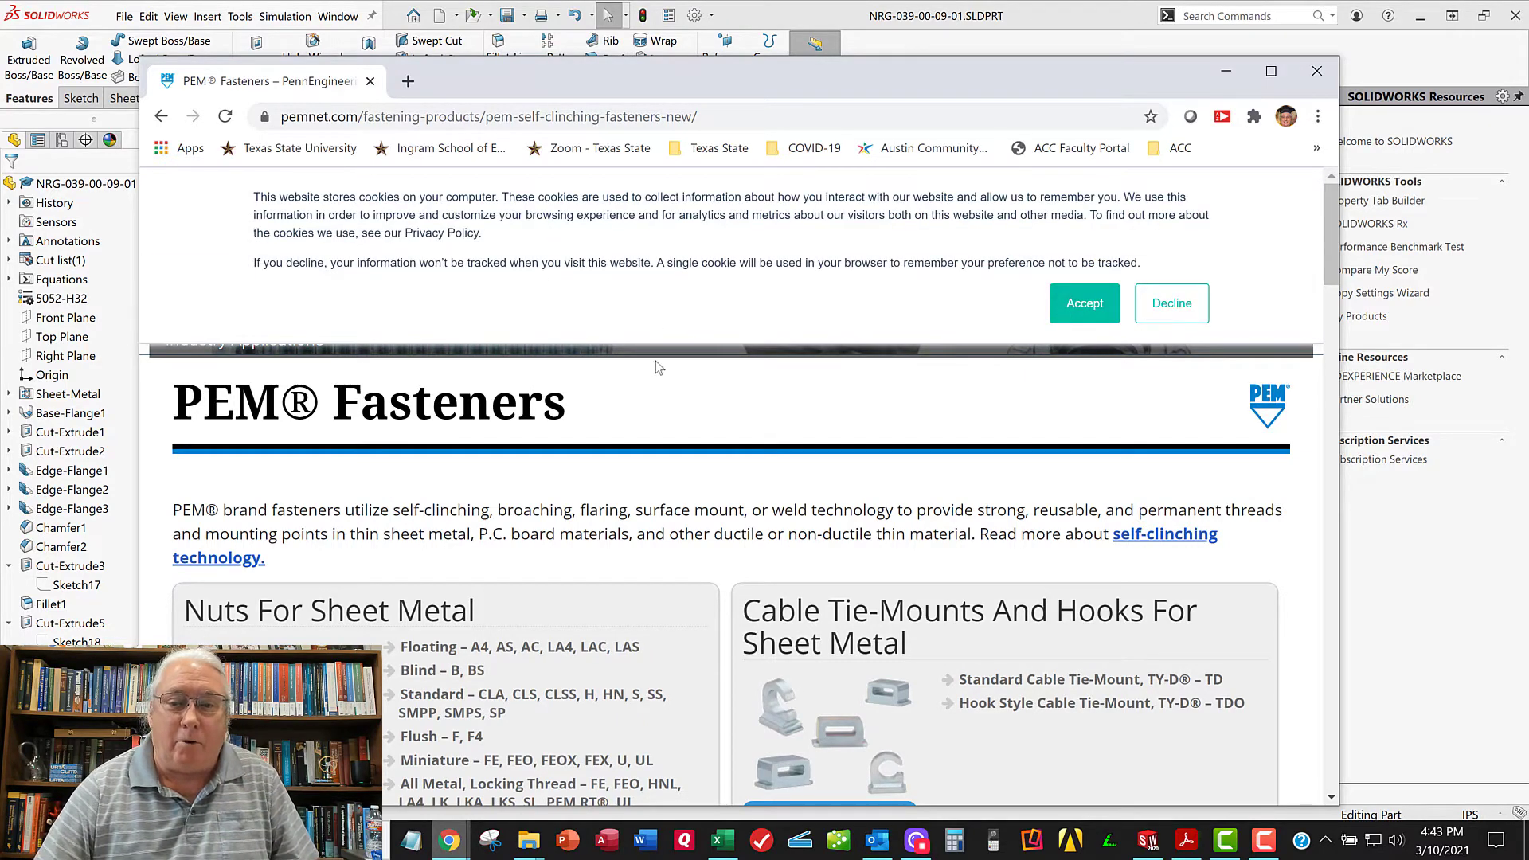
# Accept the cookie notice and open the CL – Self-Clinching Nuts catalog from Literature
pyautogui.click(1083, 302)
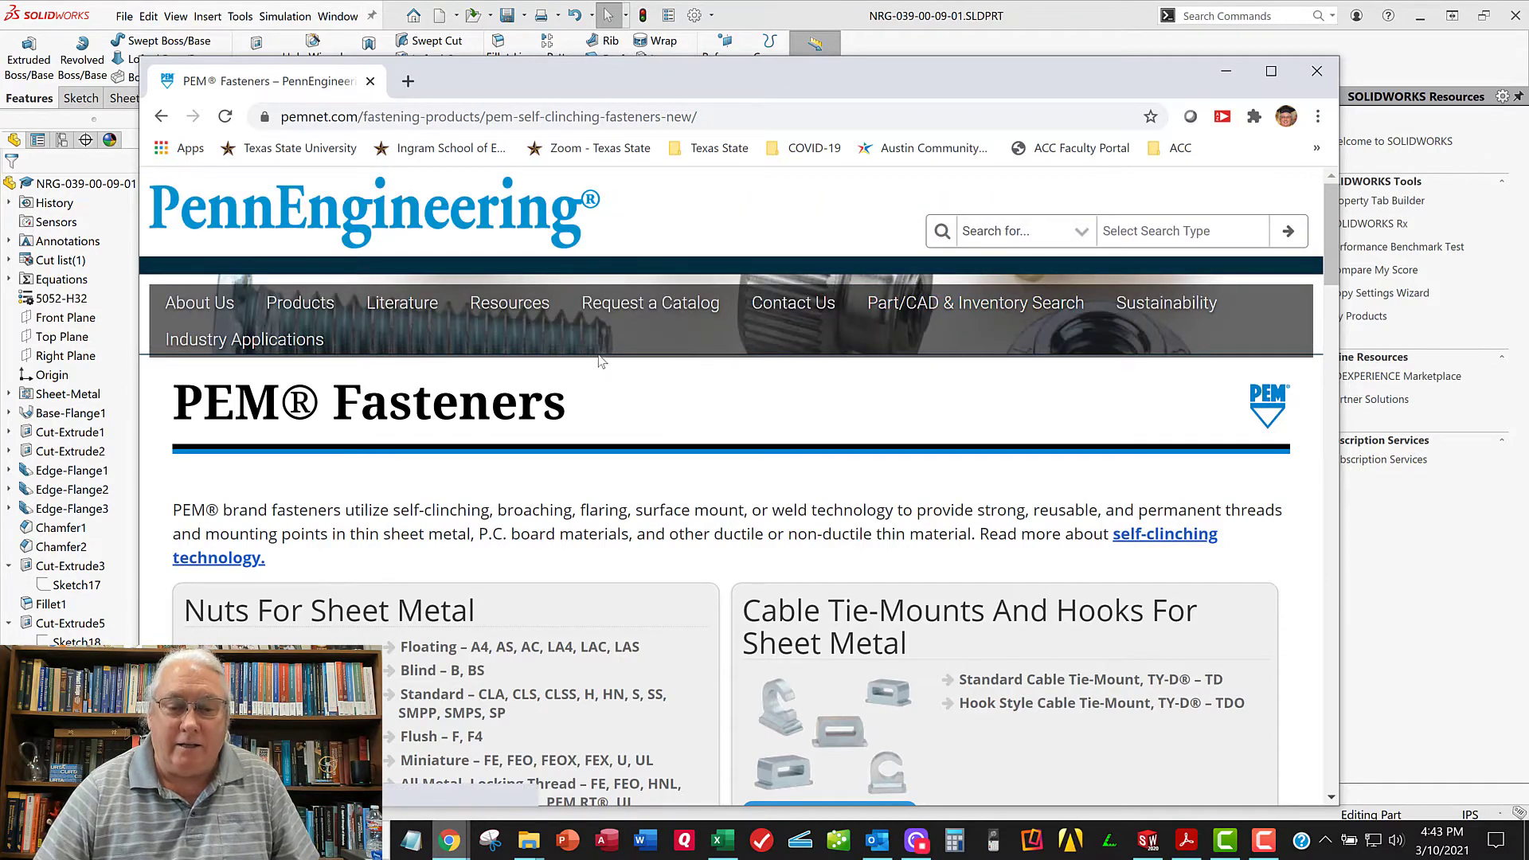
pyautogui.scroll(-3)
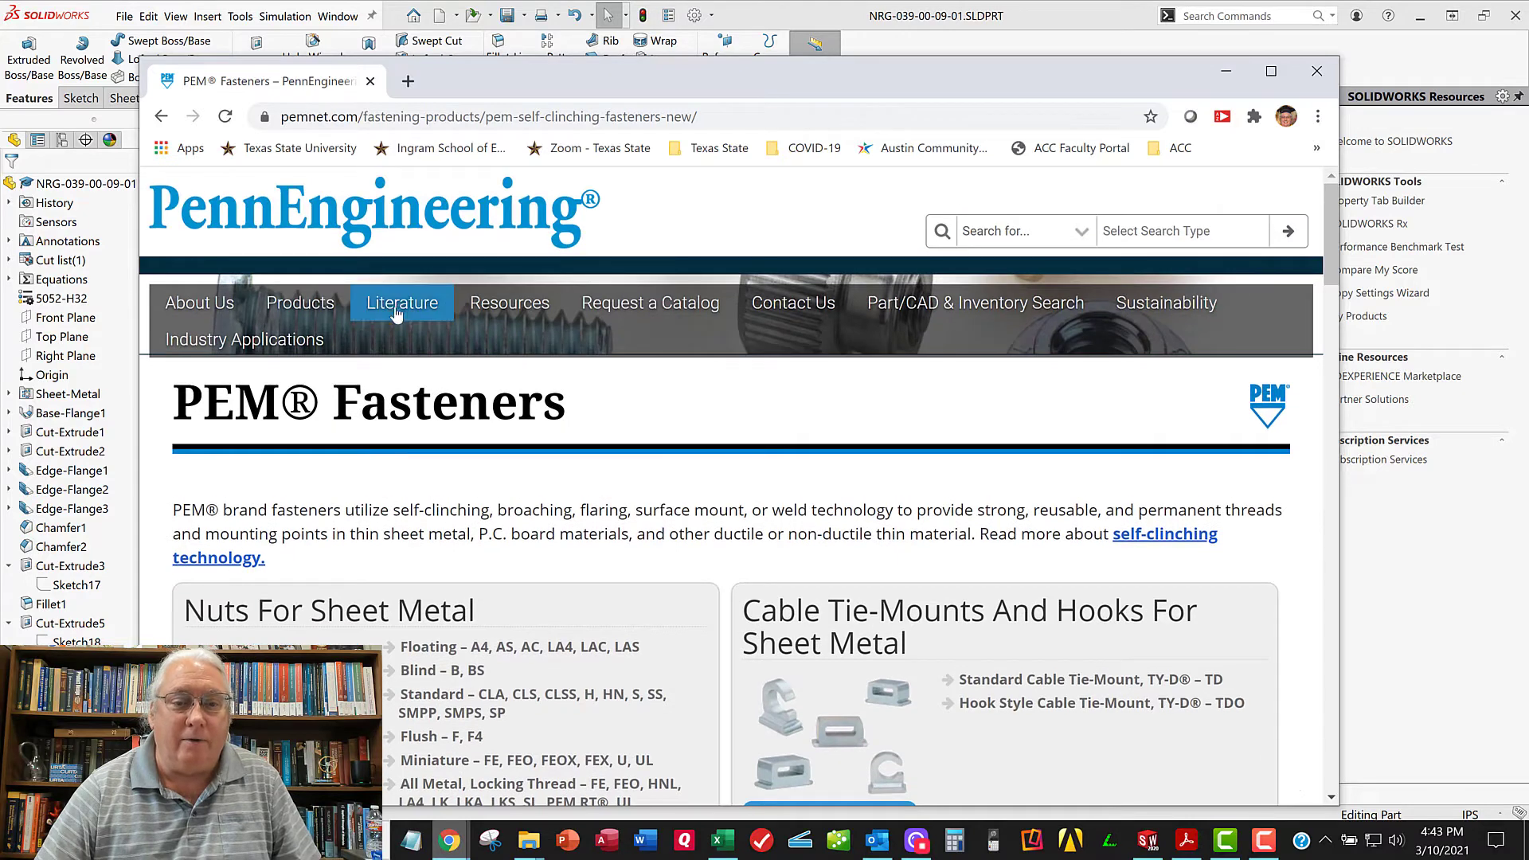
pyautogui.click(401, 303)
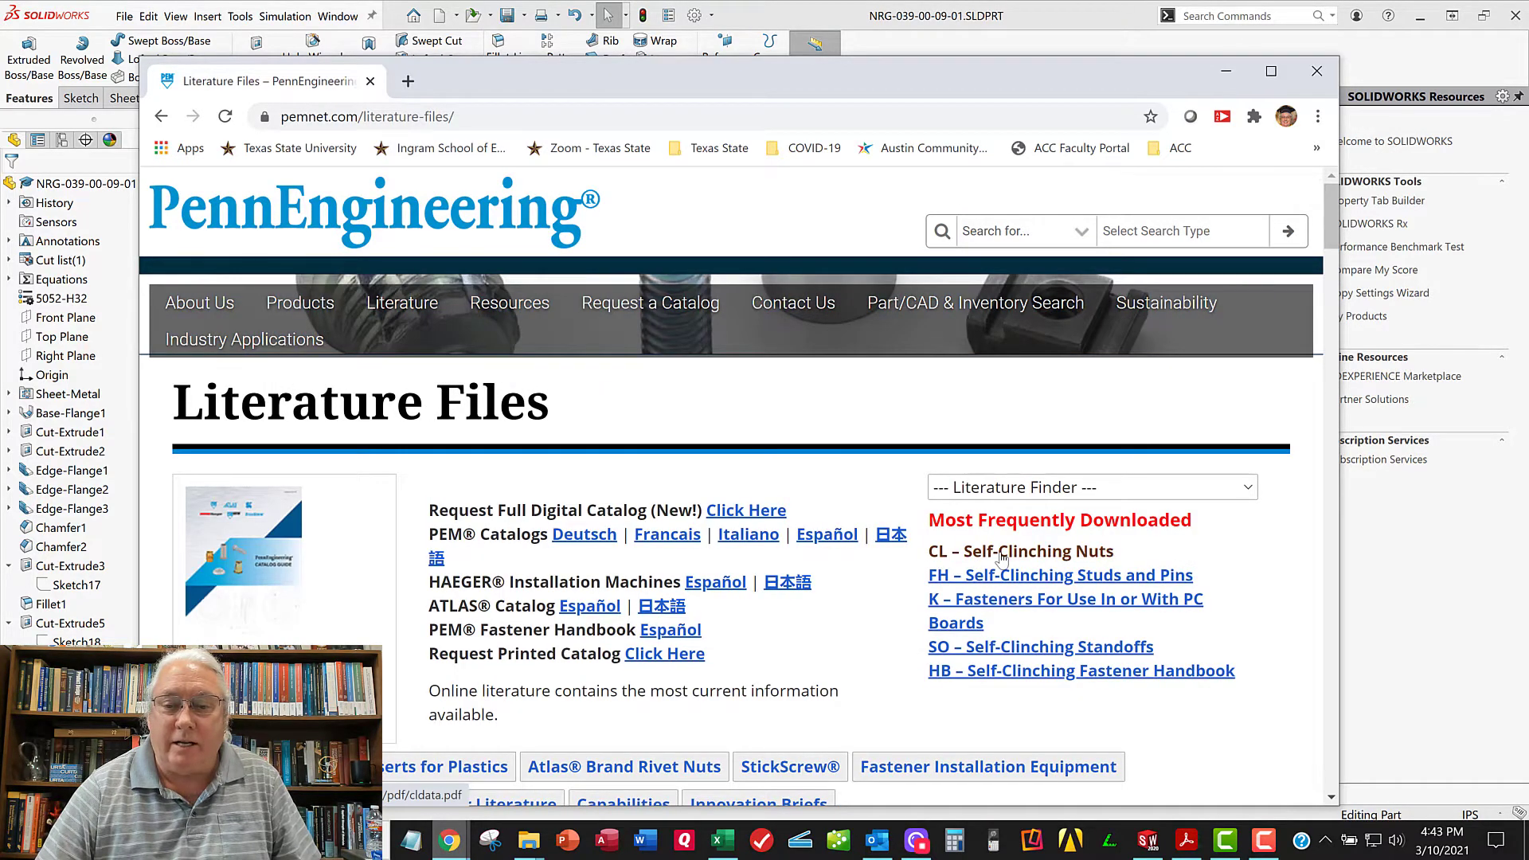
pyautogui.click(1020, 551)
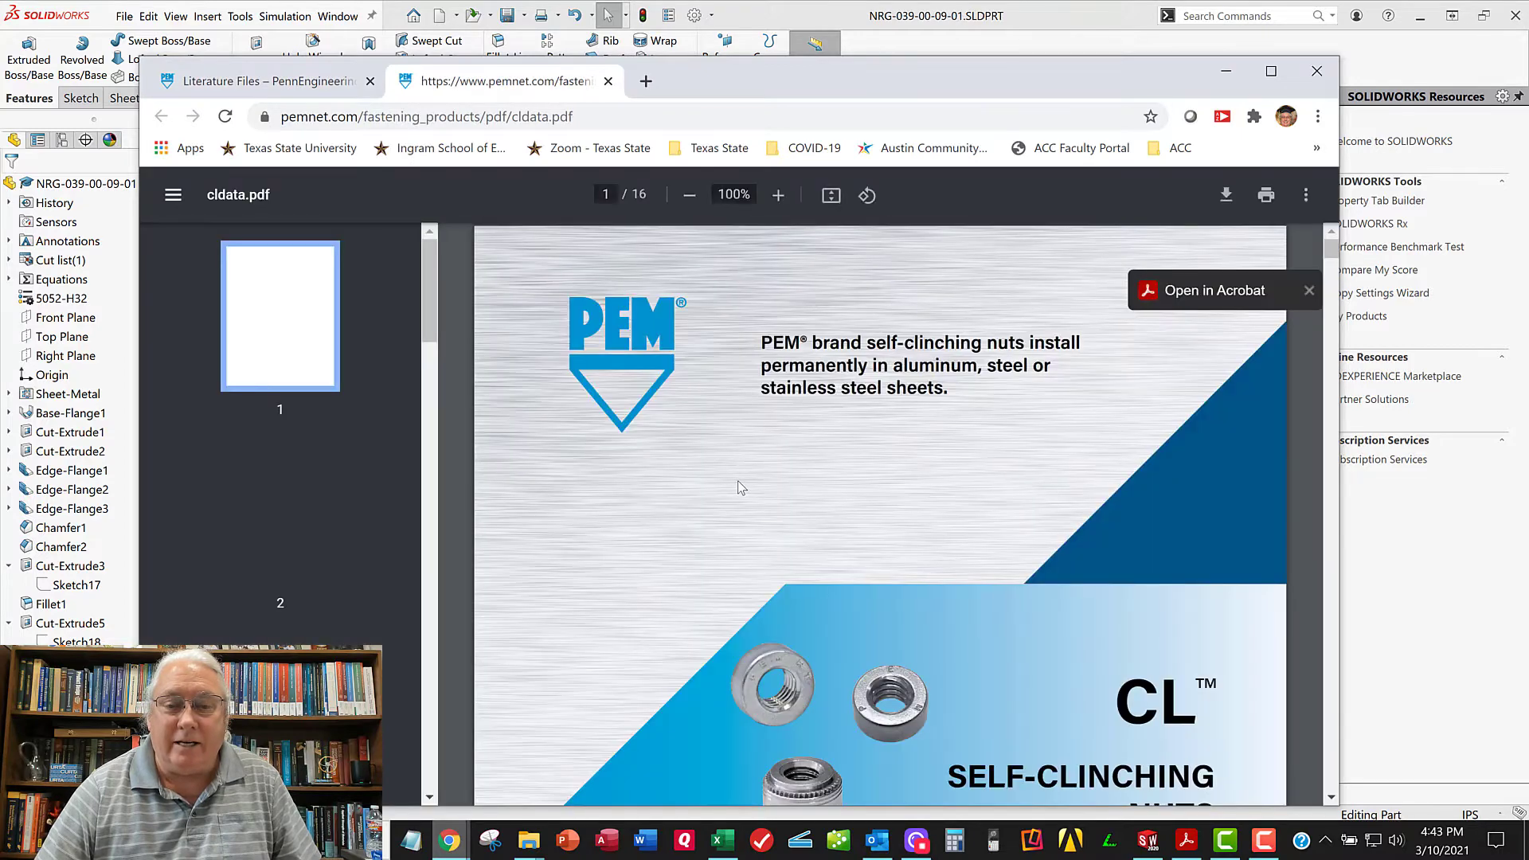
# Review cldata.pdf's part numbering and dimension table, then return to the Literature Files tab
pyautogui.scroll(-3)
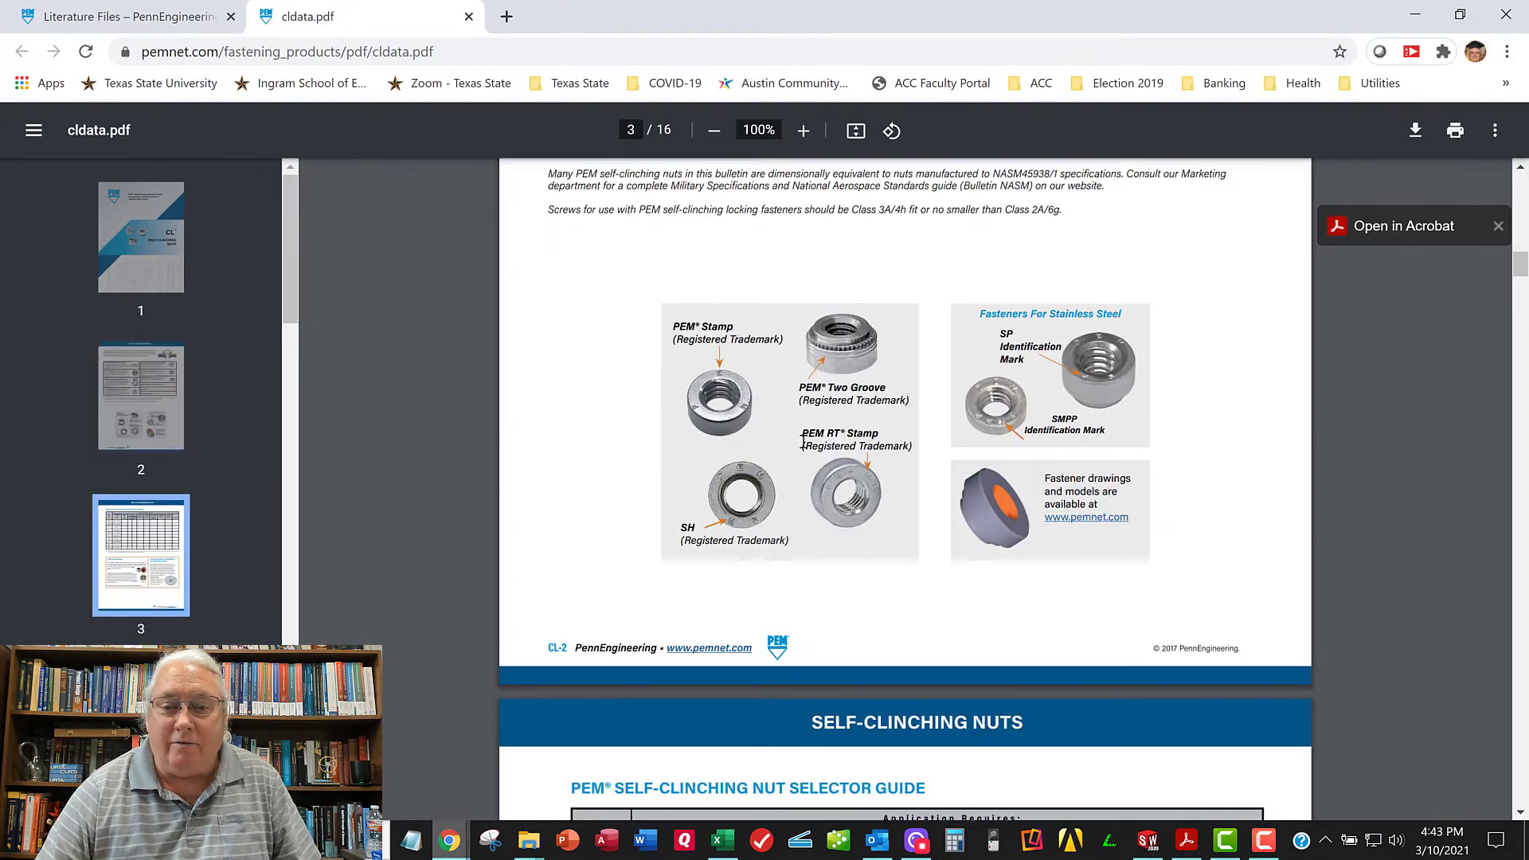
pyautogui.scroll(-3)
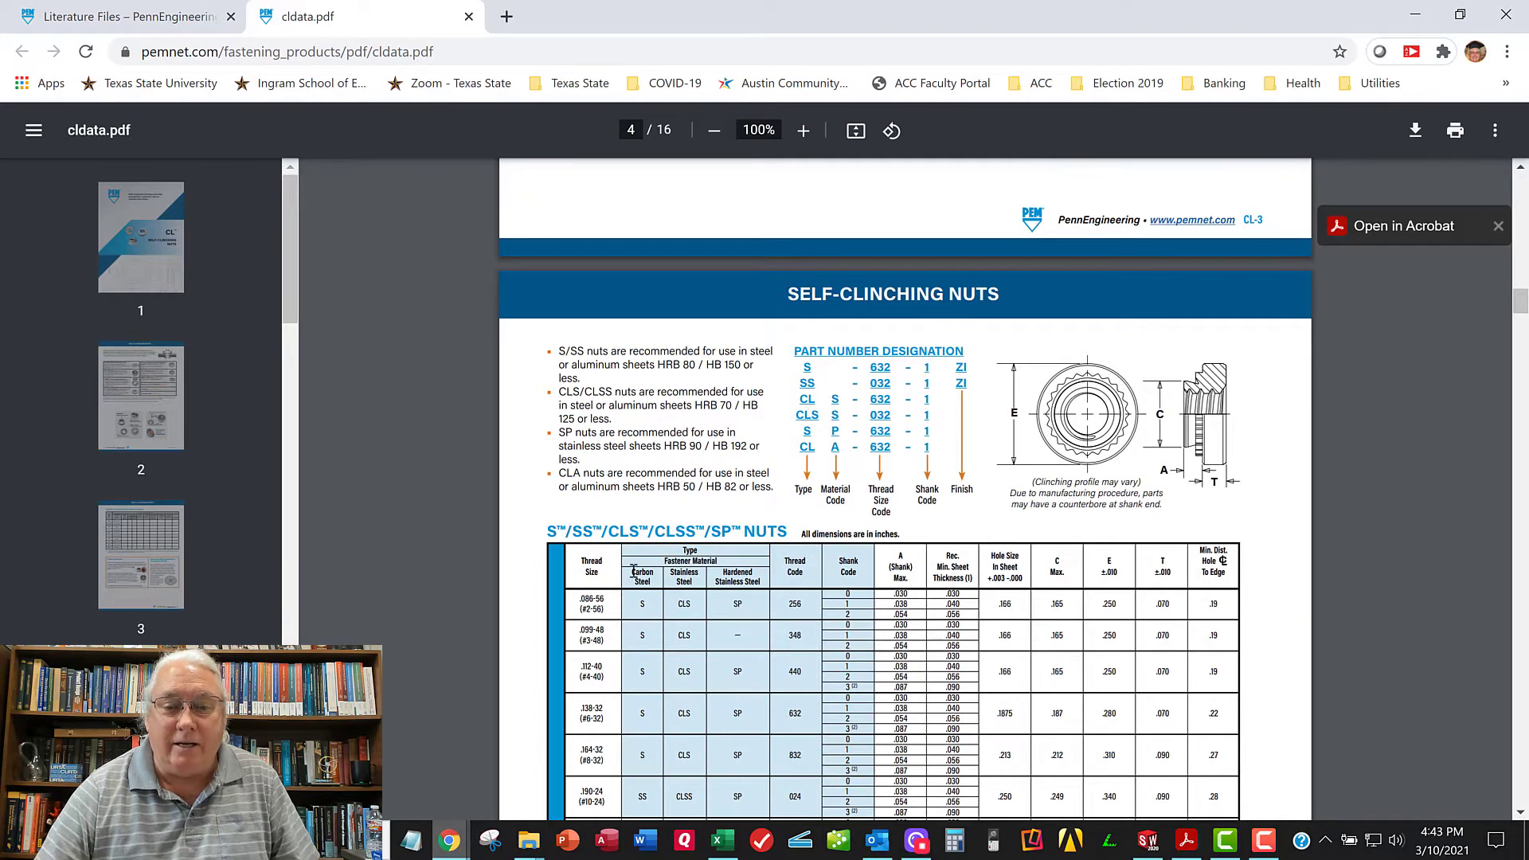
pyautogui.scroll(-3)
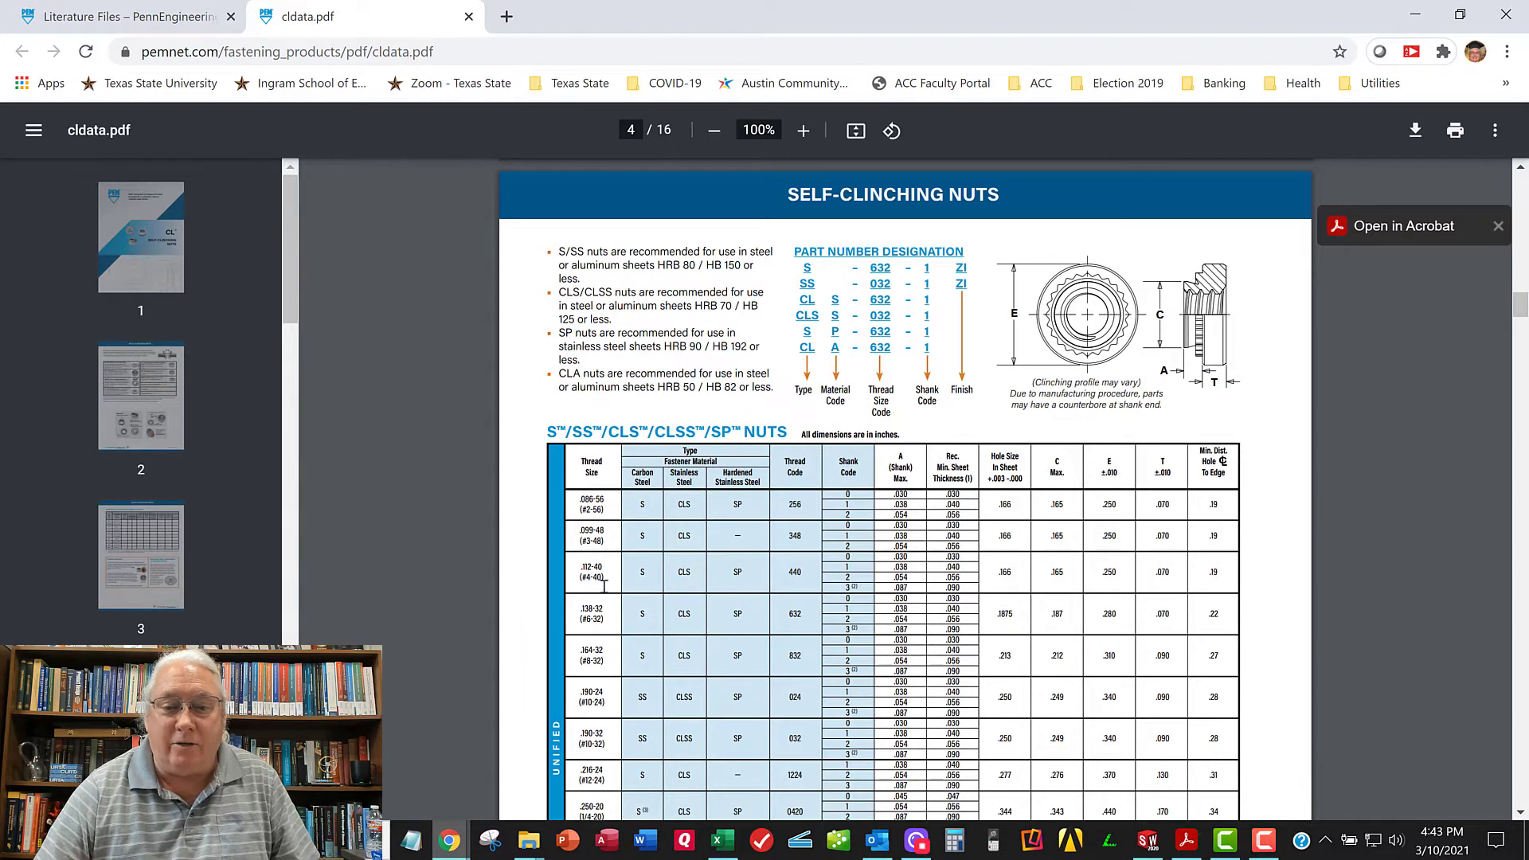
pyautogui.moveTo(583, 638)
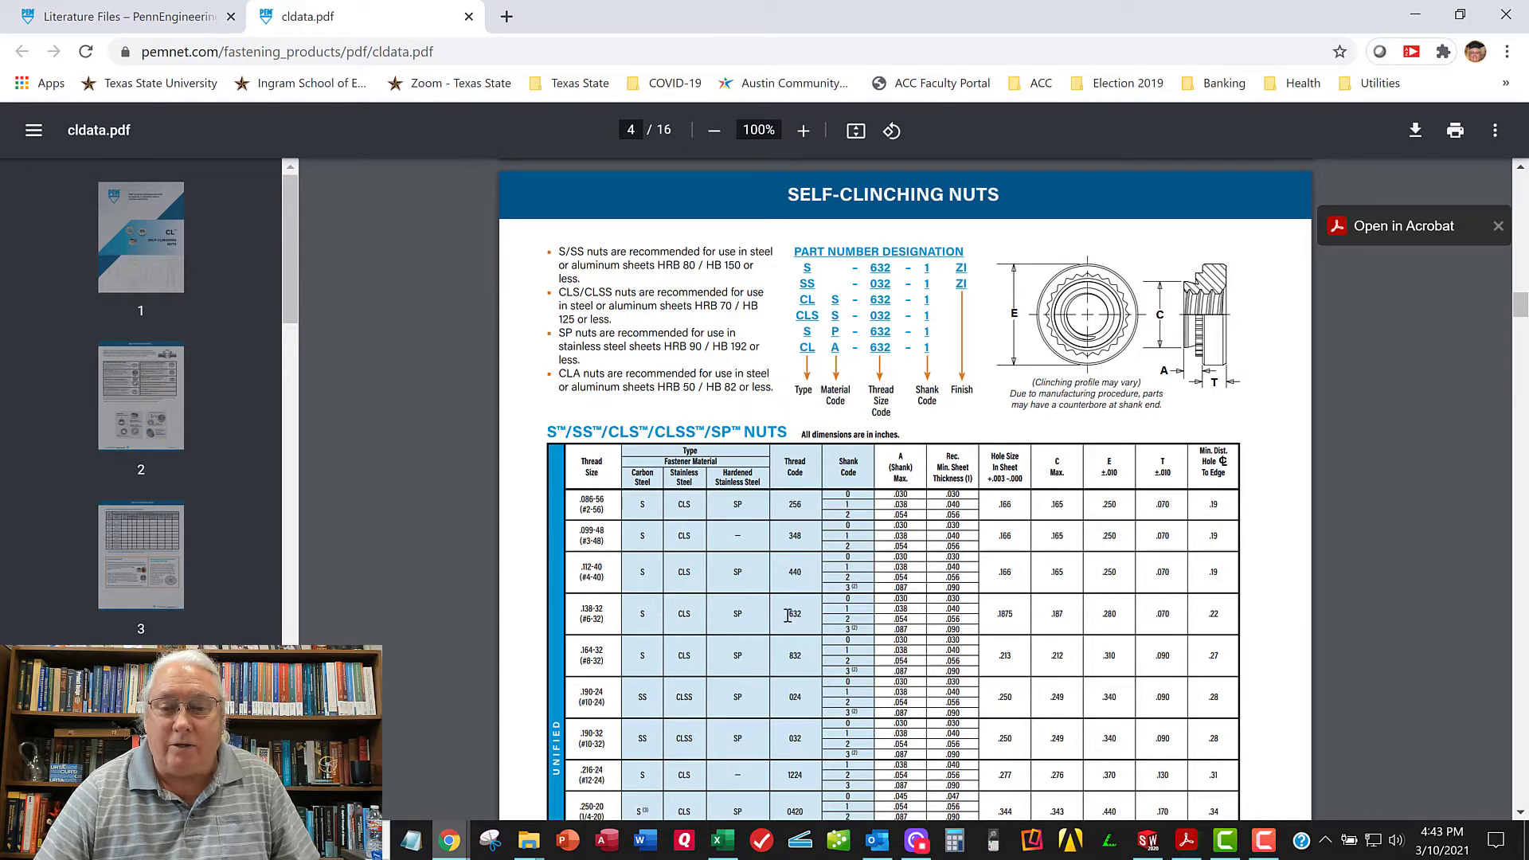
pyautogui.moveTo(573, 617)
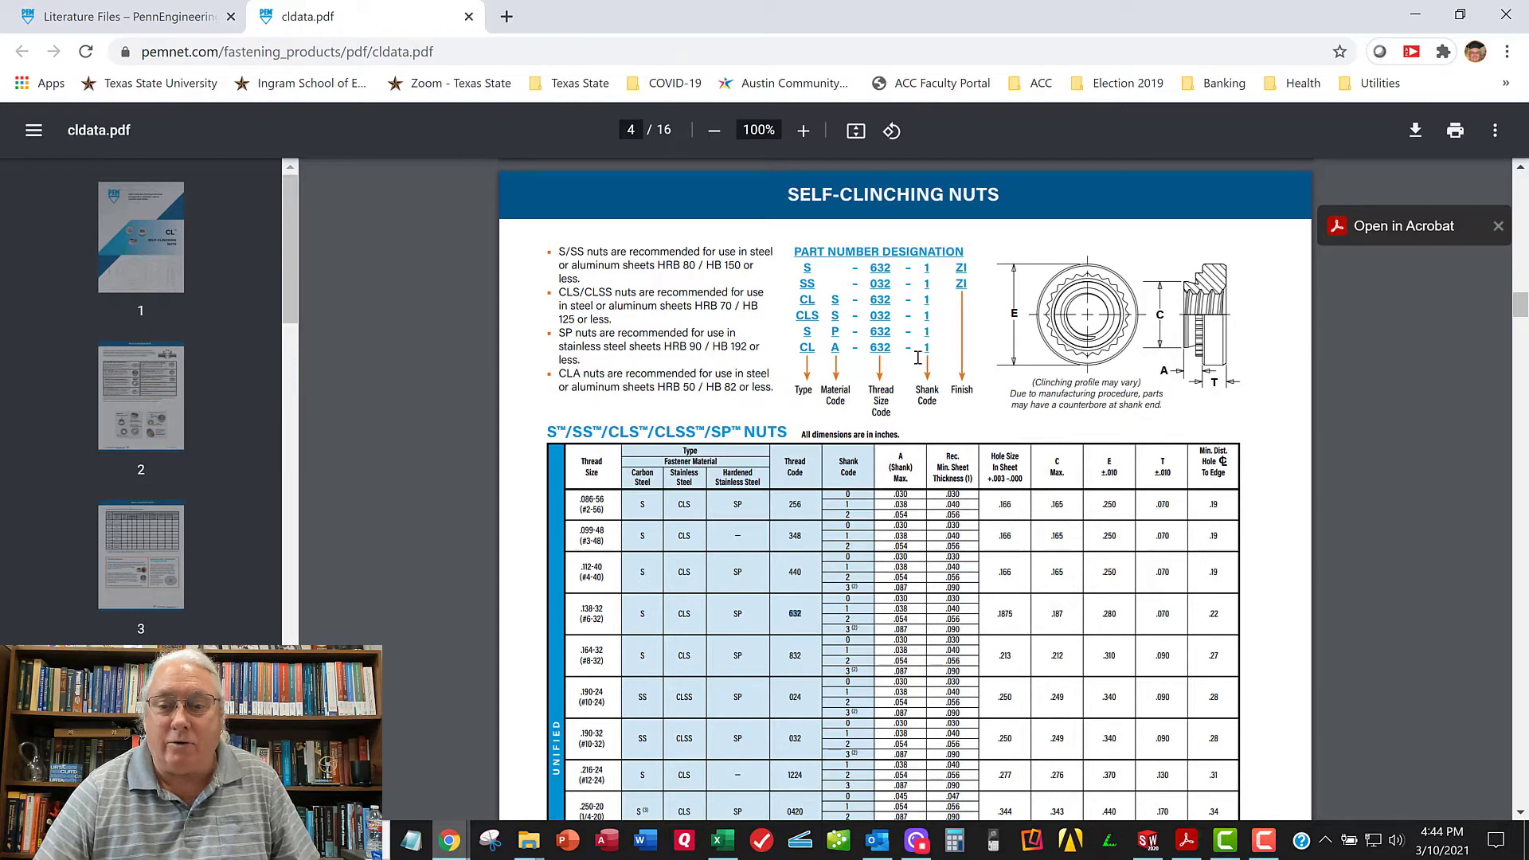
pyautogui.moveTo(843, 682)
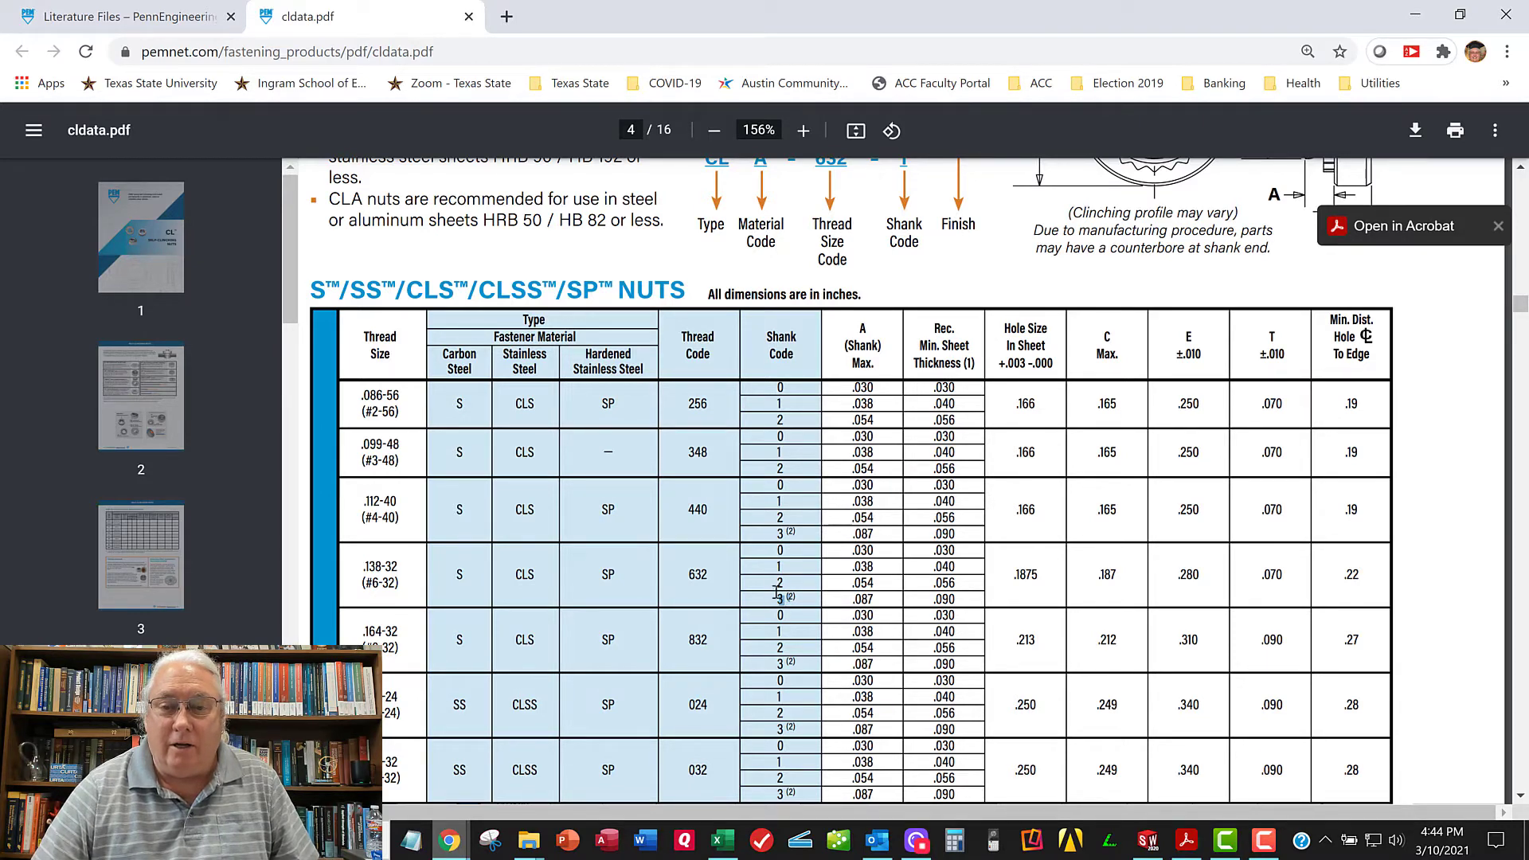
pyautogui.scroll(3)
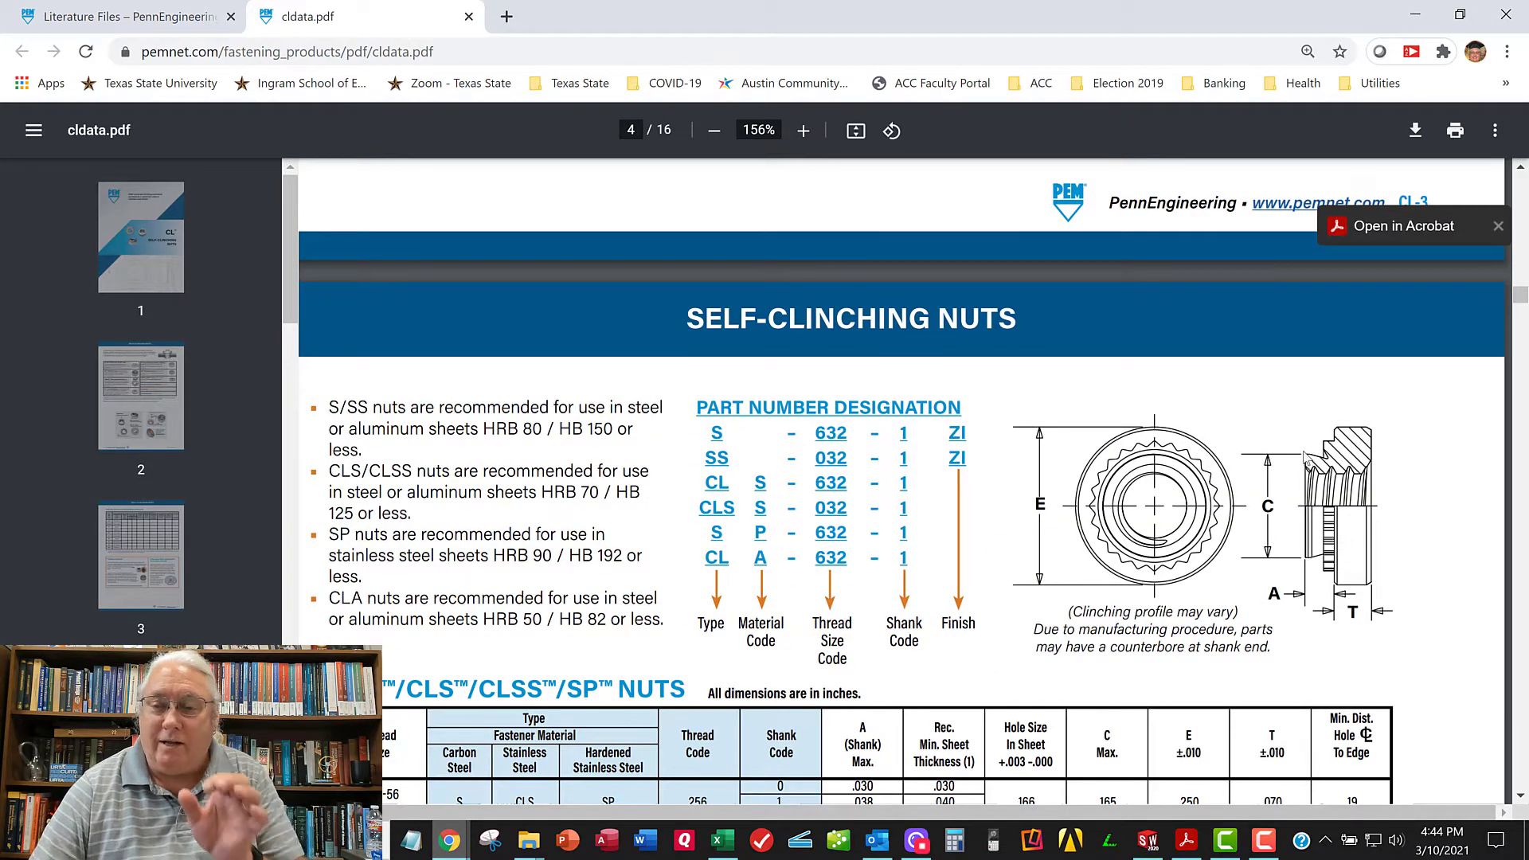
pyautogui.scroll(-3)
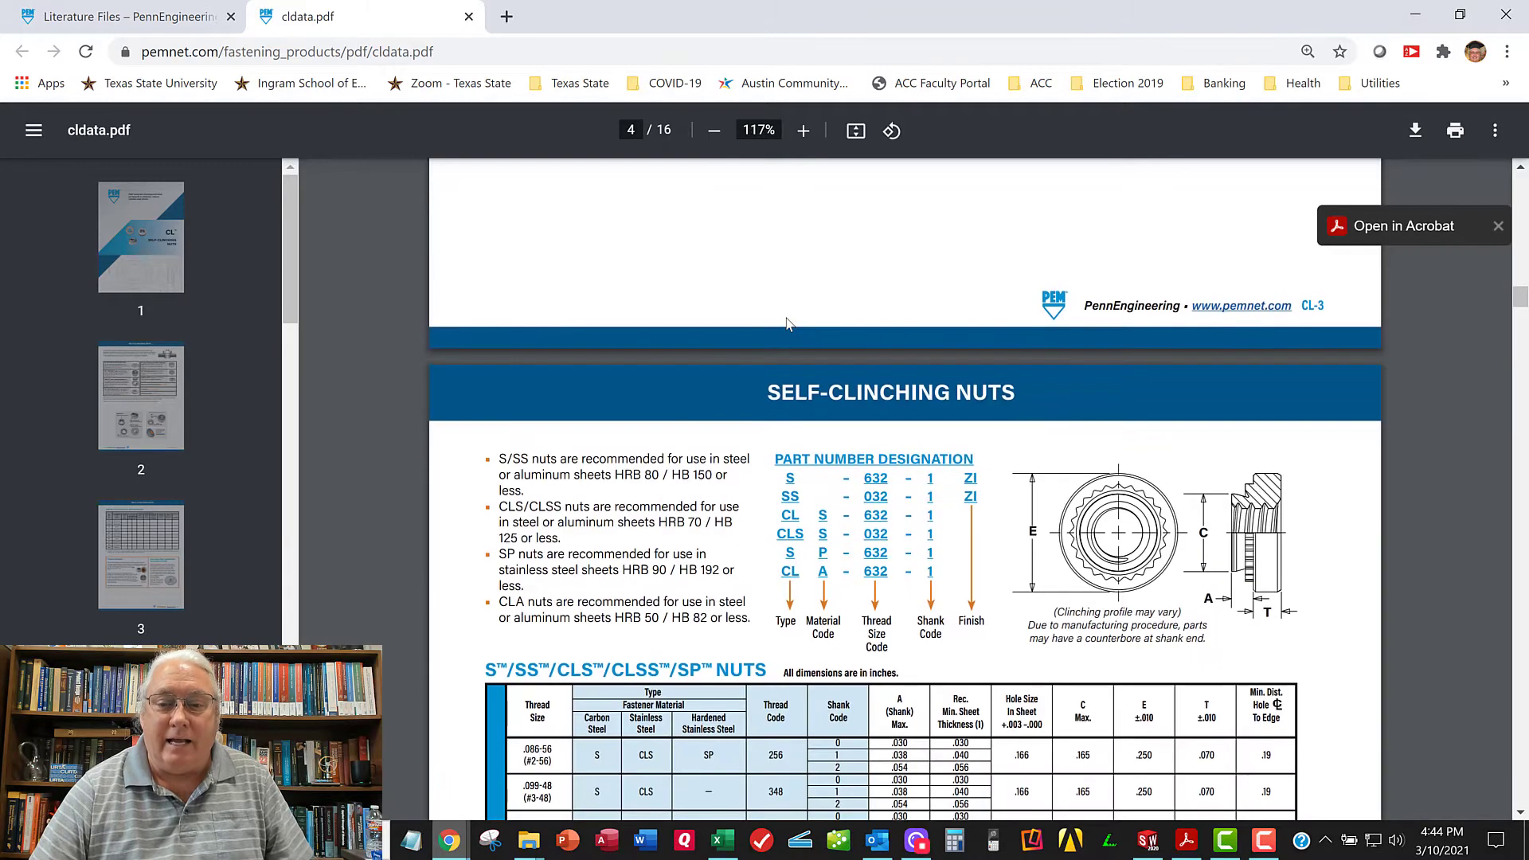
pyautogui.click(714, 130)
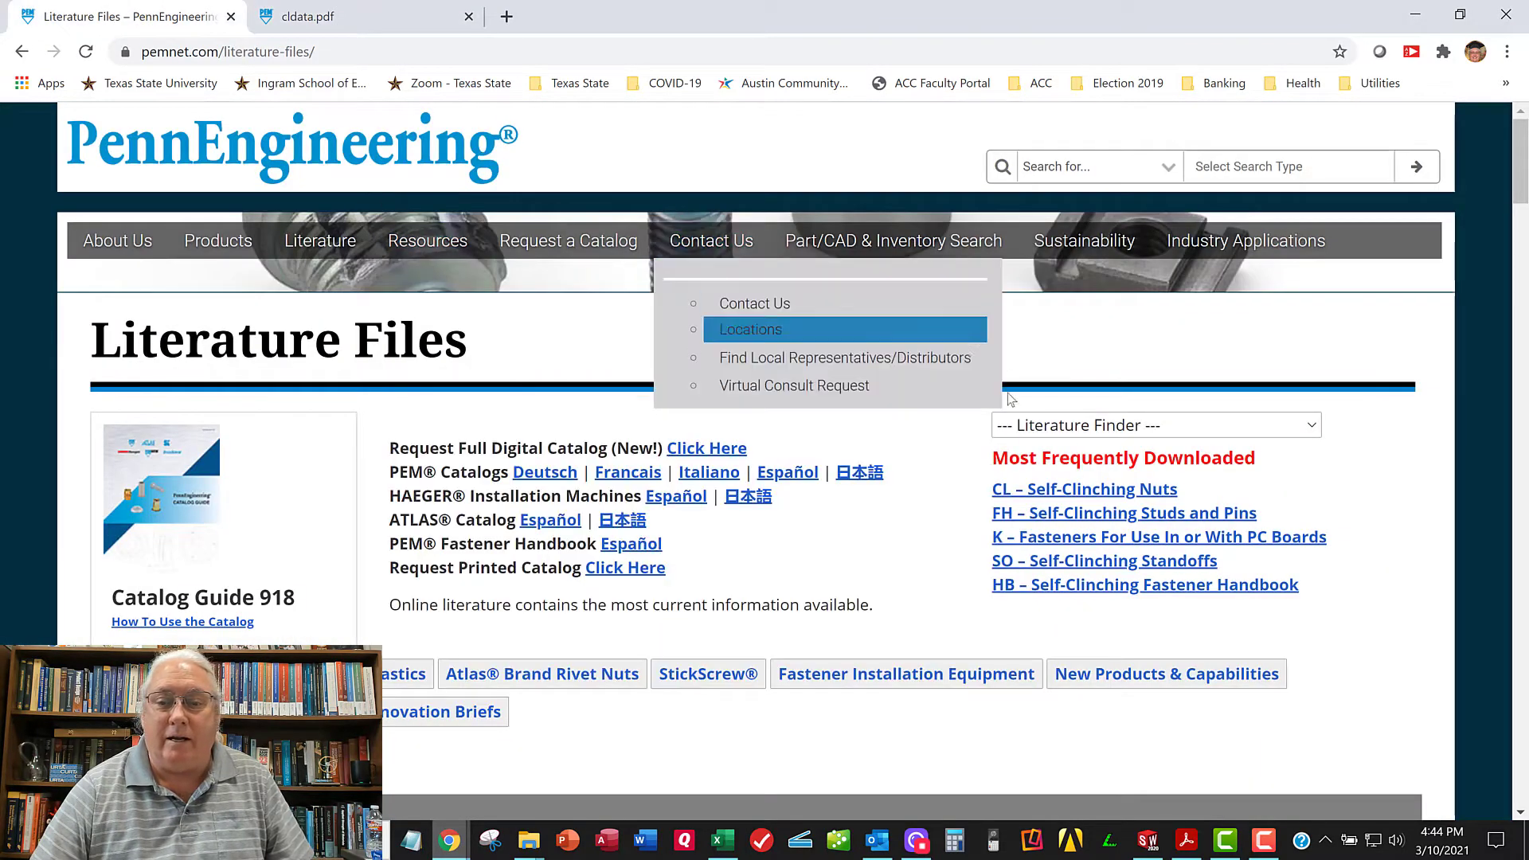
pyautogui.moveTo(761, 309)
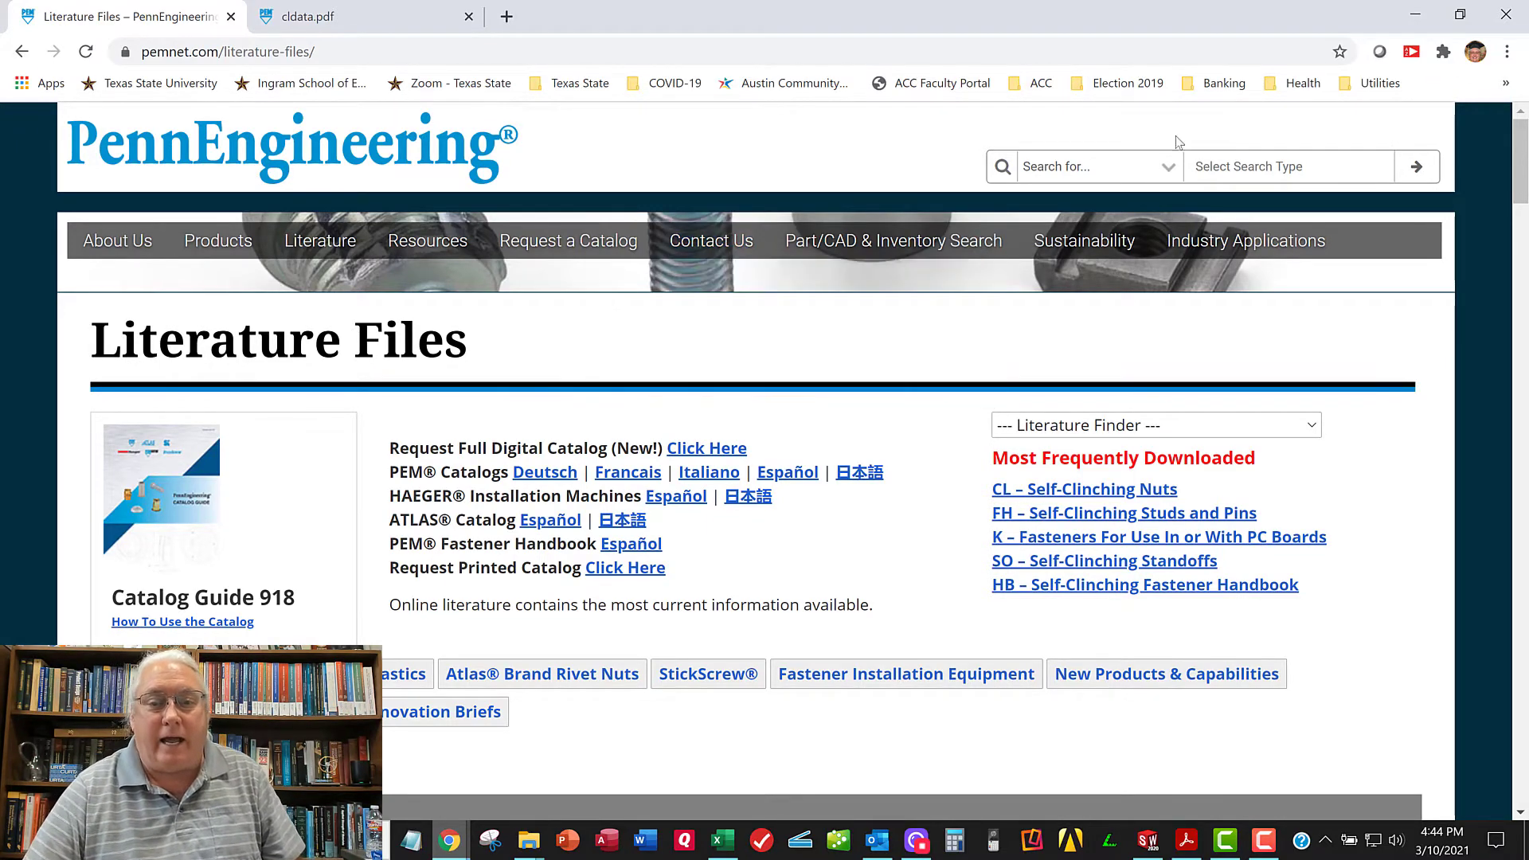
pyautogui.moveTo(856, 256)
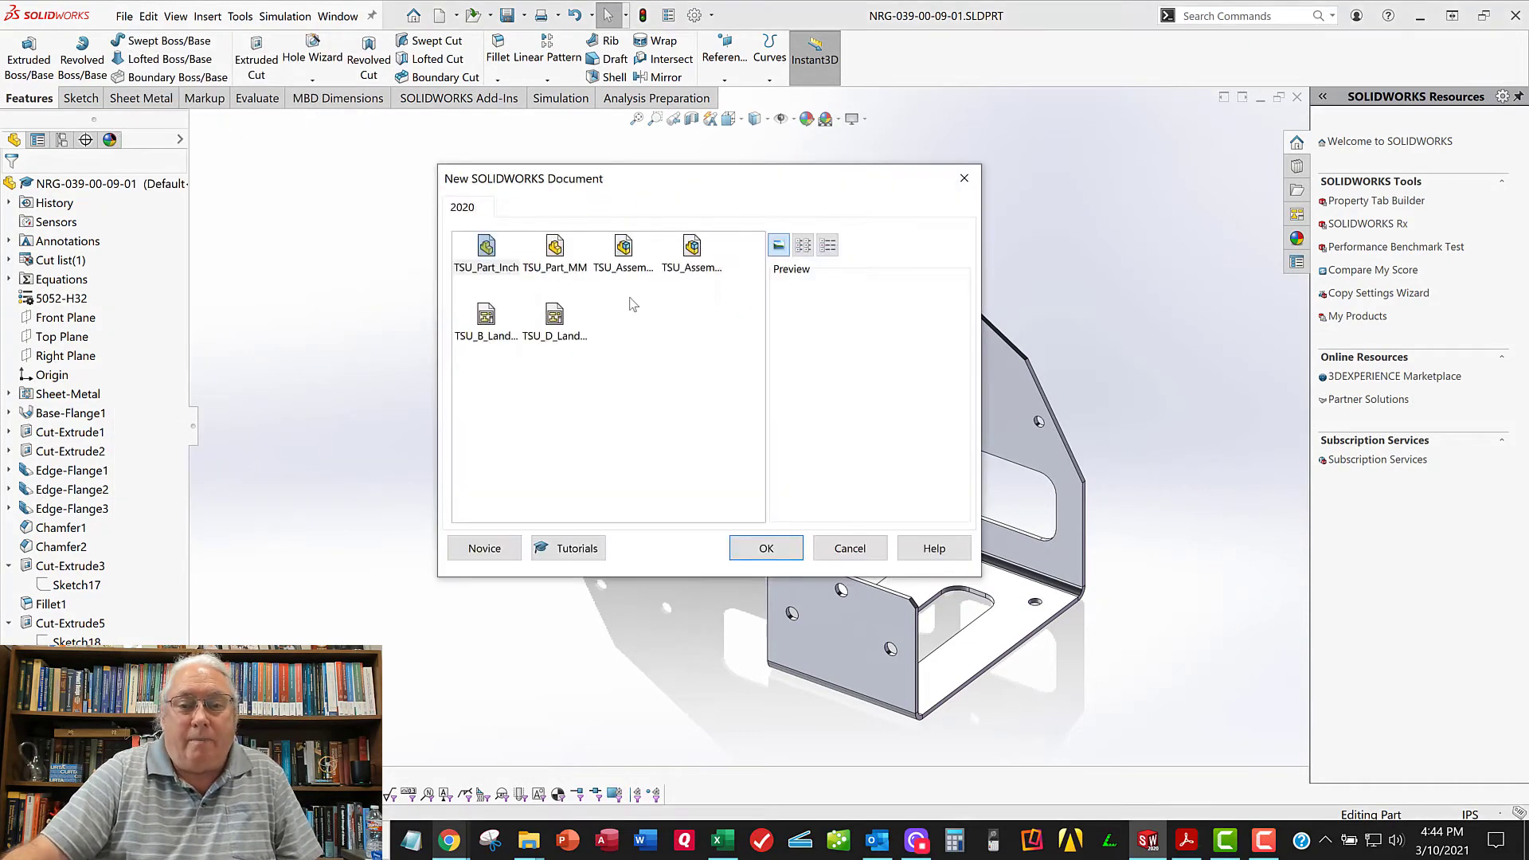
# Create the new assembly Assem4 from the TSU_Assembly_Inch template
pyautogui.click(691, 247)
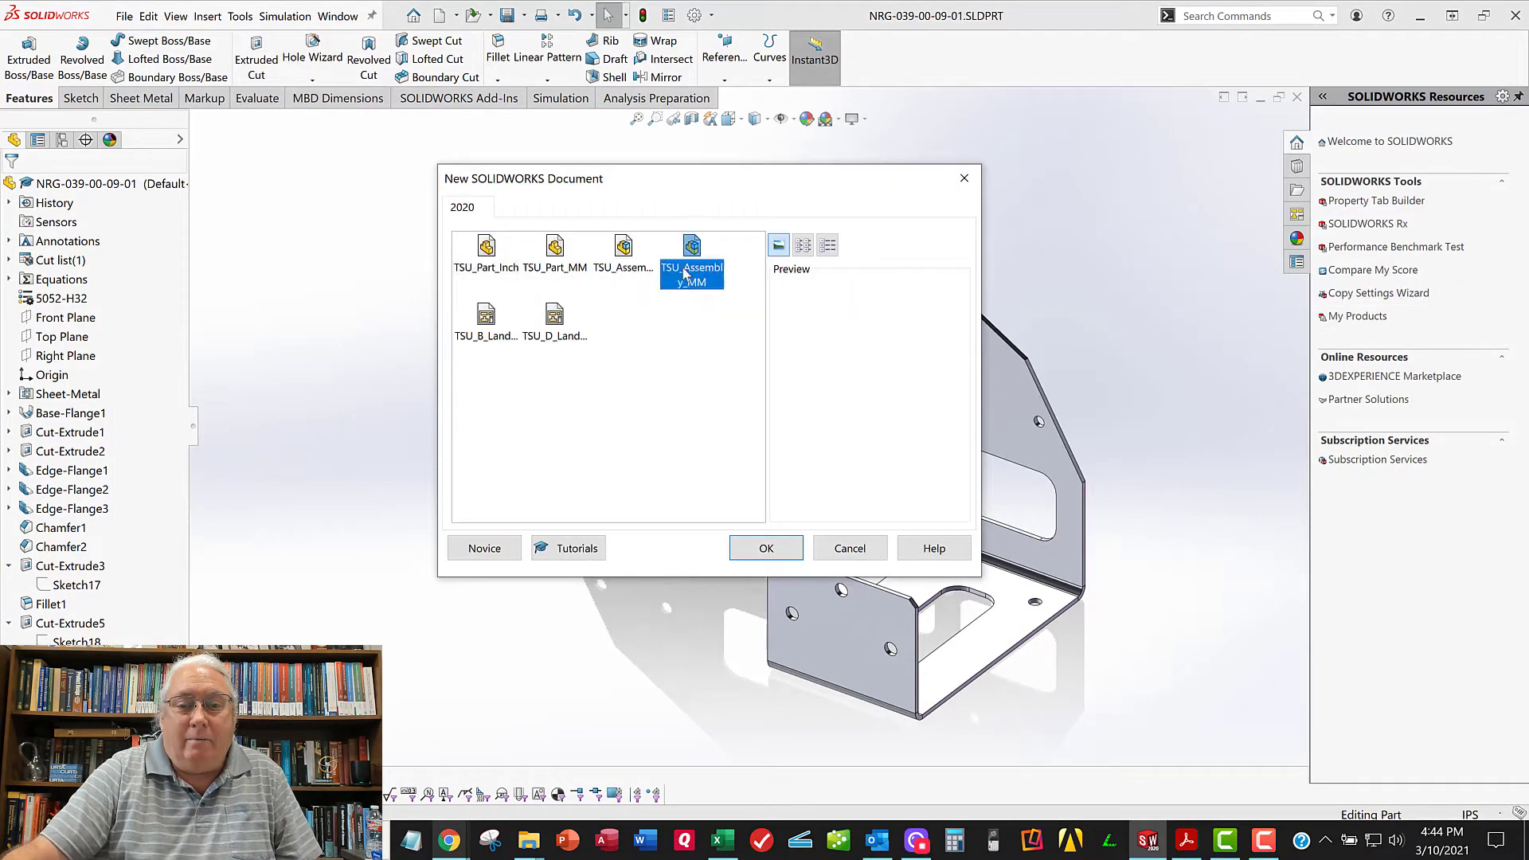
pyautogui.click(624, 251)
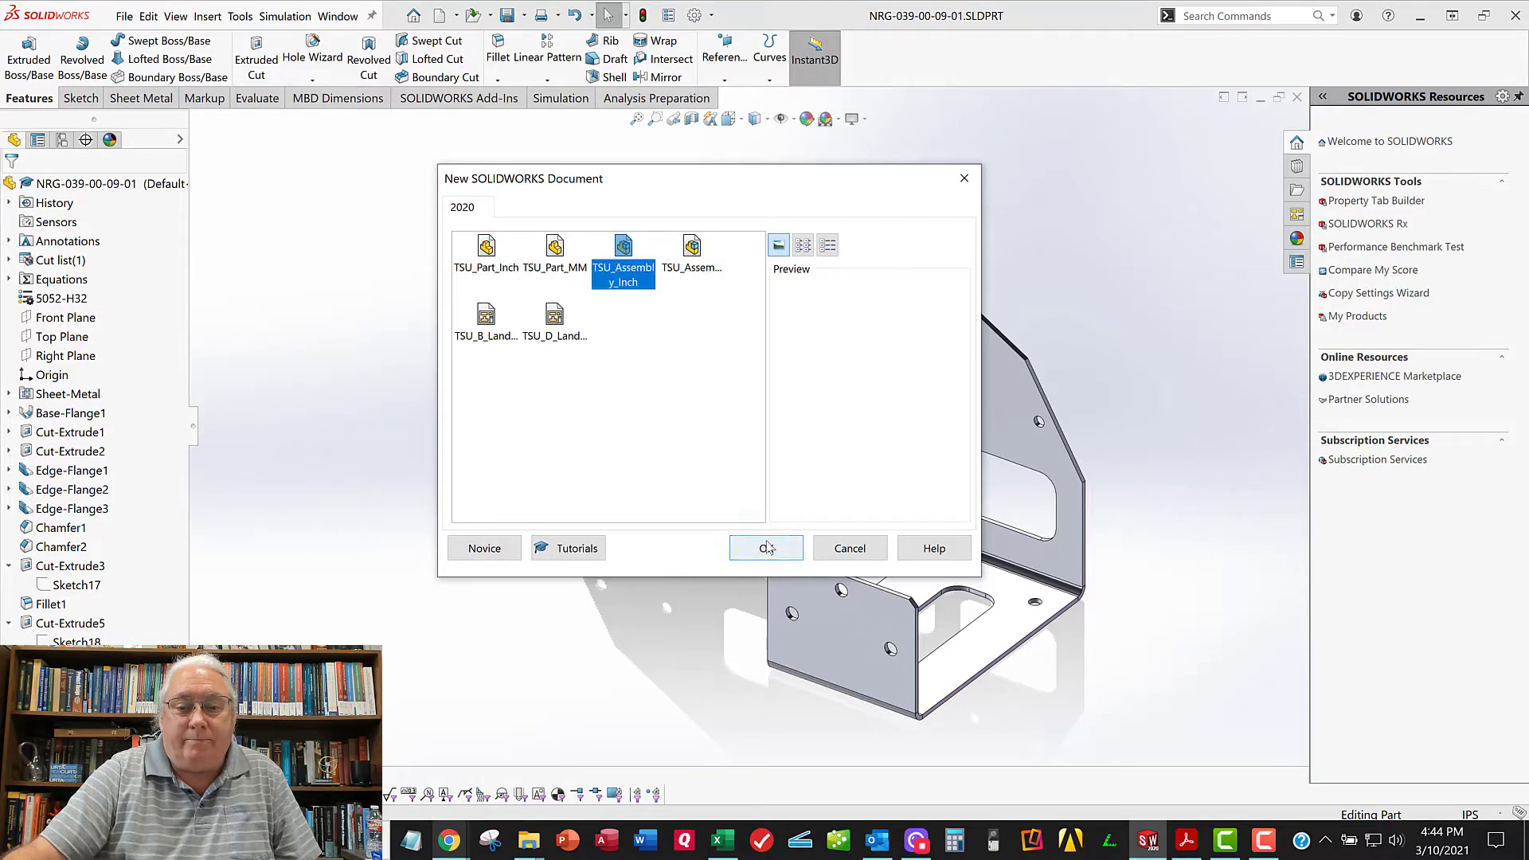
pyautogui.click(765, 548)
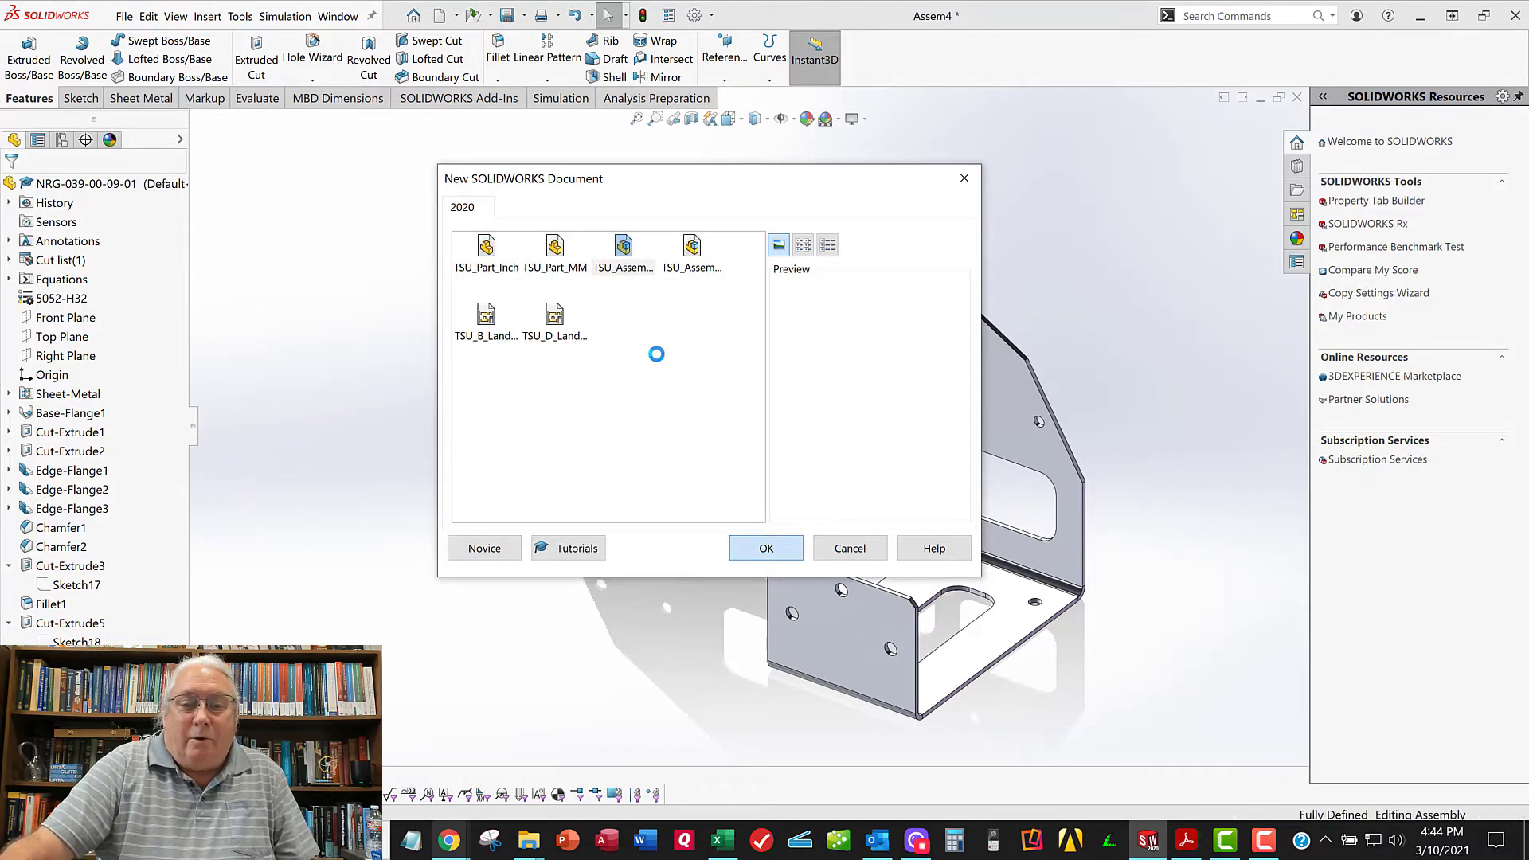
pyautogui.click(766, 548)
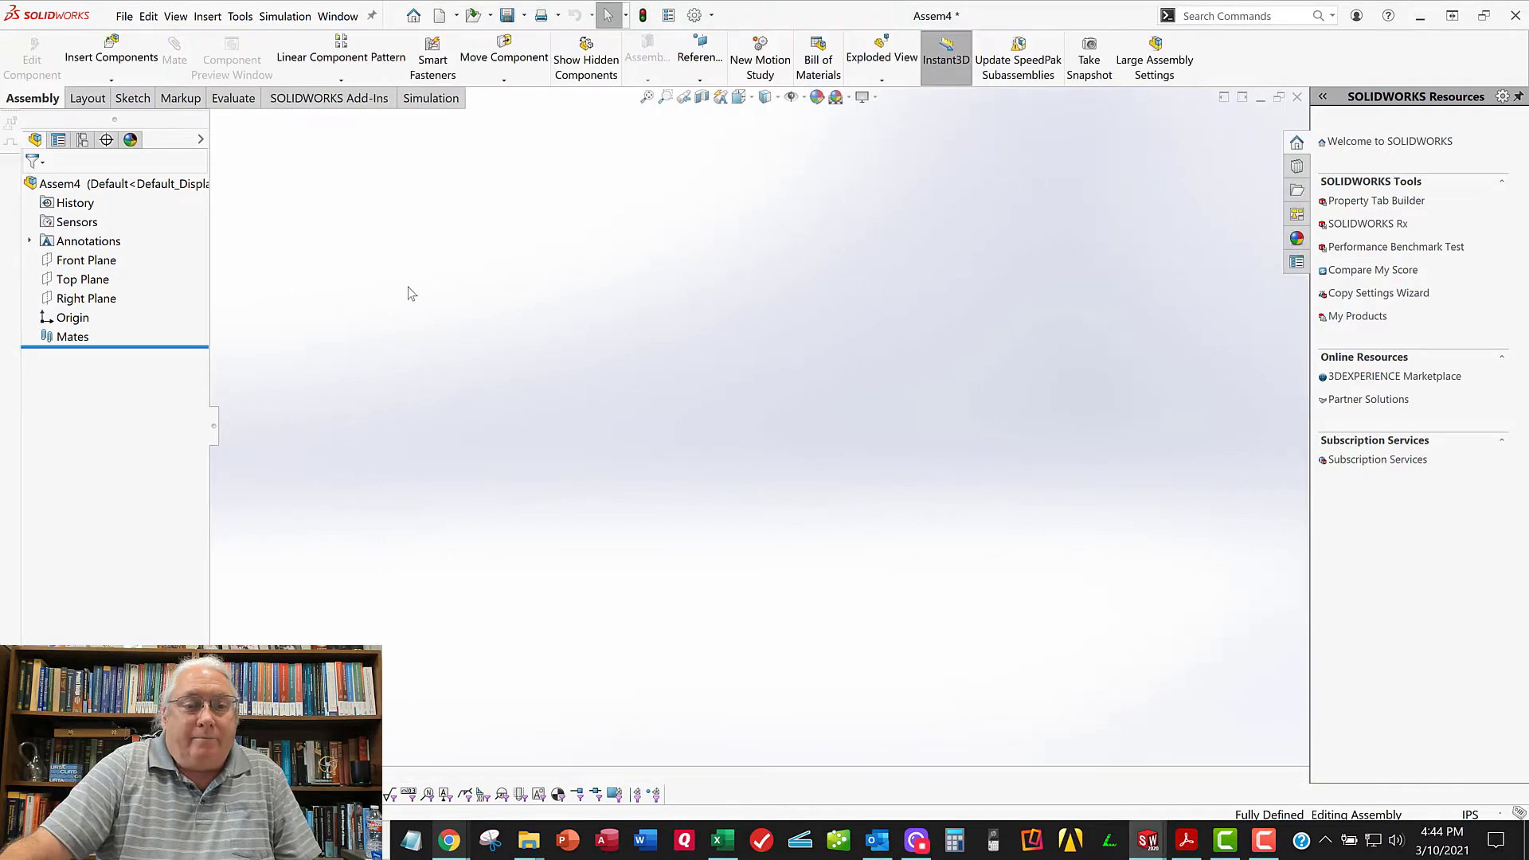
# Insert bracket part NRG-039-00-09-01 at the origin and right-click it in the tree
pyautogui.click(112, 46)
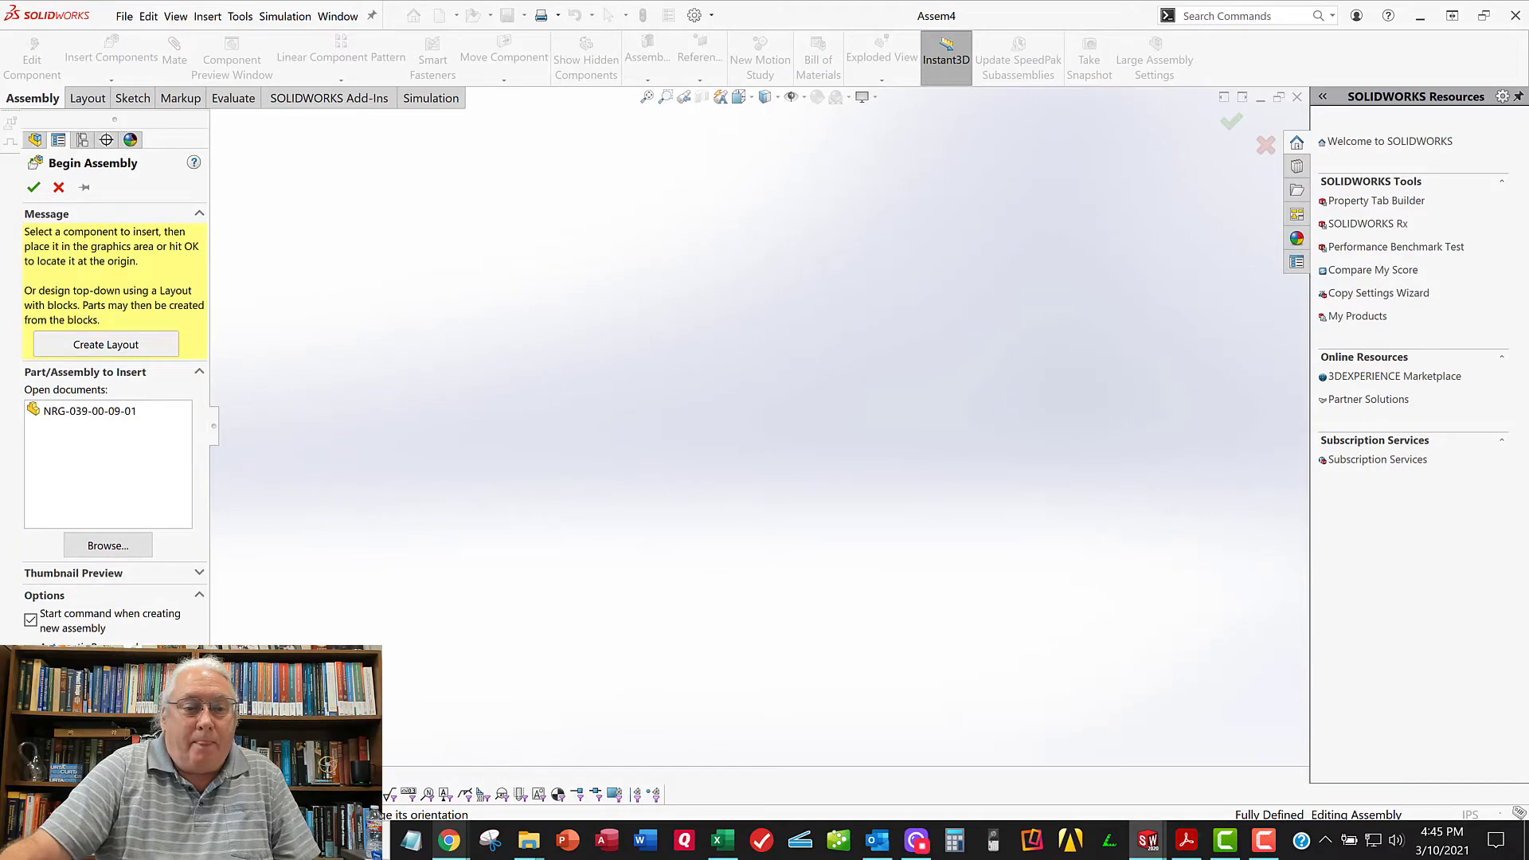
pyautogui.click(88, 411)
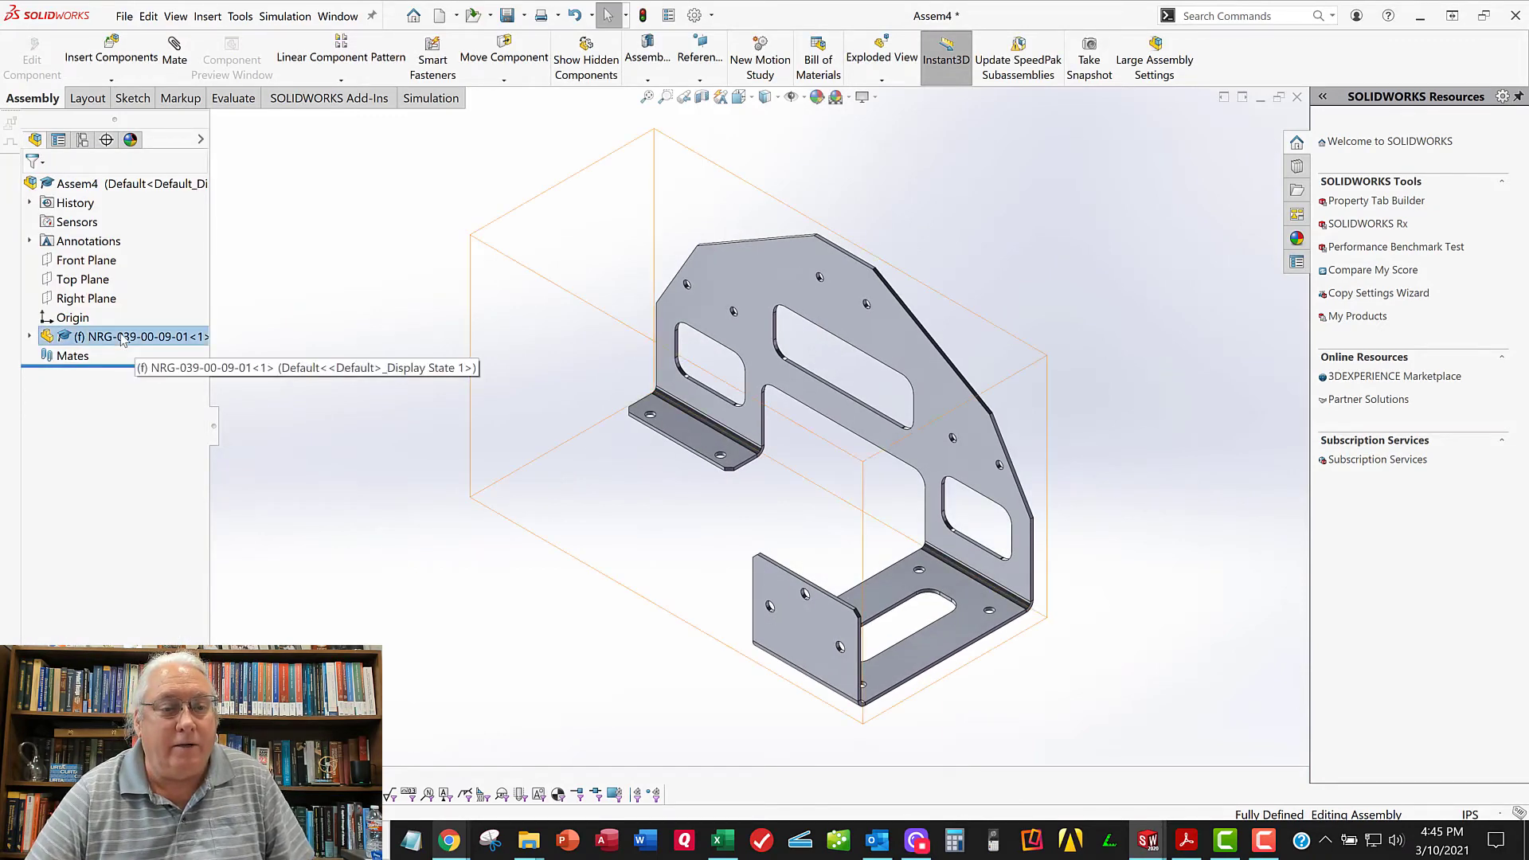
pyautogui.rightClick(119, 336)
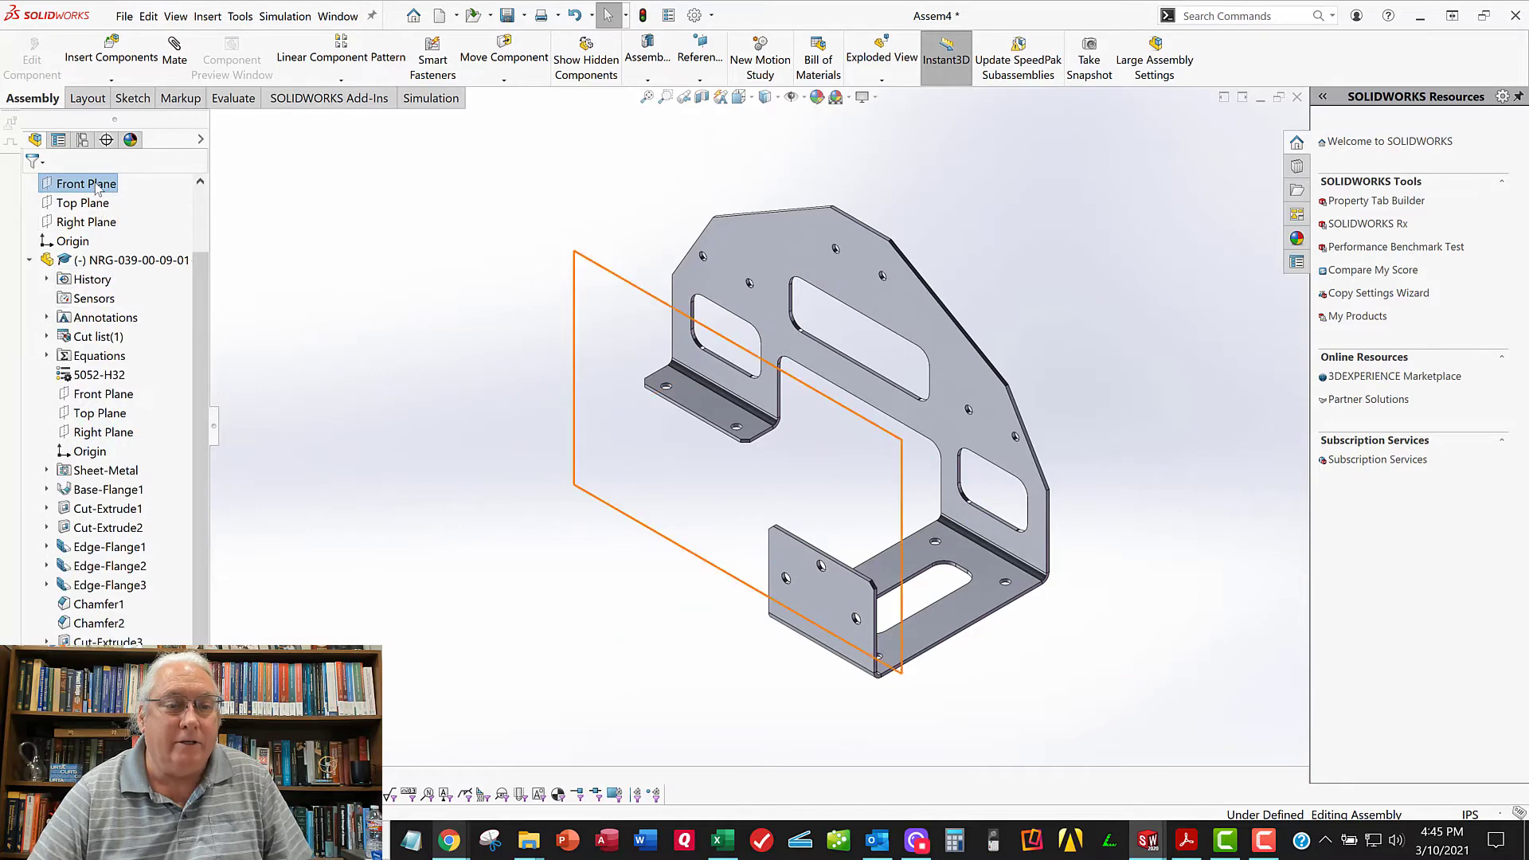
# Mate the bracket's Front, Top and Right planes coincident with the assembly's planes
pyautogui.click(83, 183)
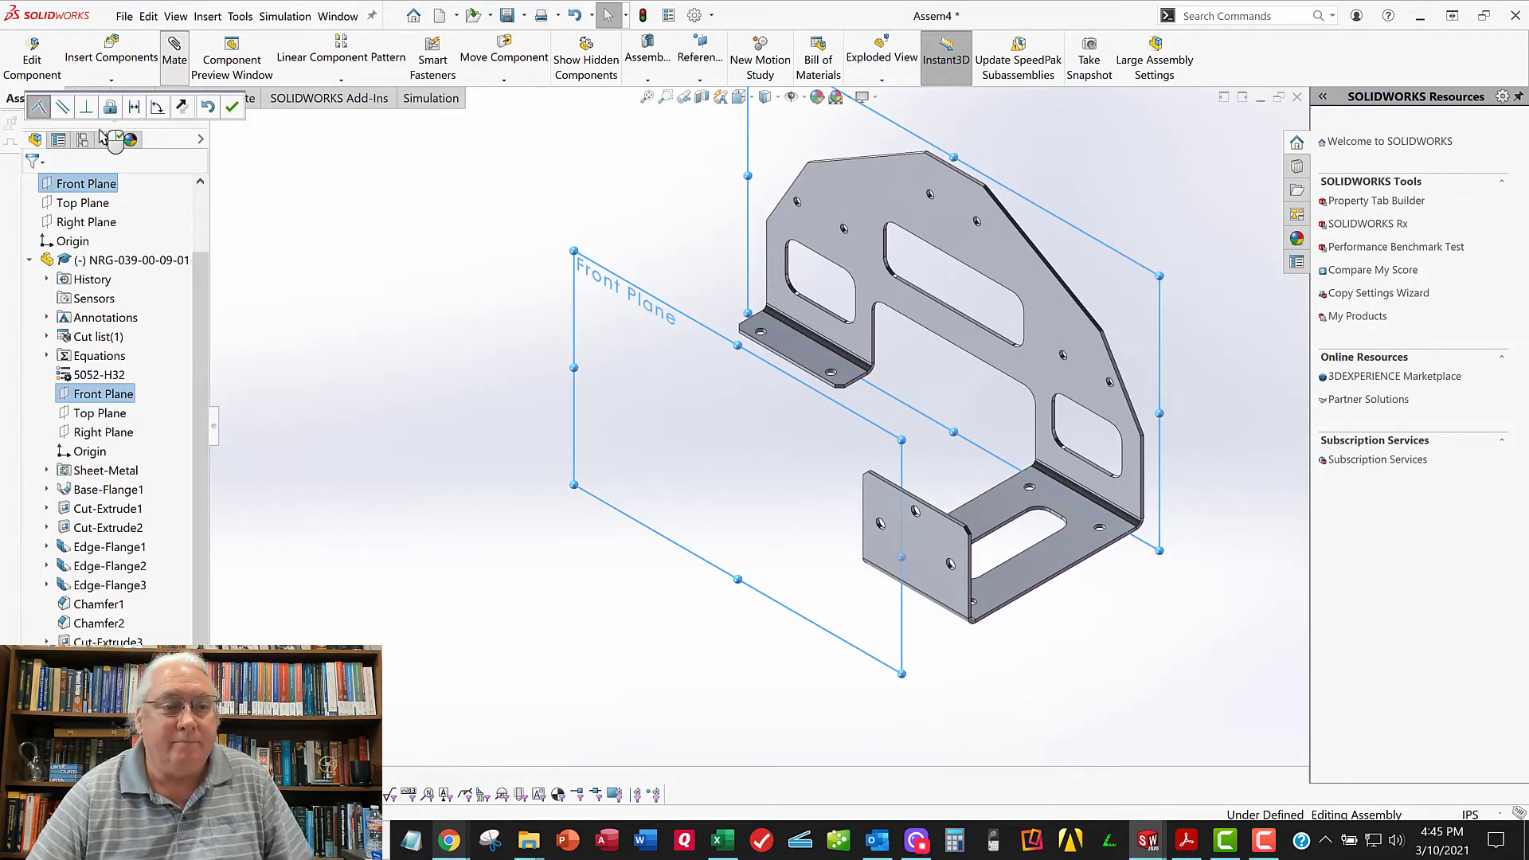
pyautogui.click(167, 56)
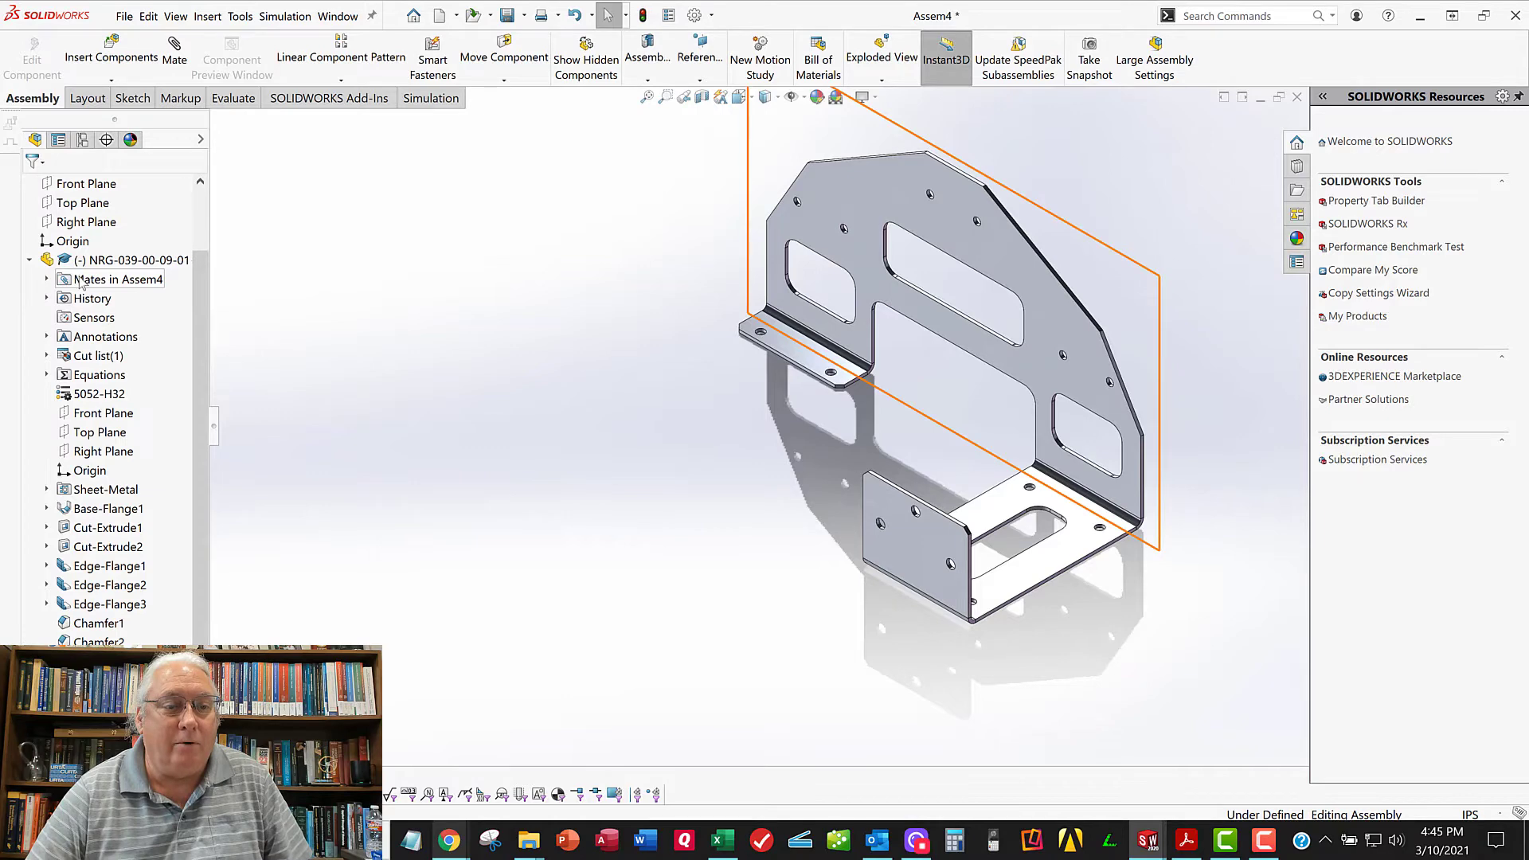
pyautogui.click(82, 202)
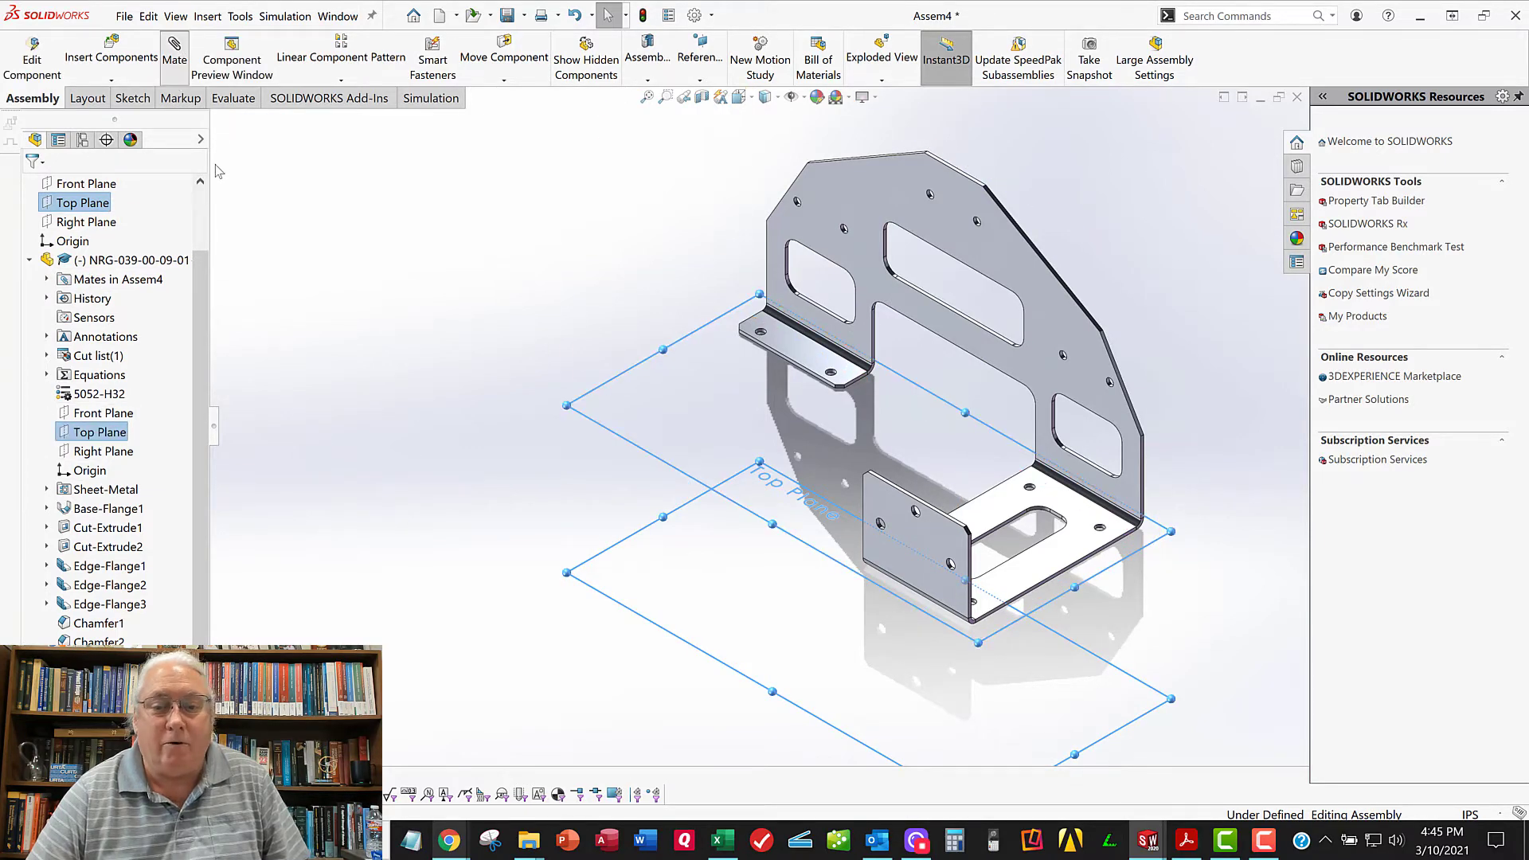
pyautogui.click(173, 46)
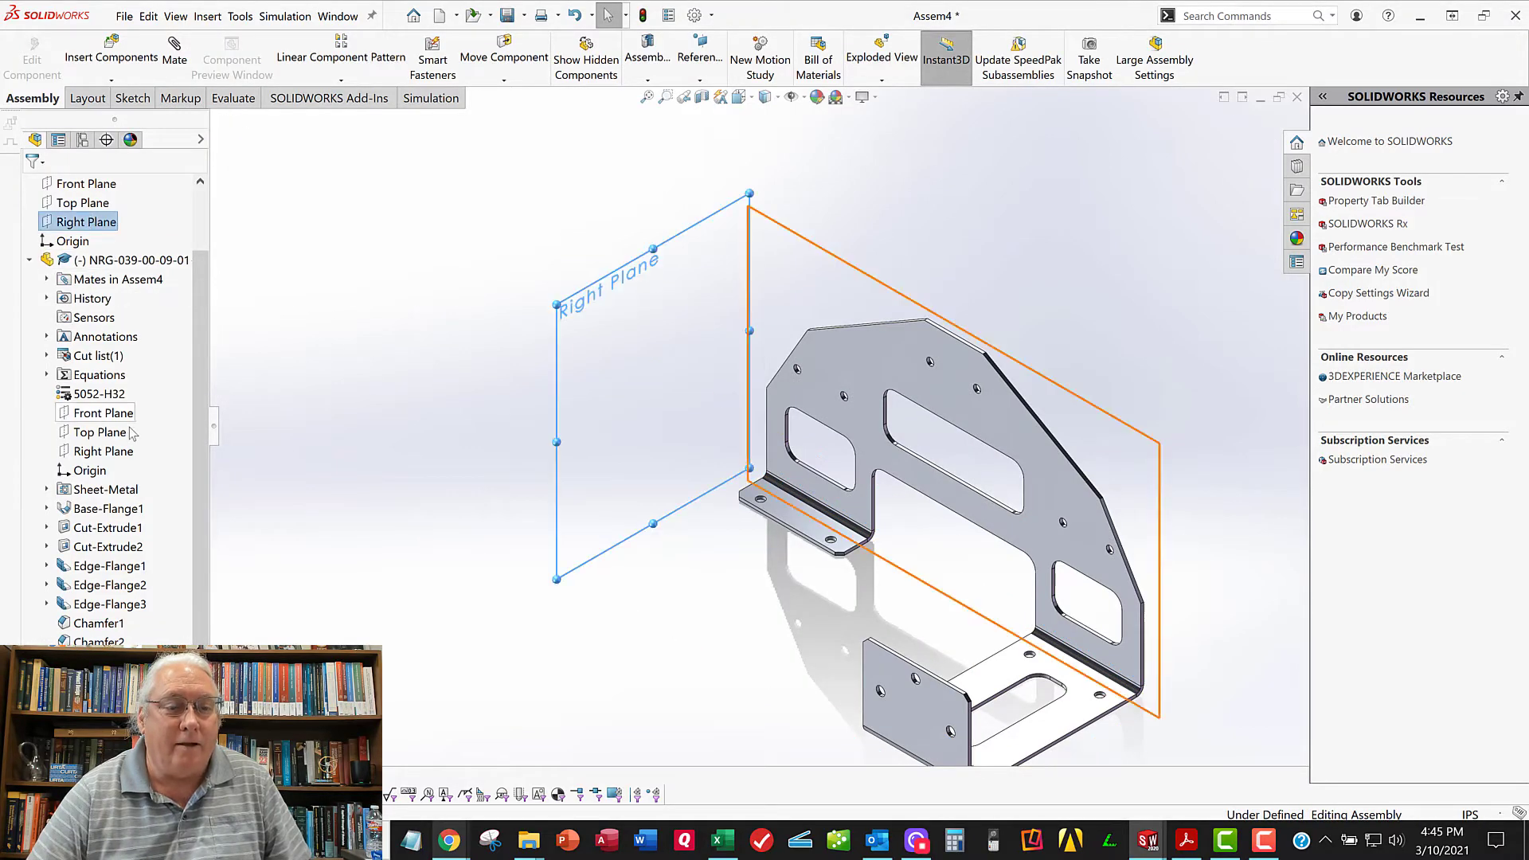
pyautogui.click(104, 450)
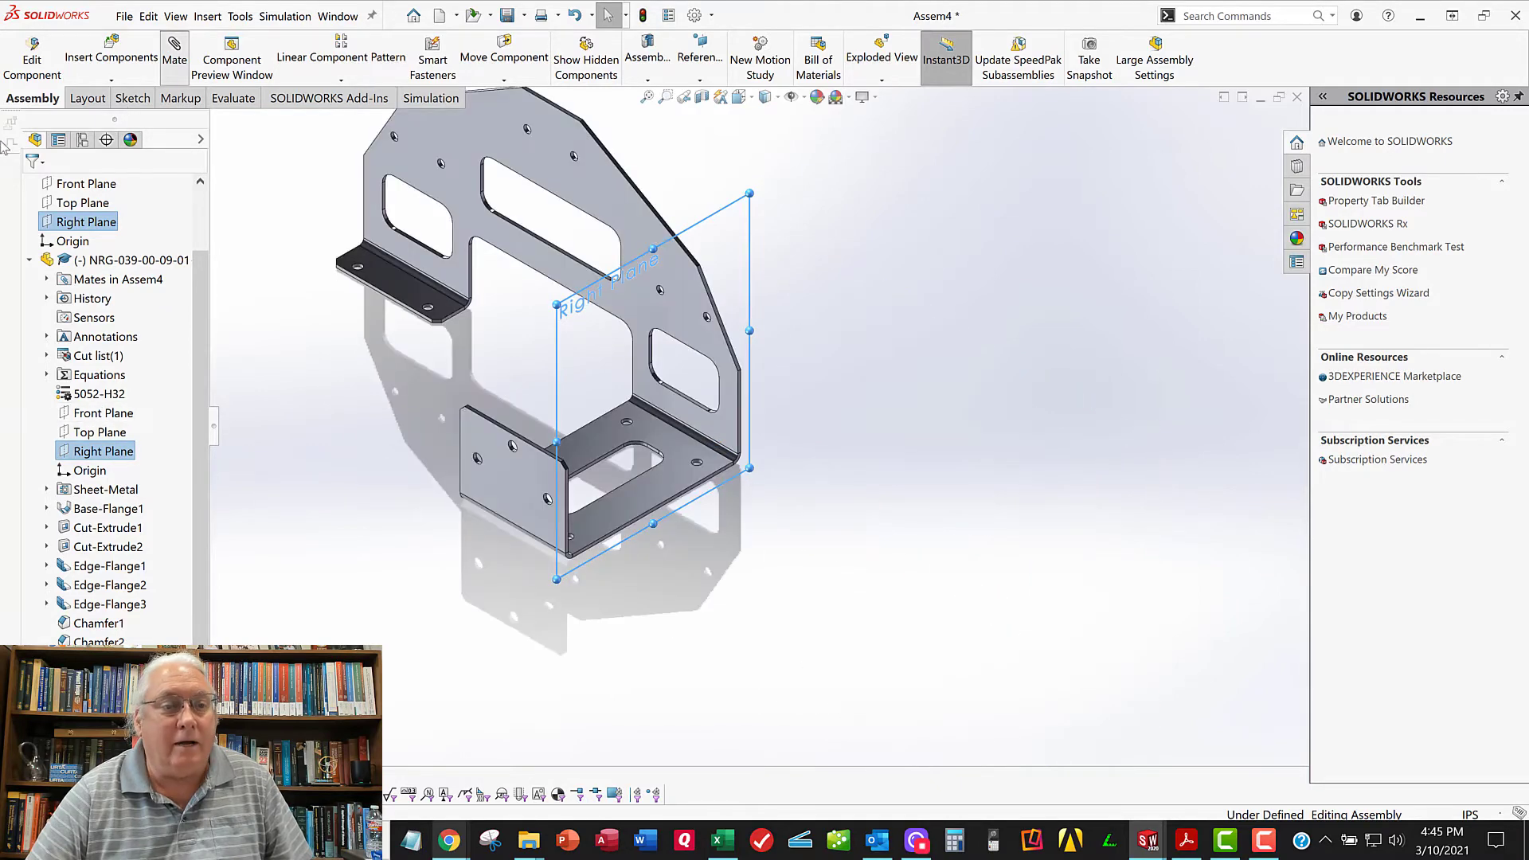
pyautogui.click(174, 50)
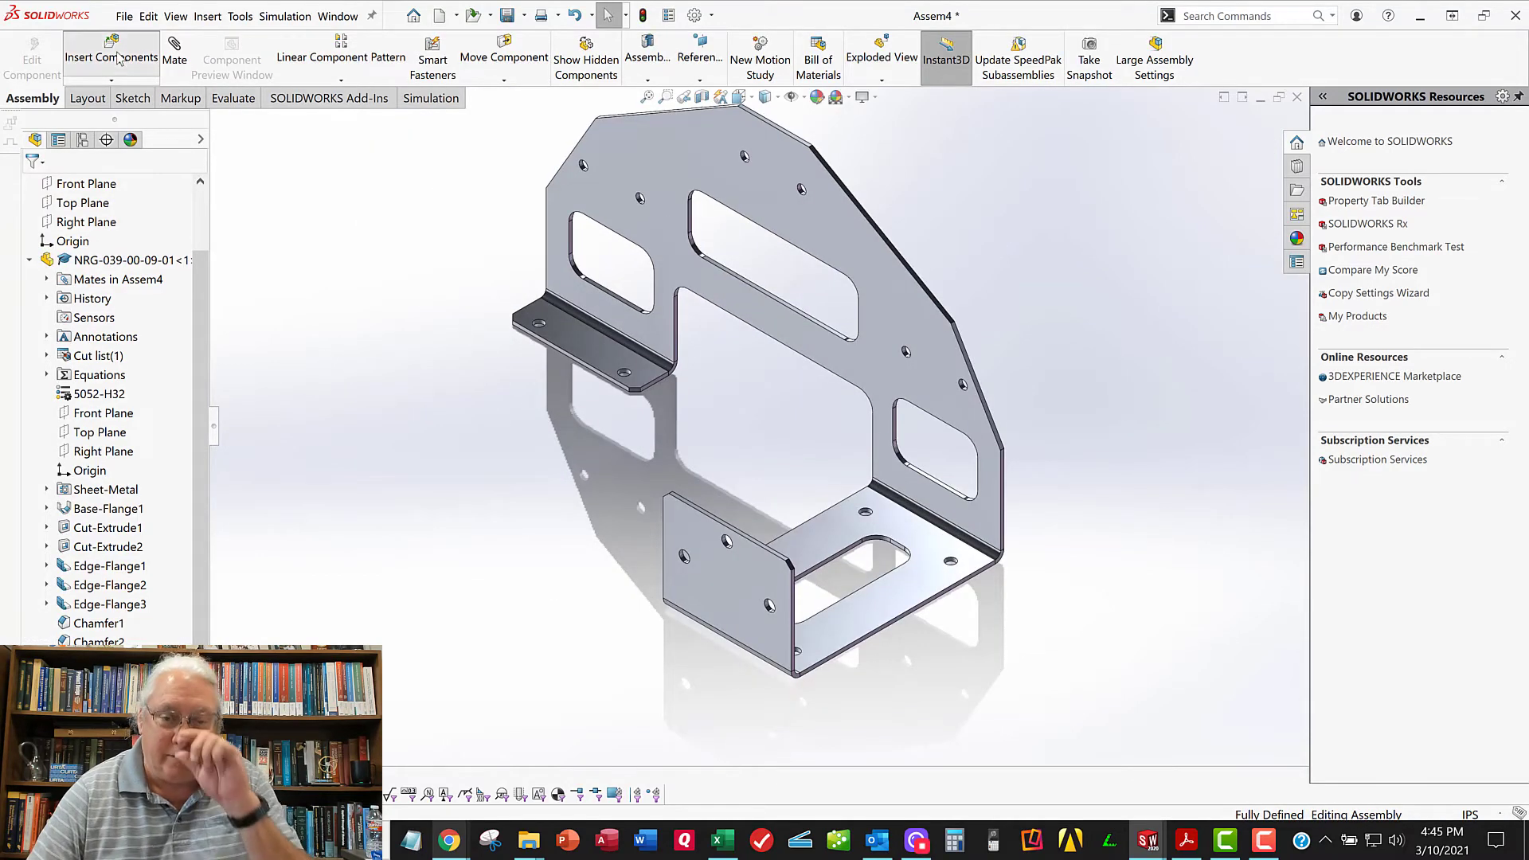
# Browse for CLS-632-2.SLDPRT and load the nut part for placement
pyautogui.click(111, 48)
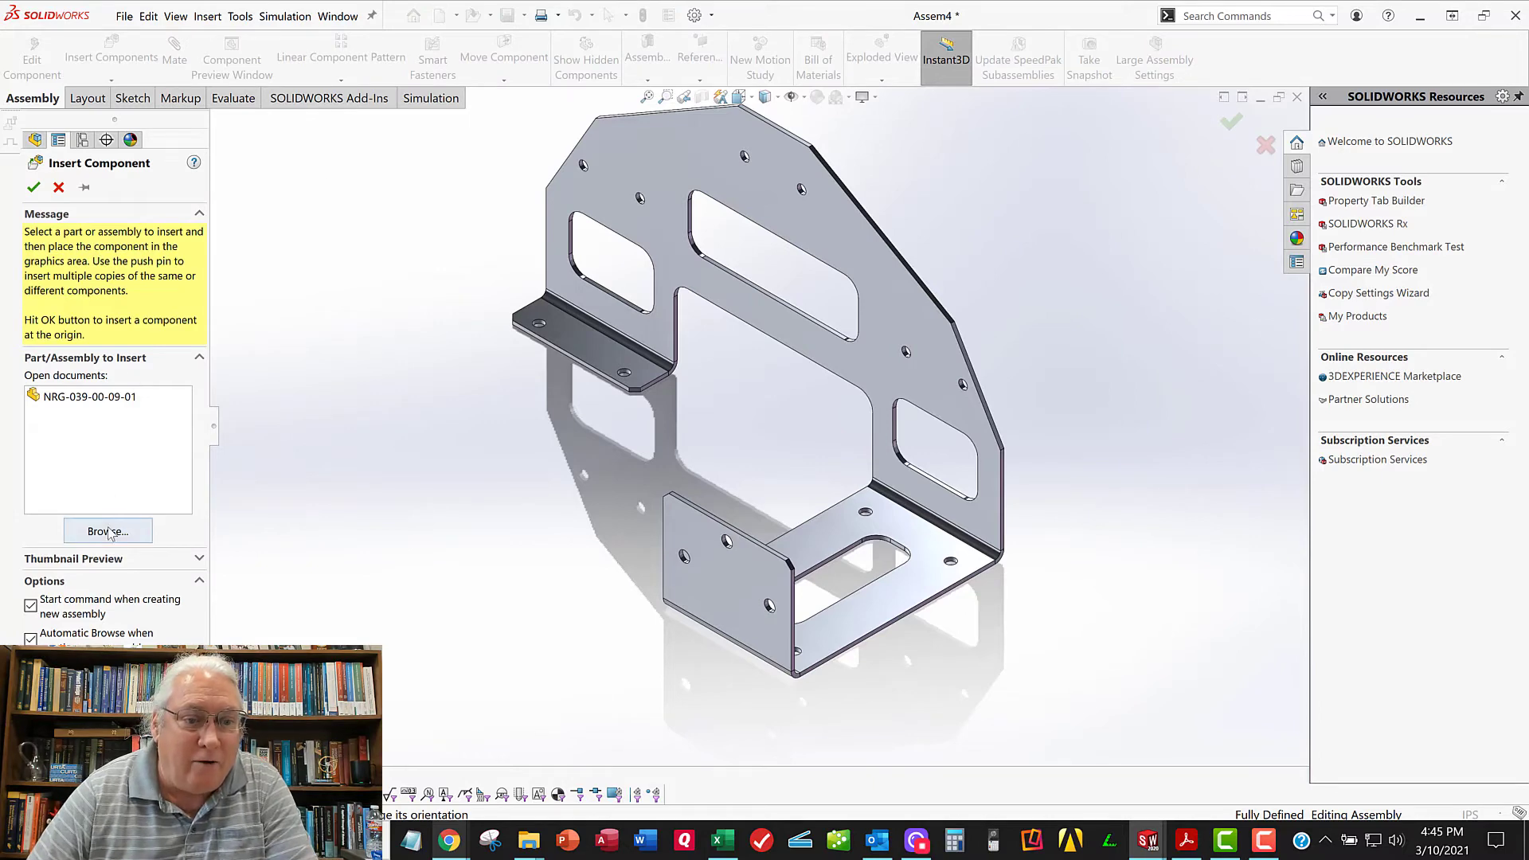
pyautogui.click(107, 531)
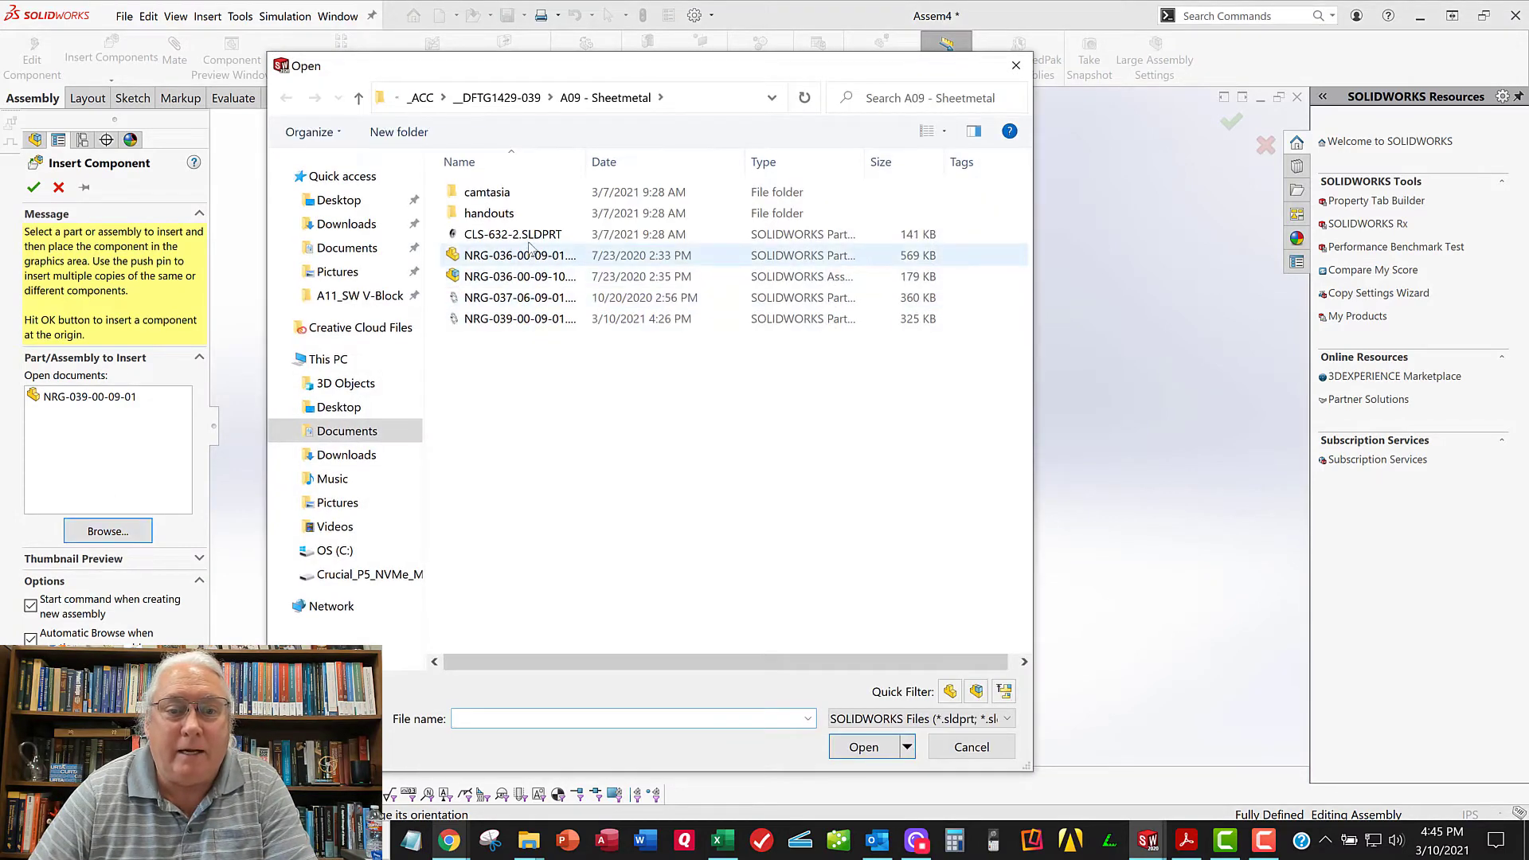
pyautogui.click(514, 234)
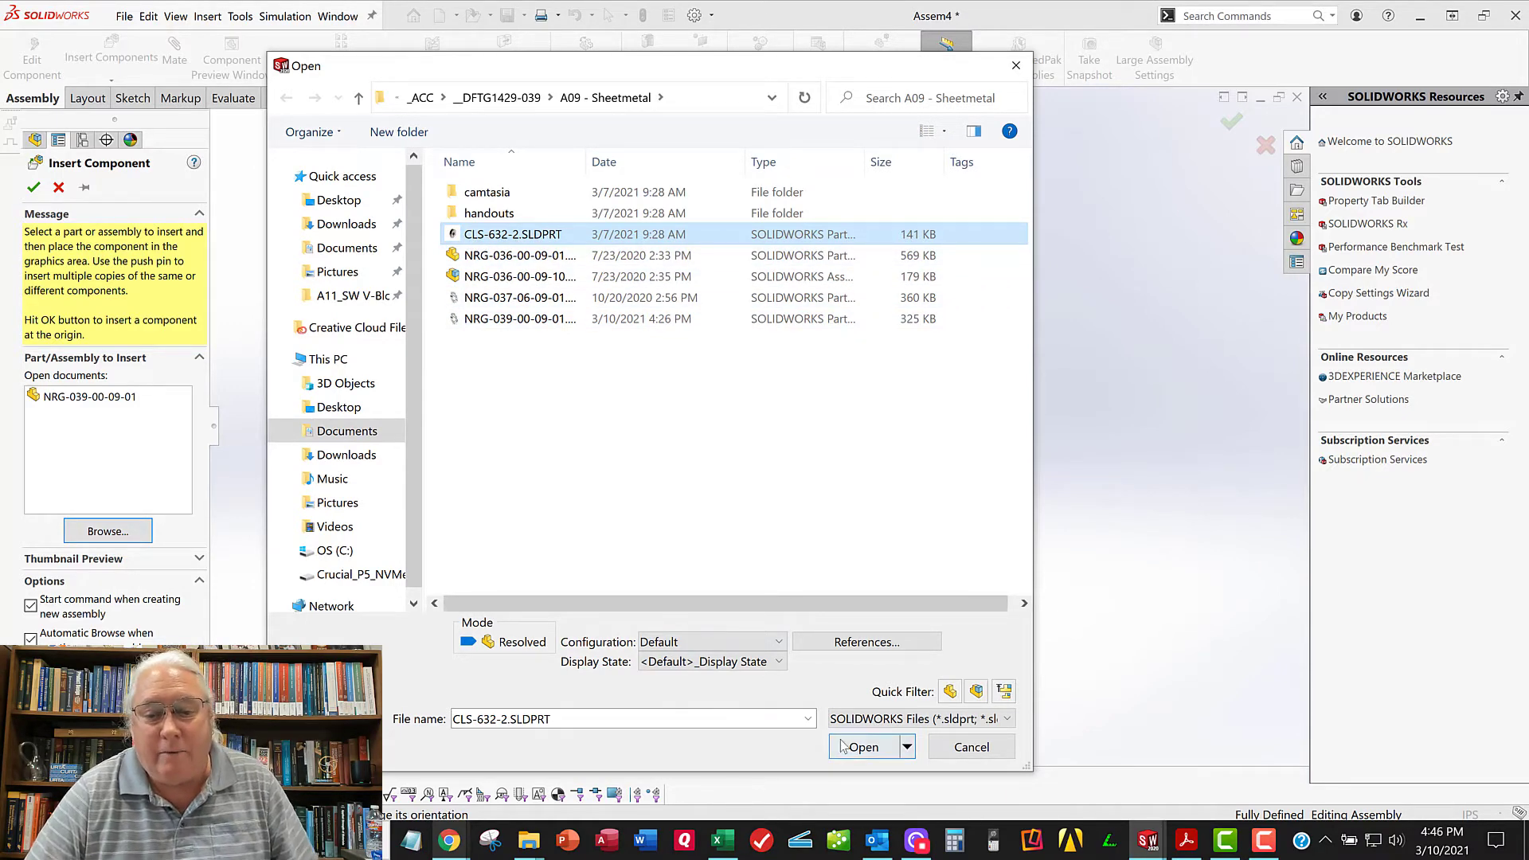
pyautogui.click(862, 747)
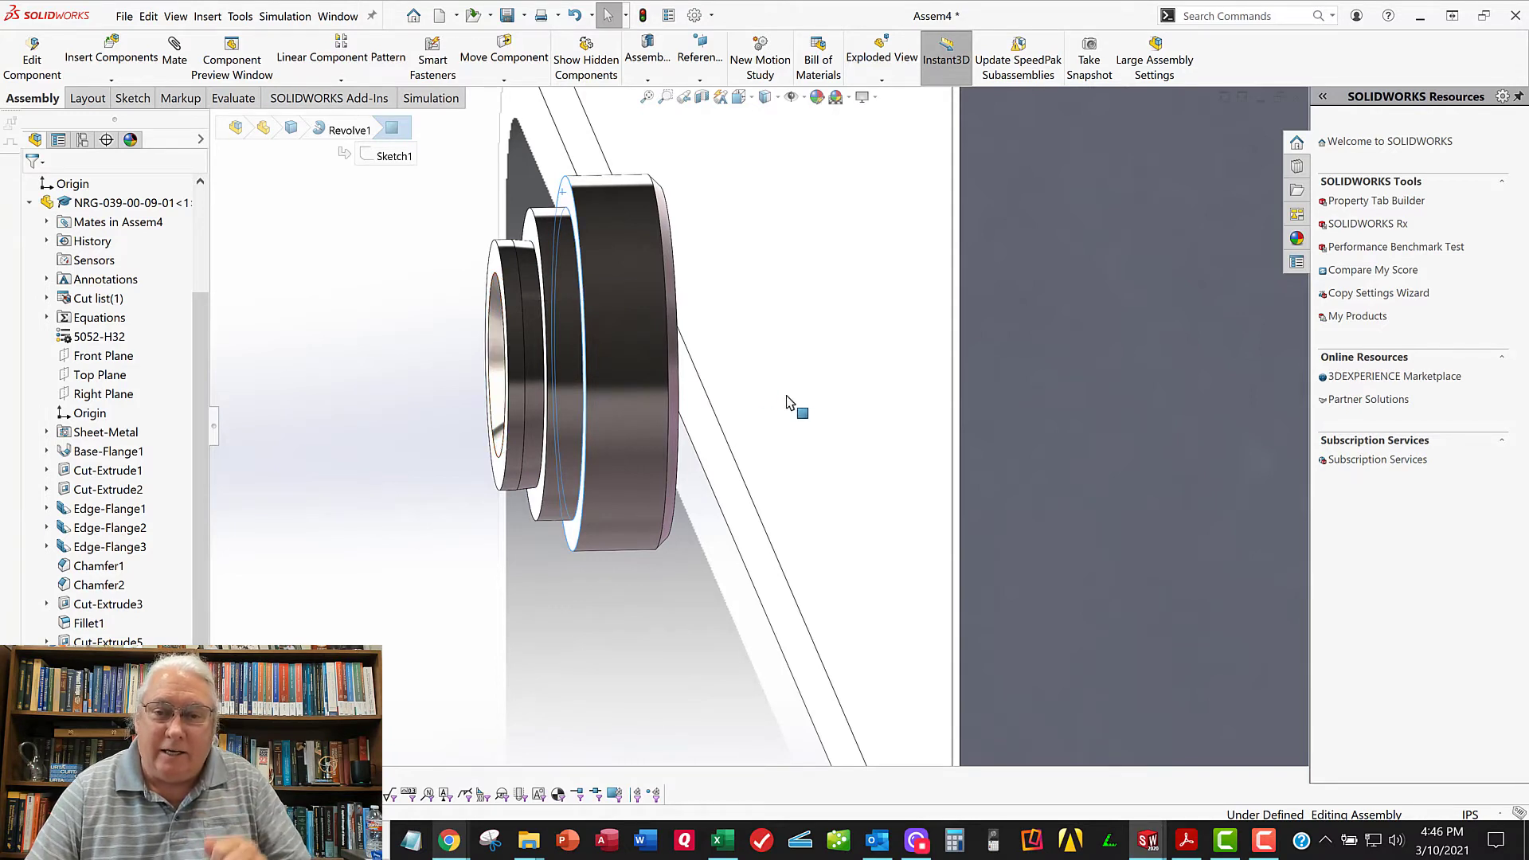
pyautogui.moveTo(873, 403)
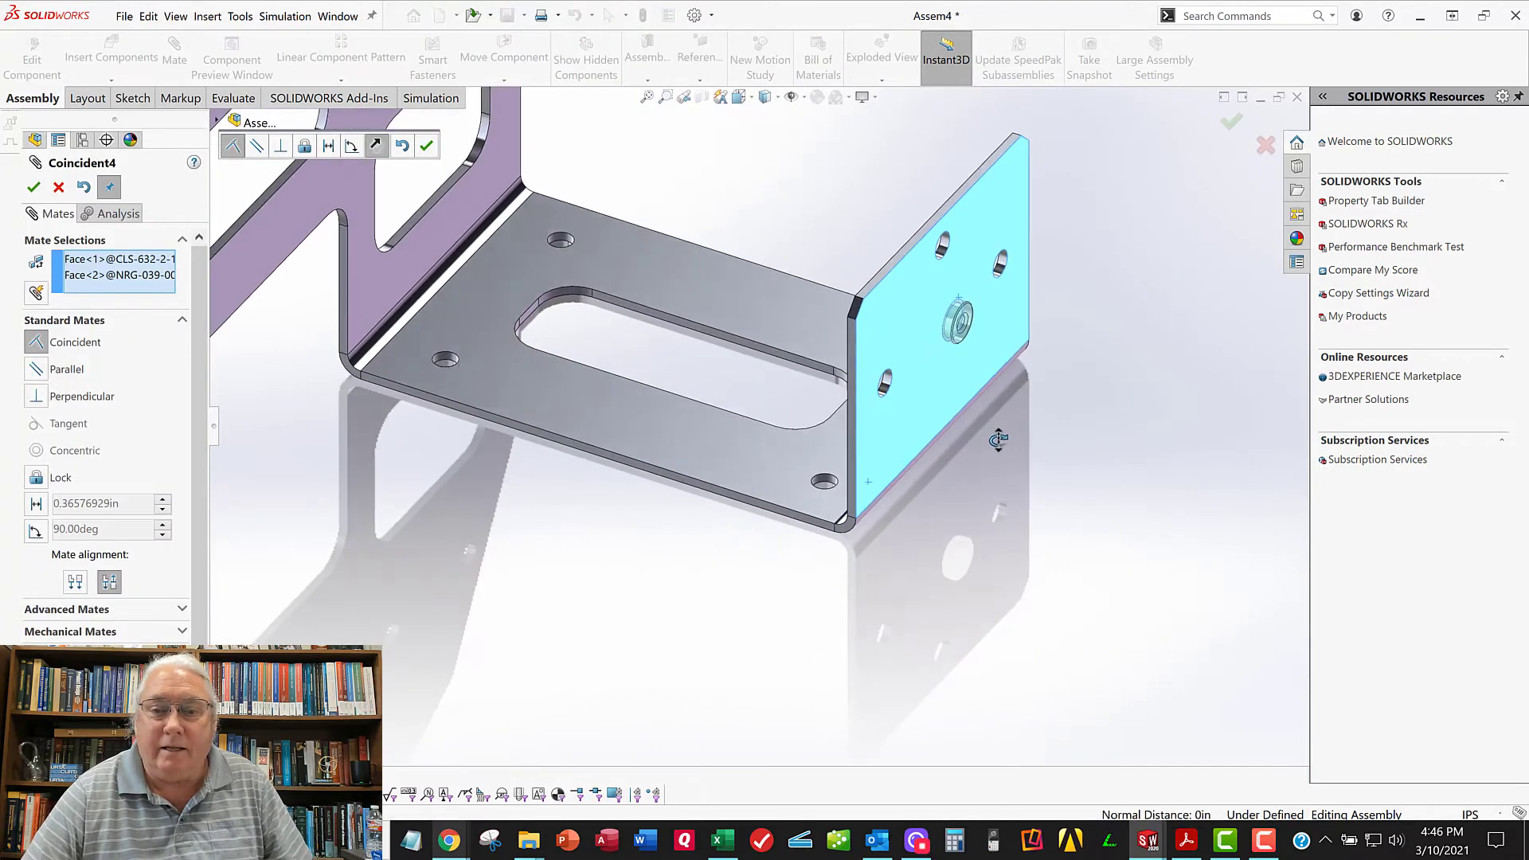
# Confirm the nut's coincident mate, then add a concentric mate to the hole with rotation locked
pyautogui.click(32, 187)
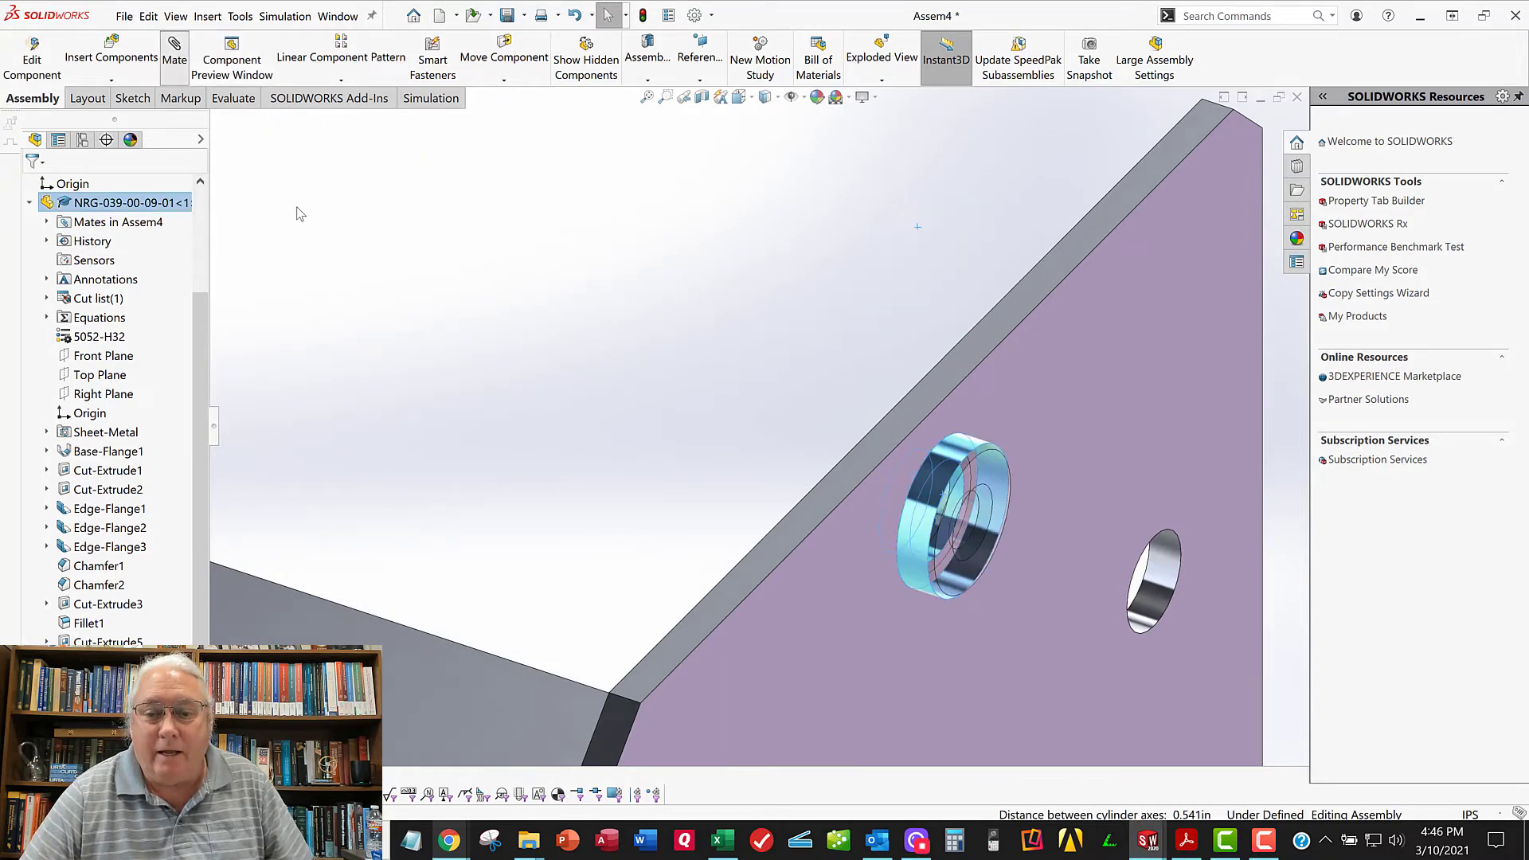
pyautogui.click(171, 46)
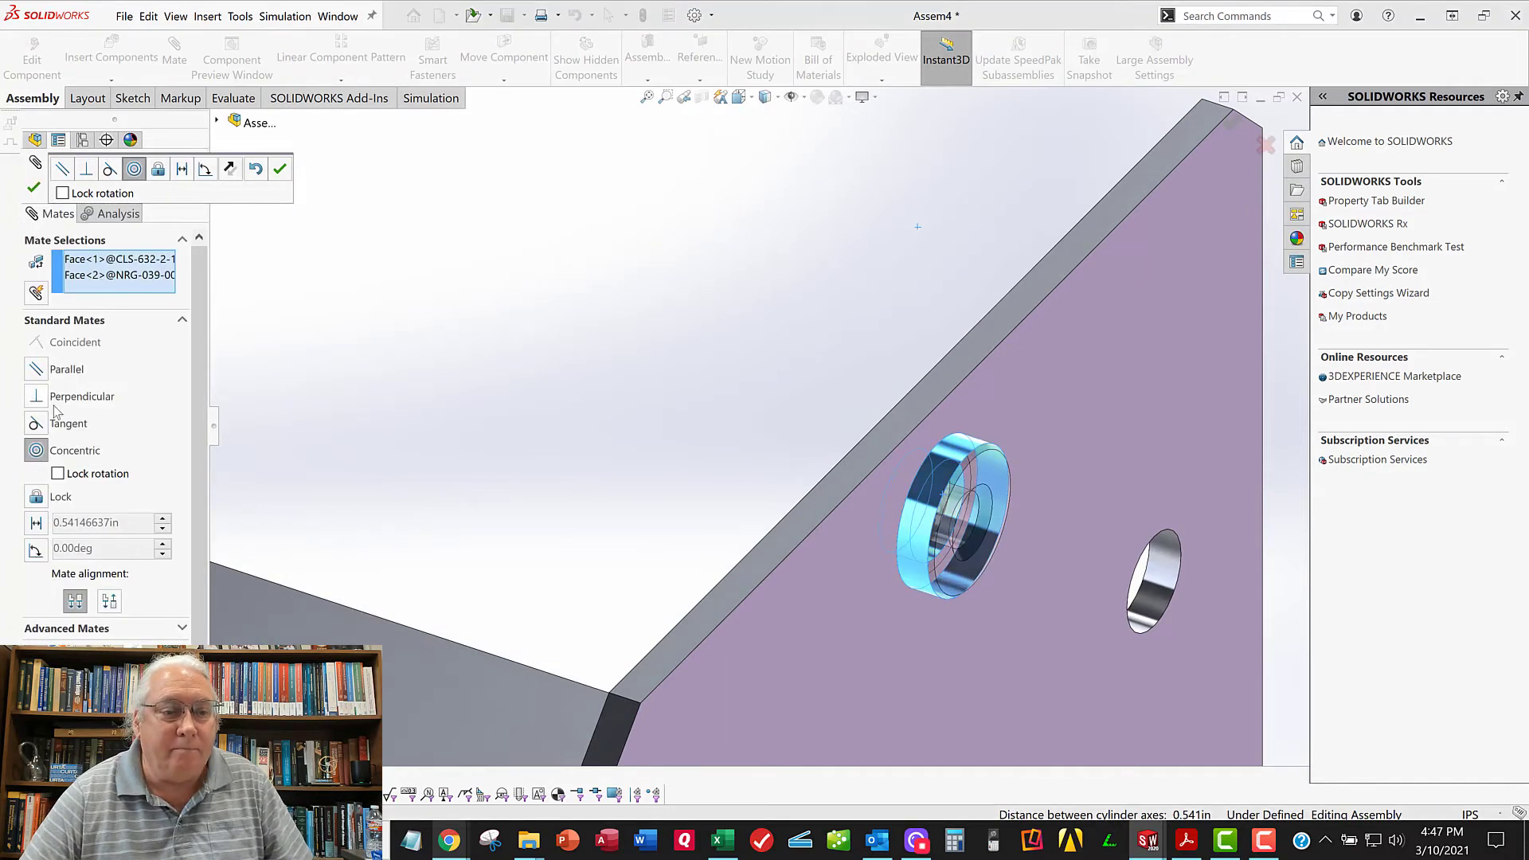
pyautogui.click(74, 450)
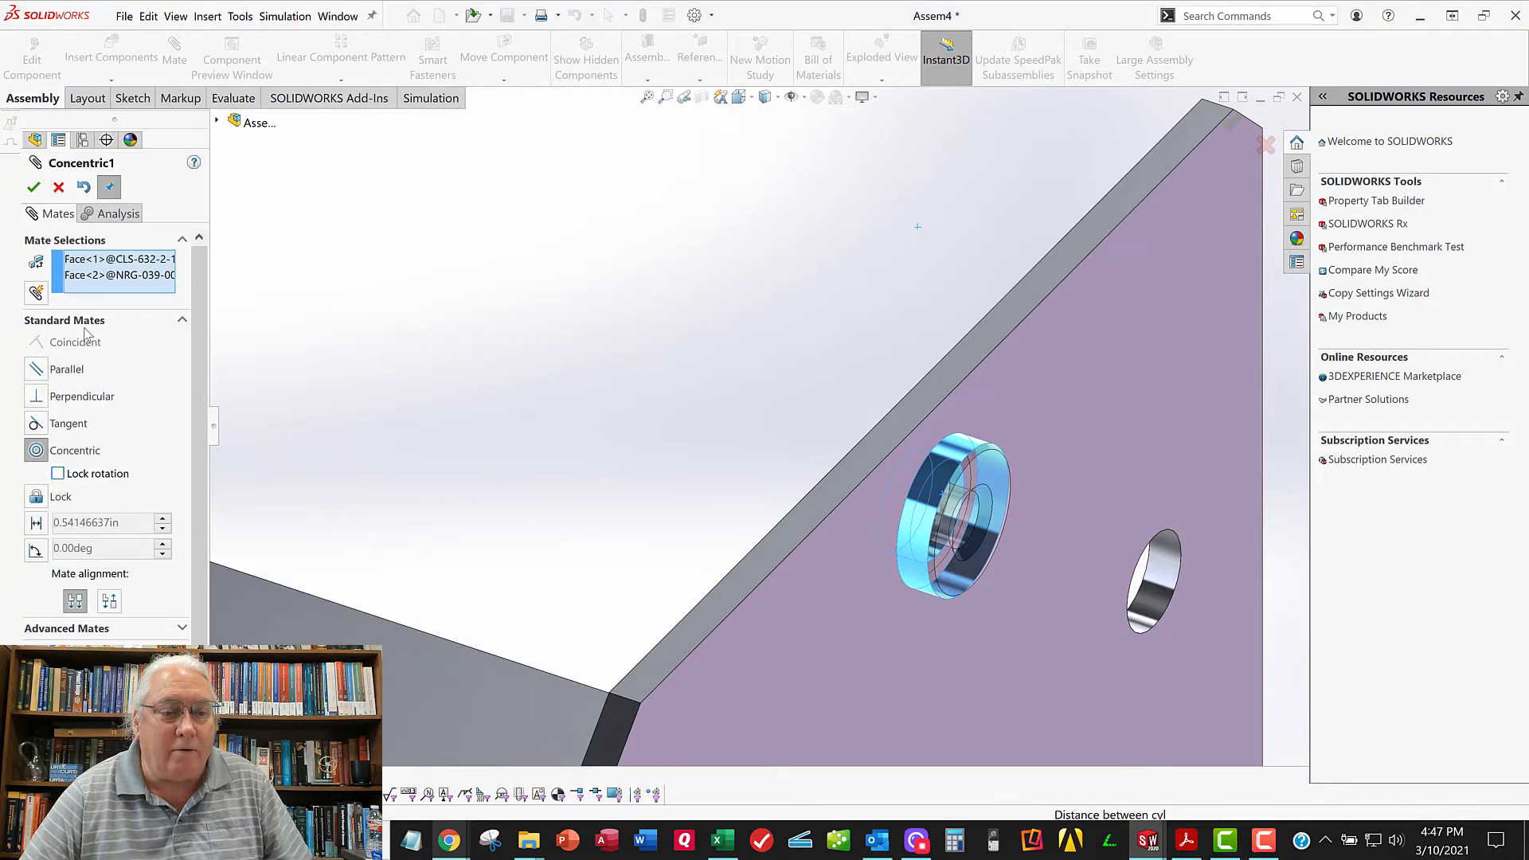
pyautogui.click(57, 473)
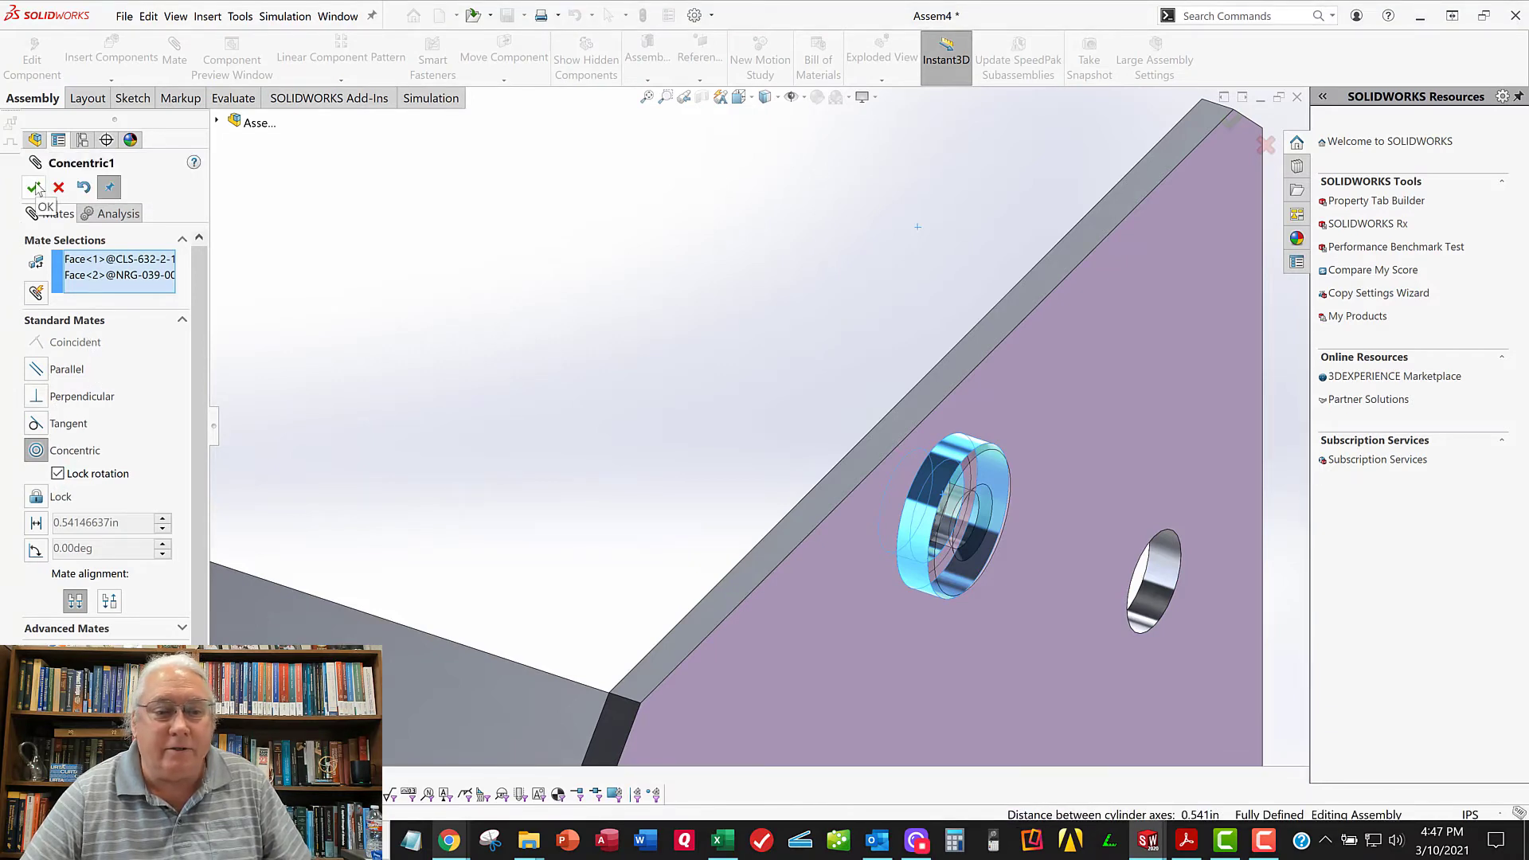
pyautogui.click(32, 187)
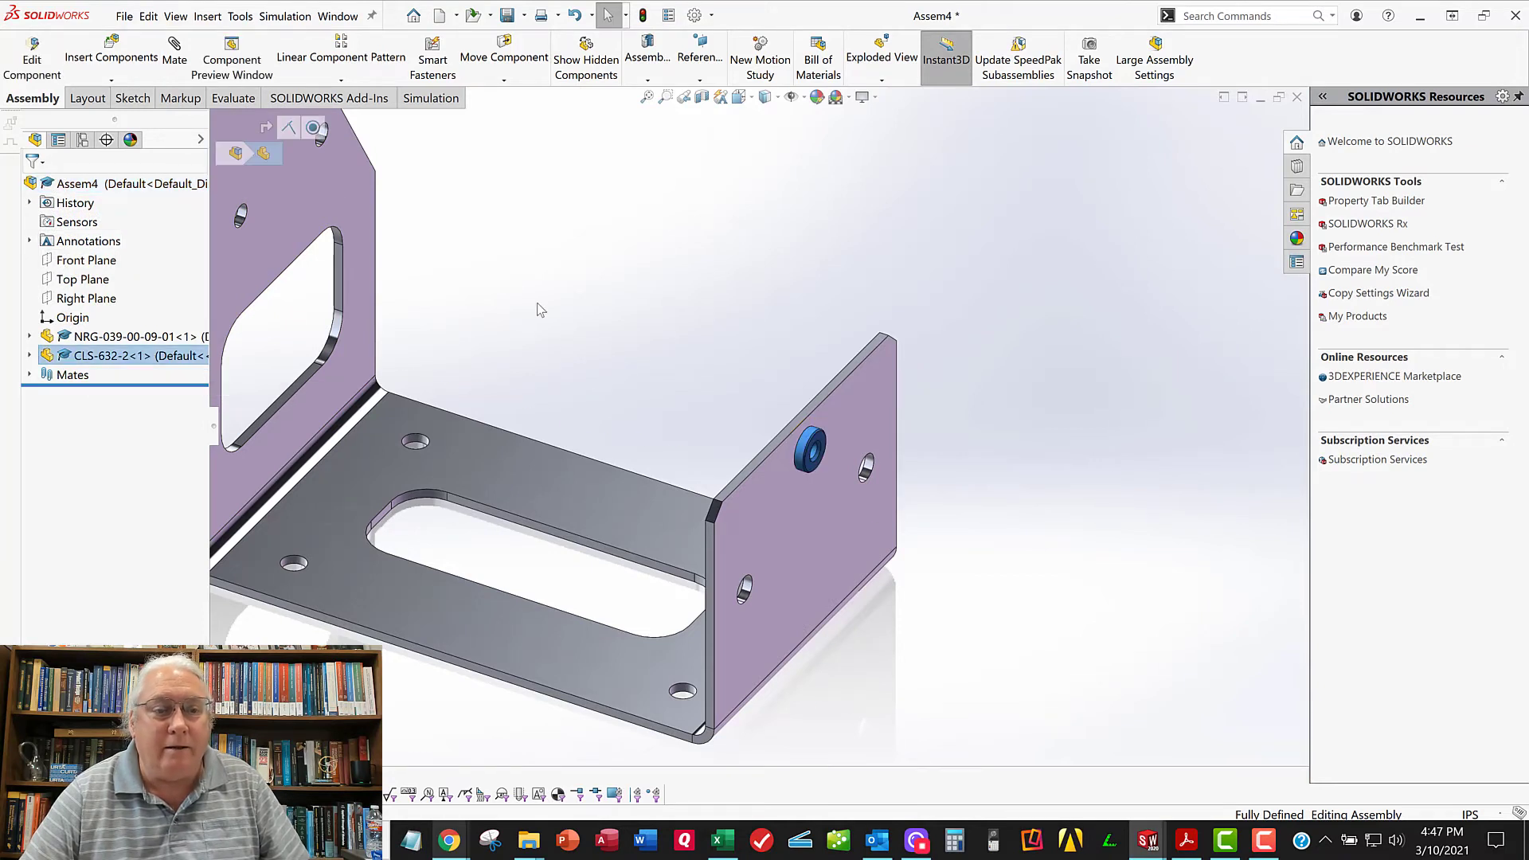
pyautogui.moveTo(112, 46)
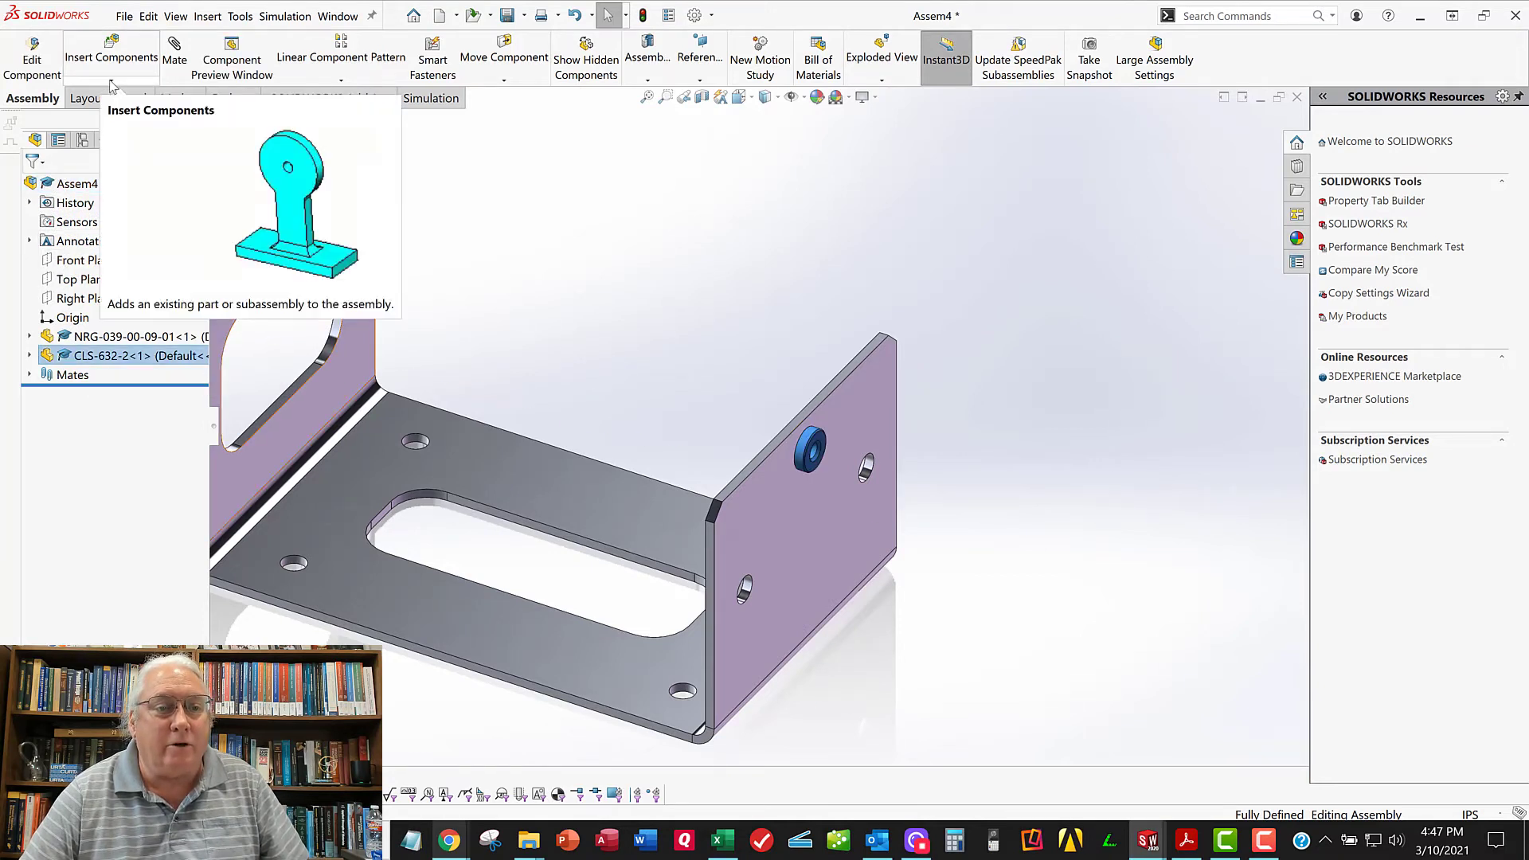
# Place a copied nut using Copy with Mates and pick its next coincident reference
pyautogui.click(110, 57)
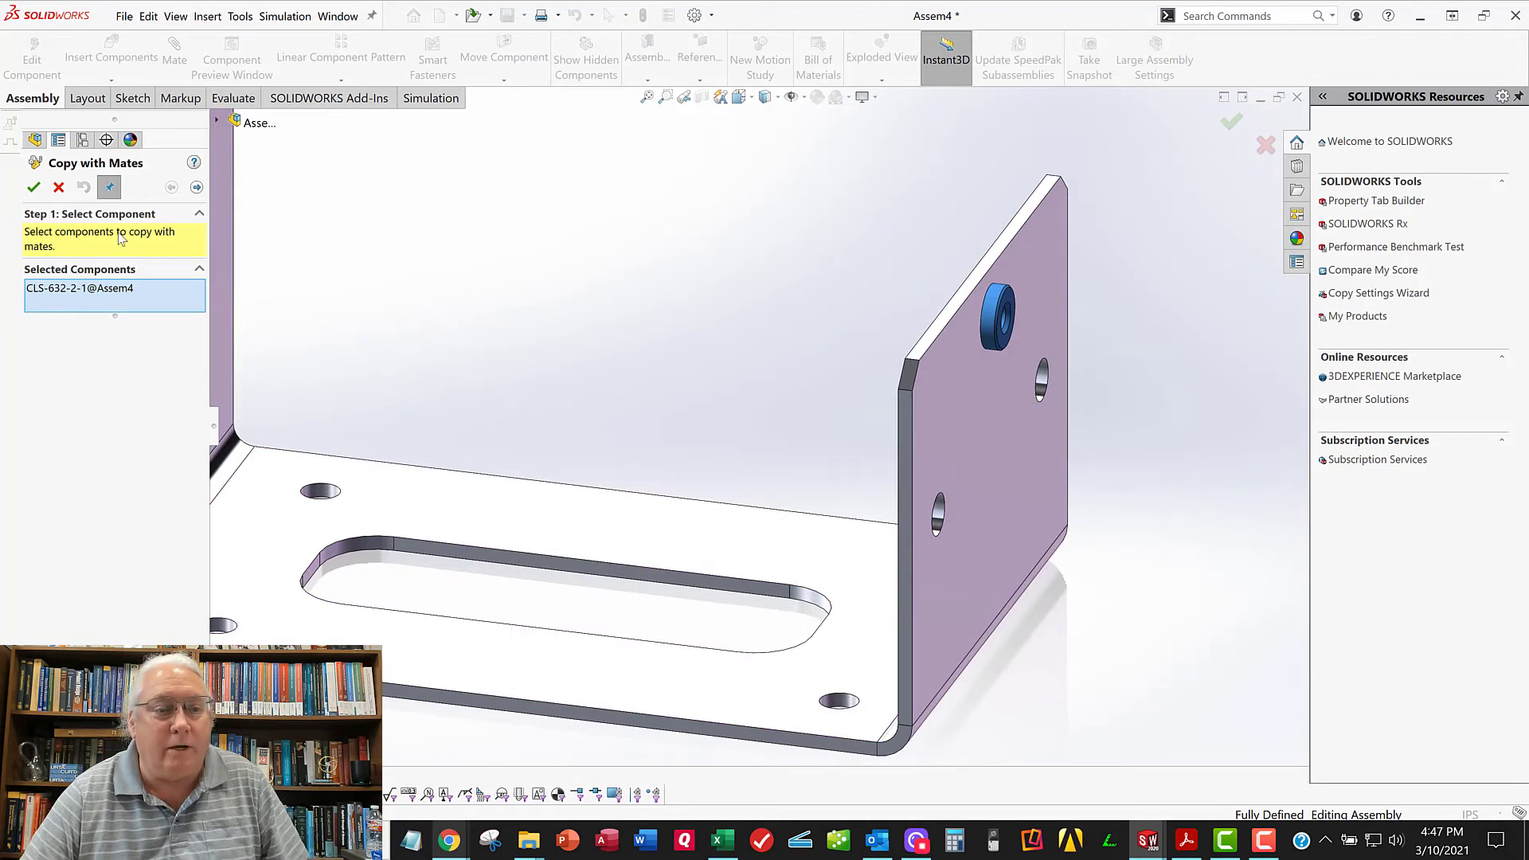
pyautogui.moveTo(777, 284)
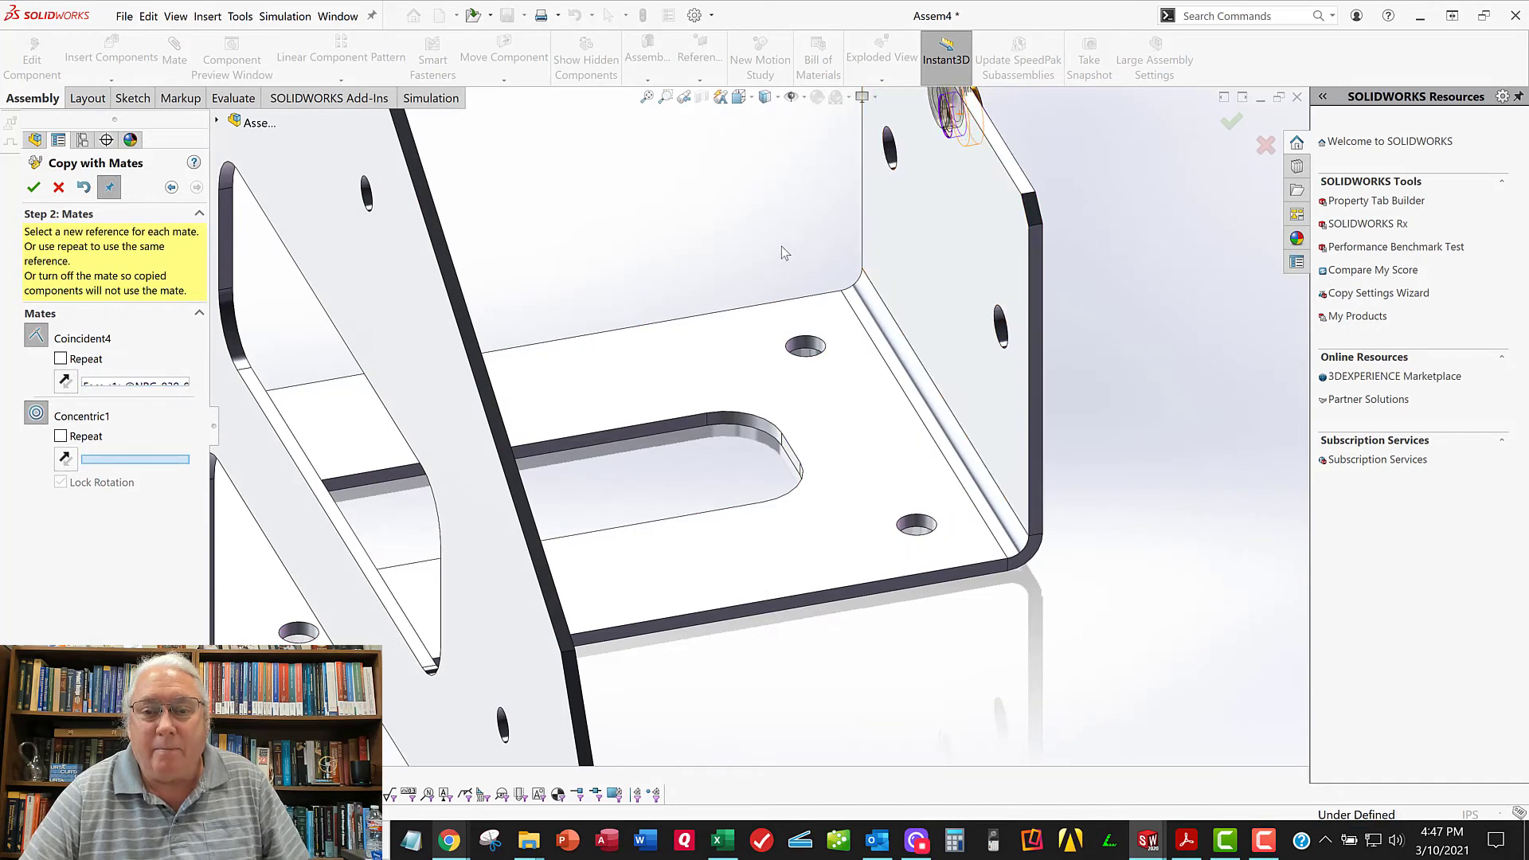
pyautogui.moveTo(636, 282)
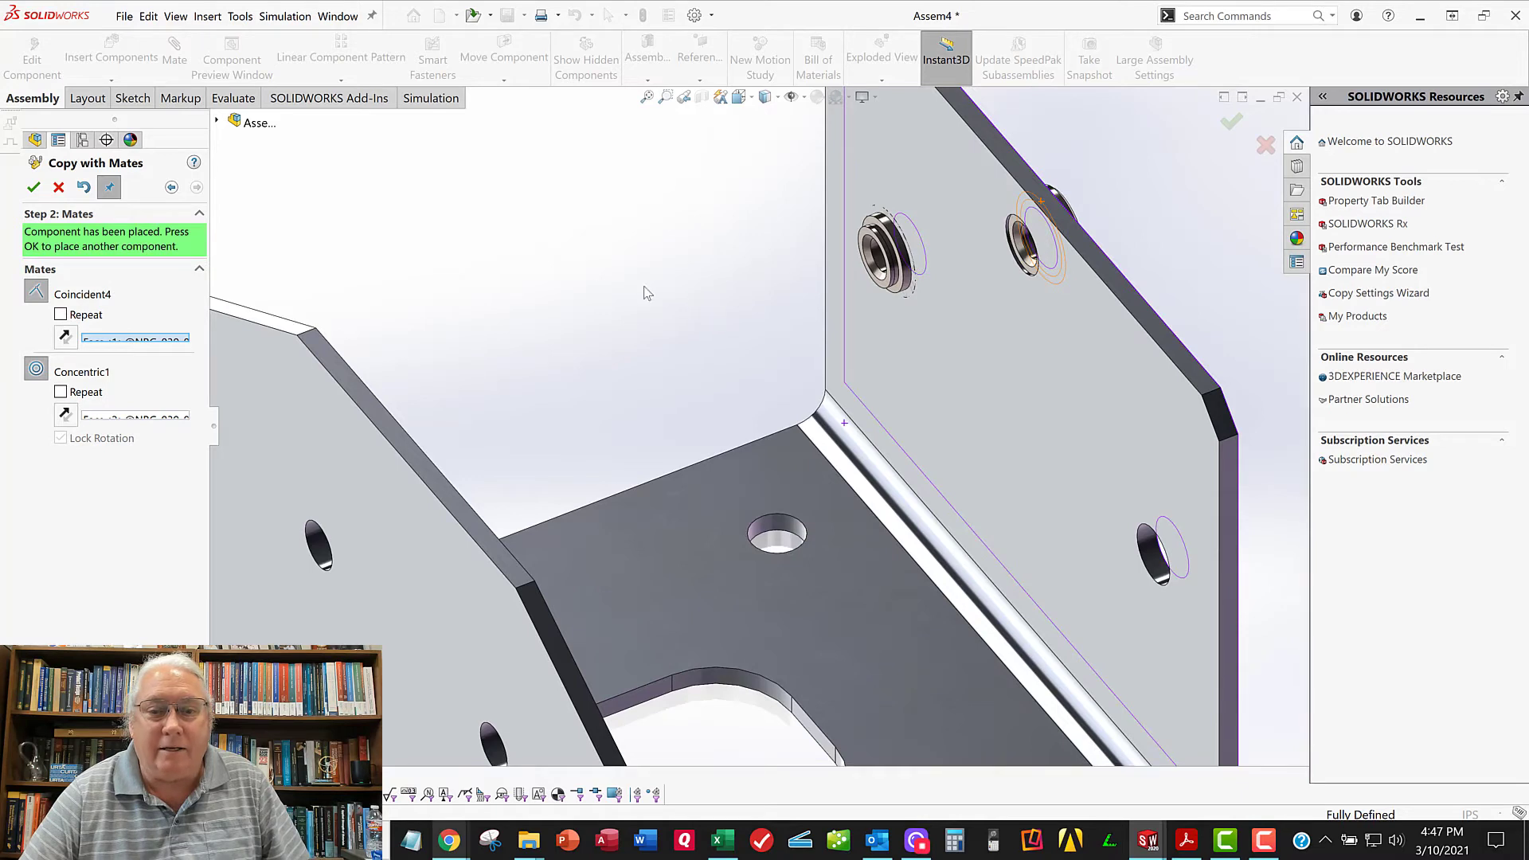
pyautogui.moveTo(851, 245)
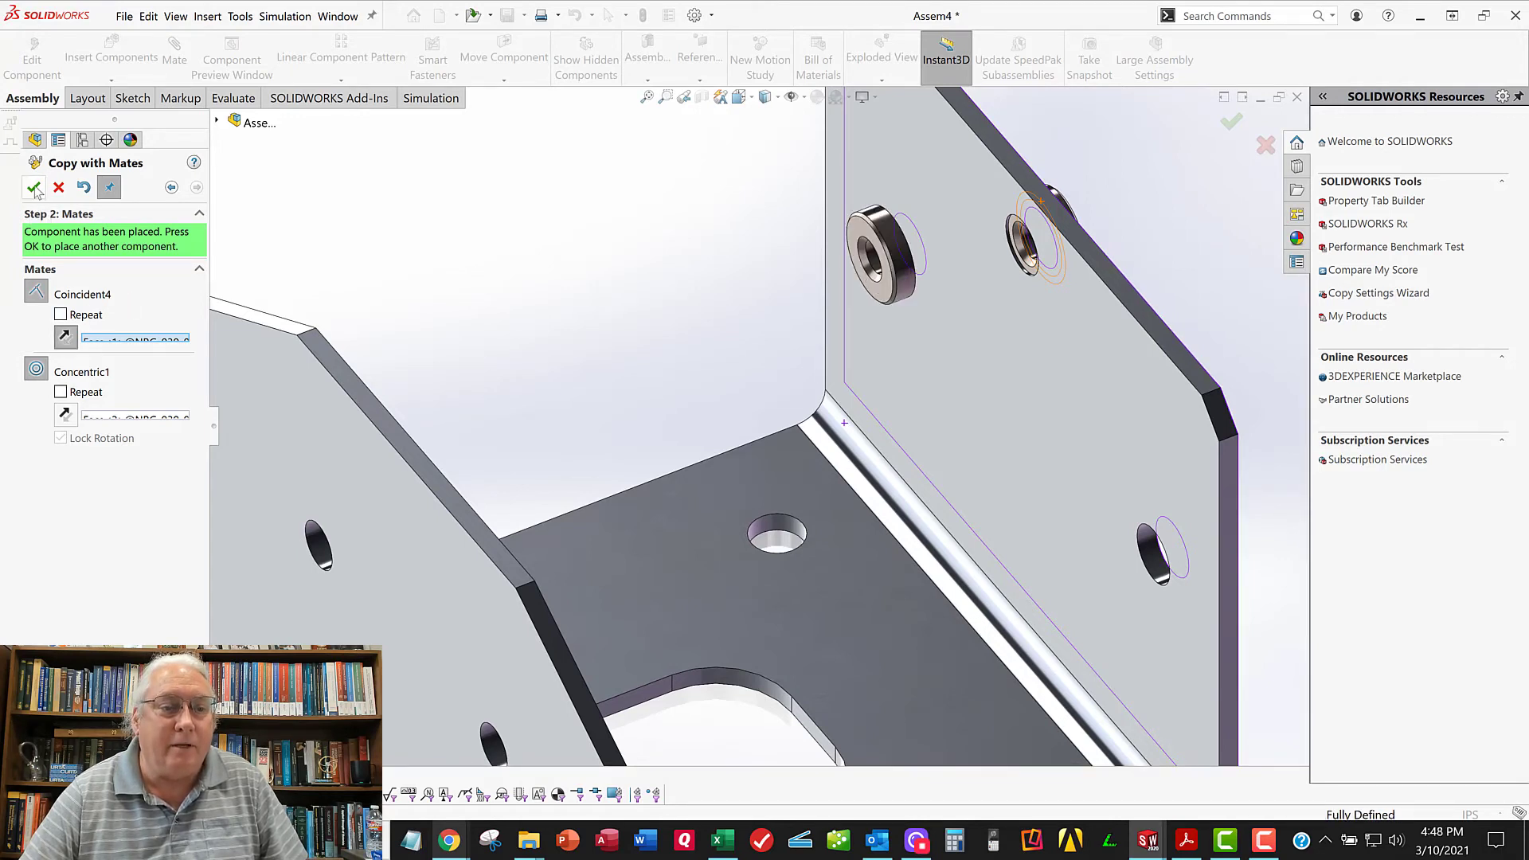
pyautogui.click(34, 187)
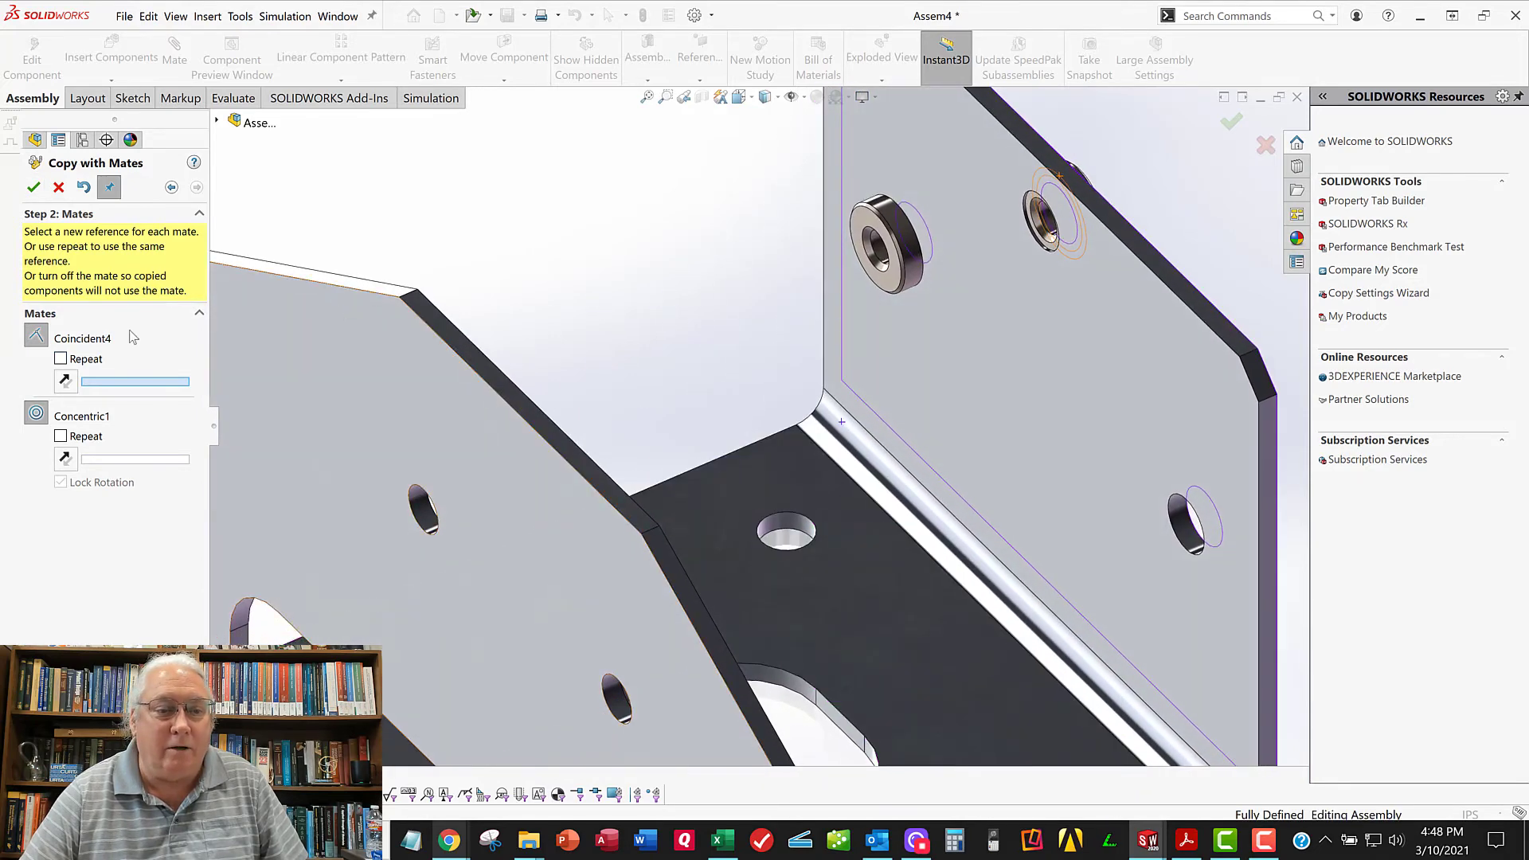
pyautogui.click(1046, 406)
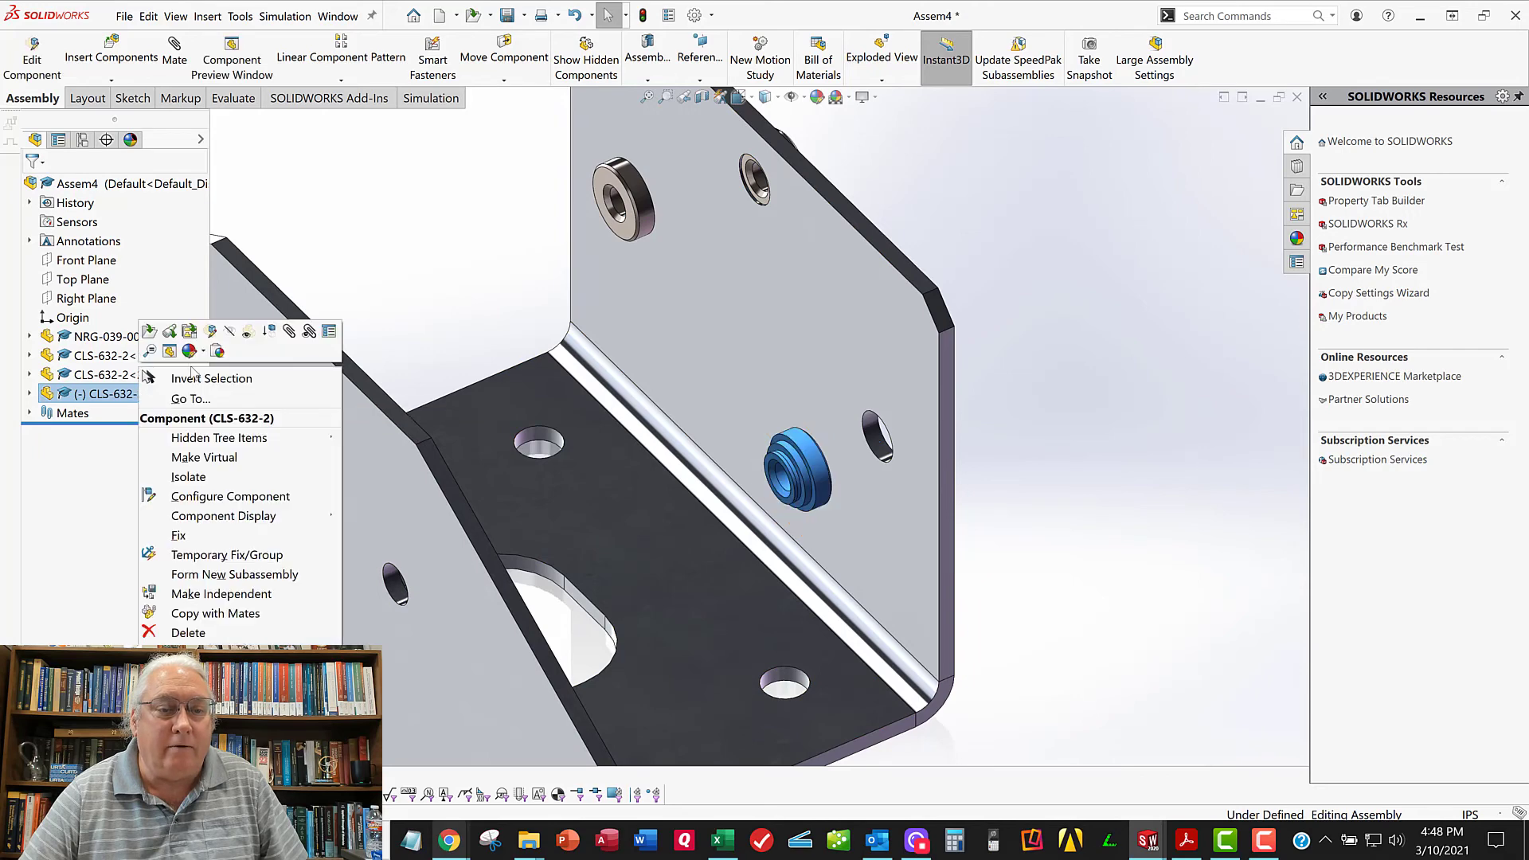
# Delete the stray nut copy and copy a third nut into the empty flange hole
pyautogui.click(189, 632)
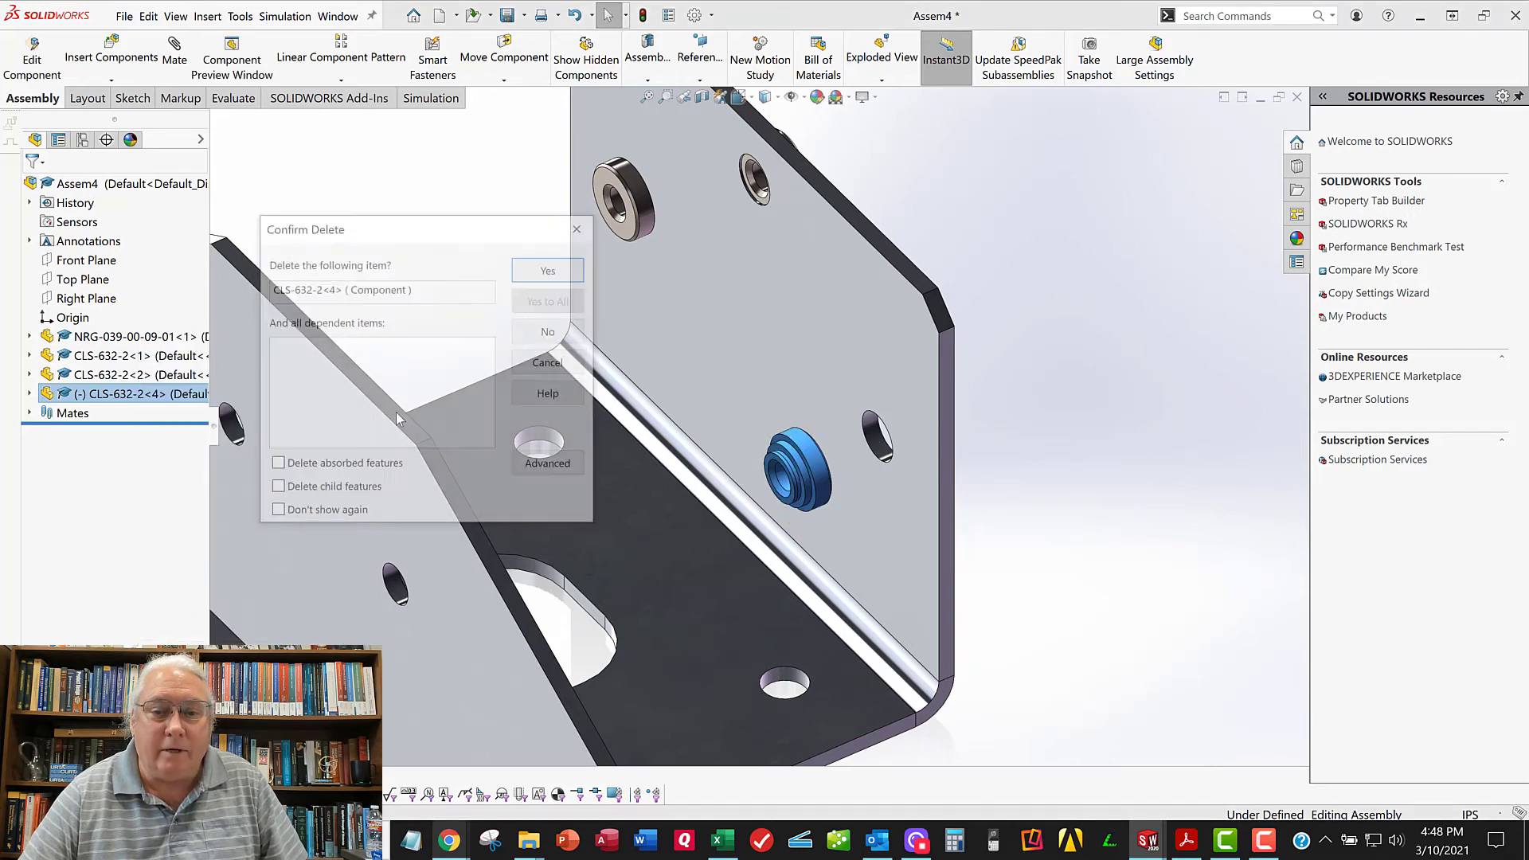
pyautogui.click(547, 270)
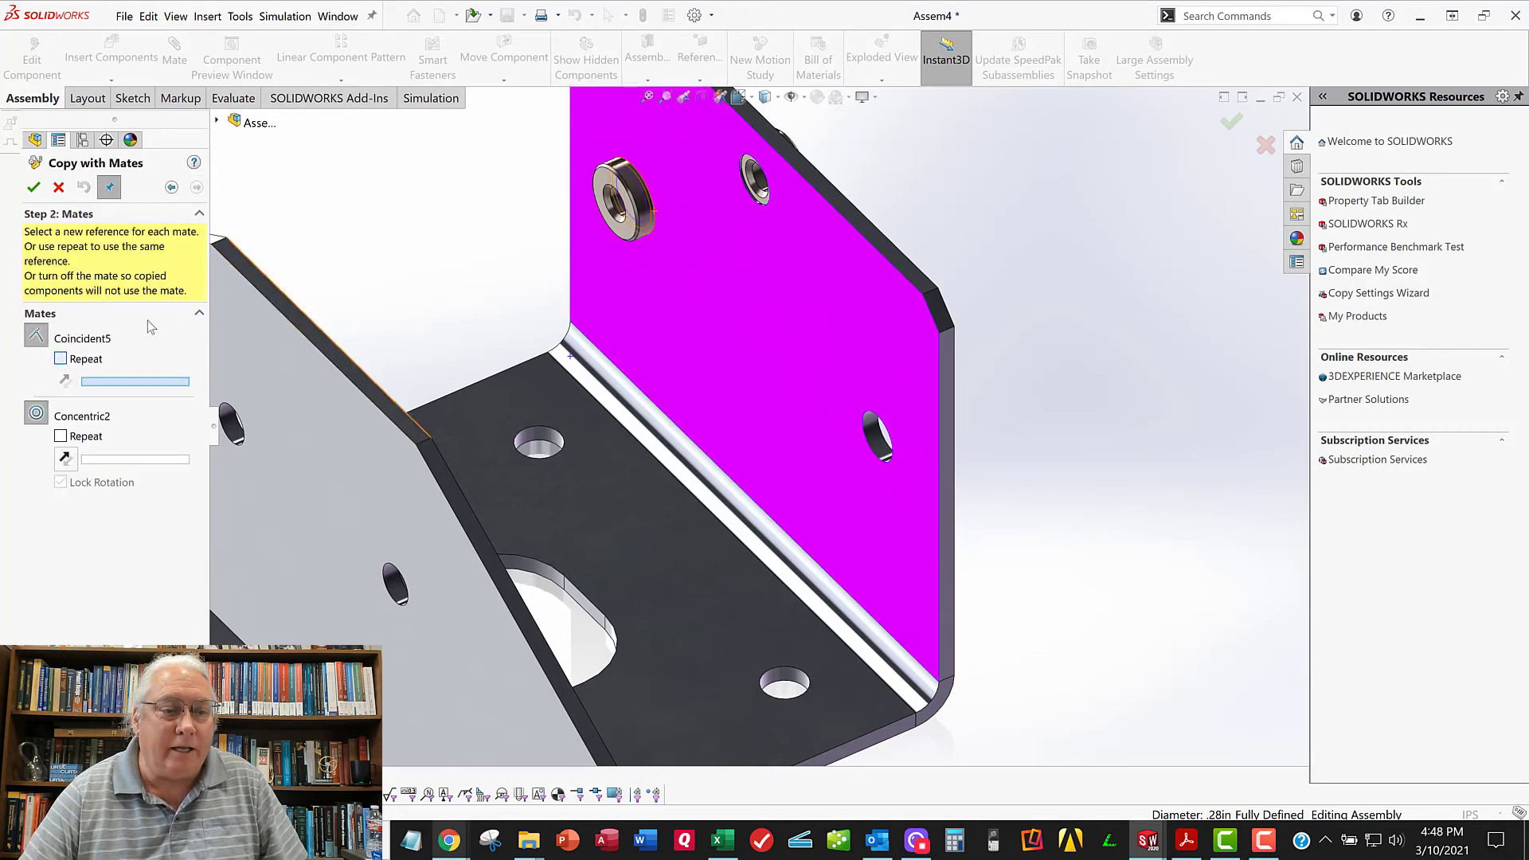
pyautogui.click(60, 359)
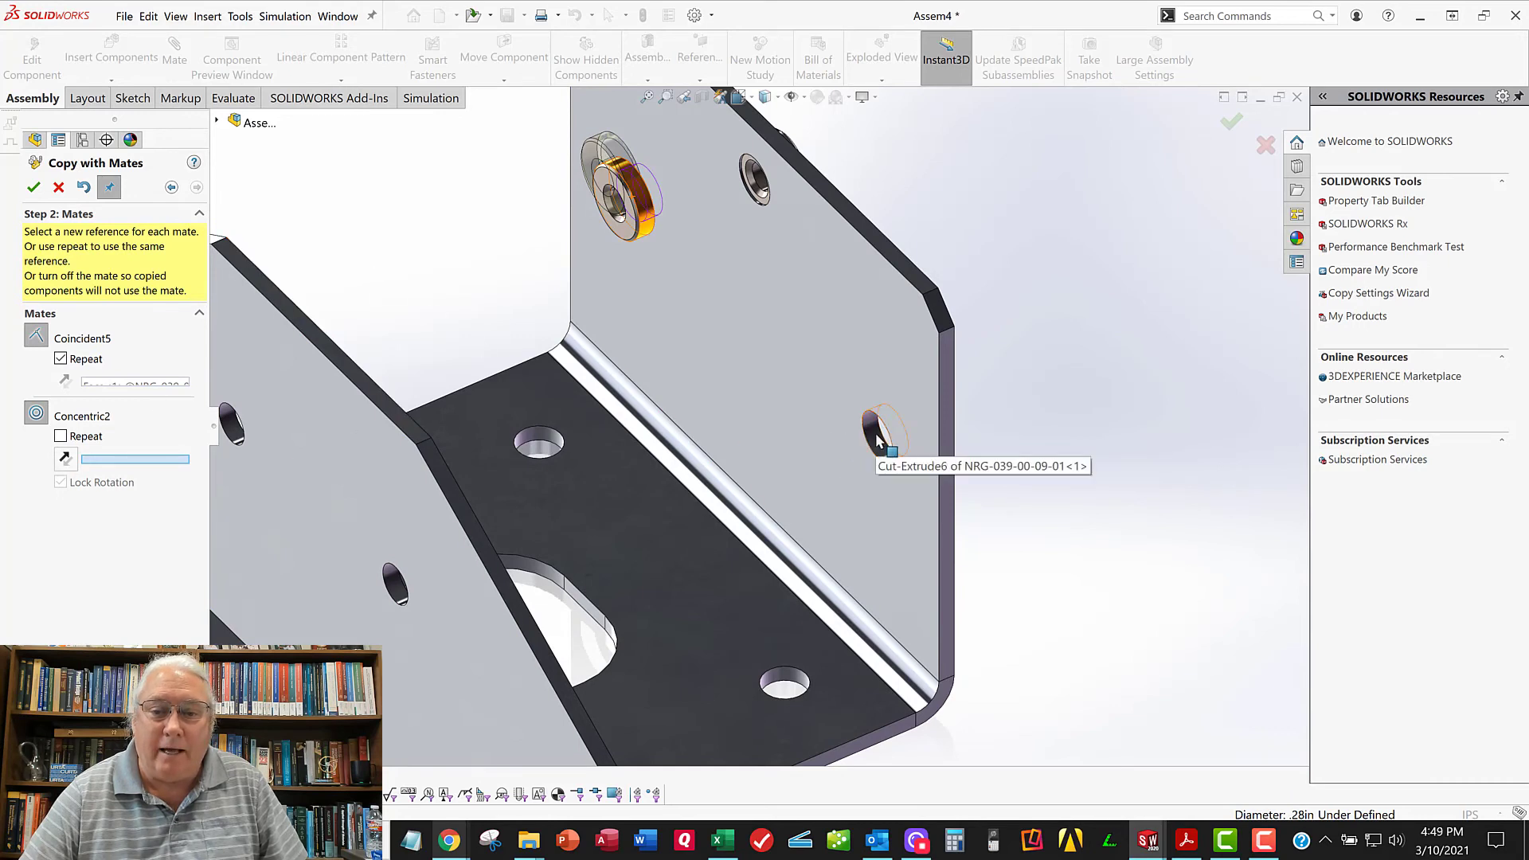
pyautogui.click(875, 430)
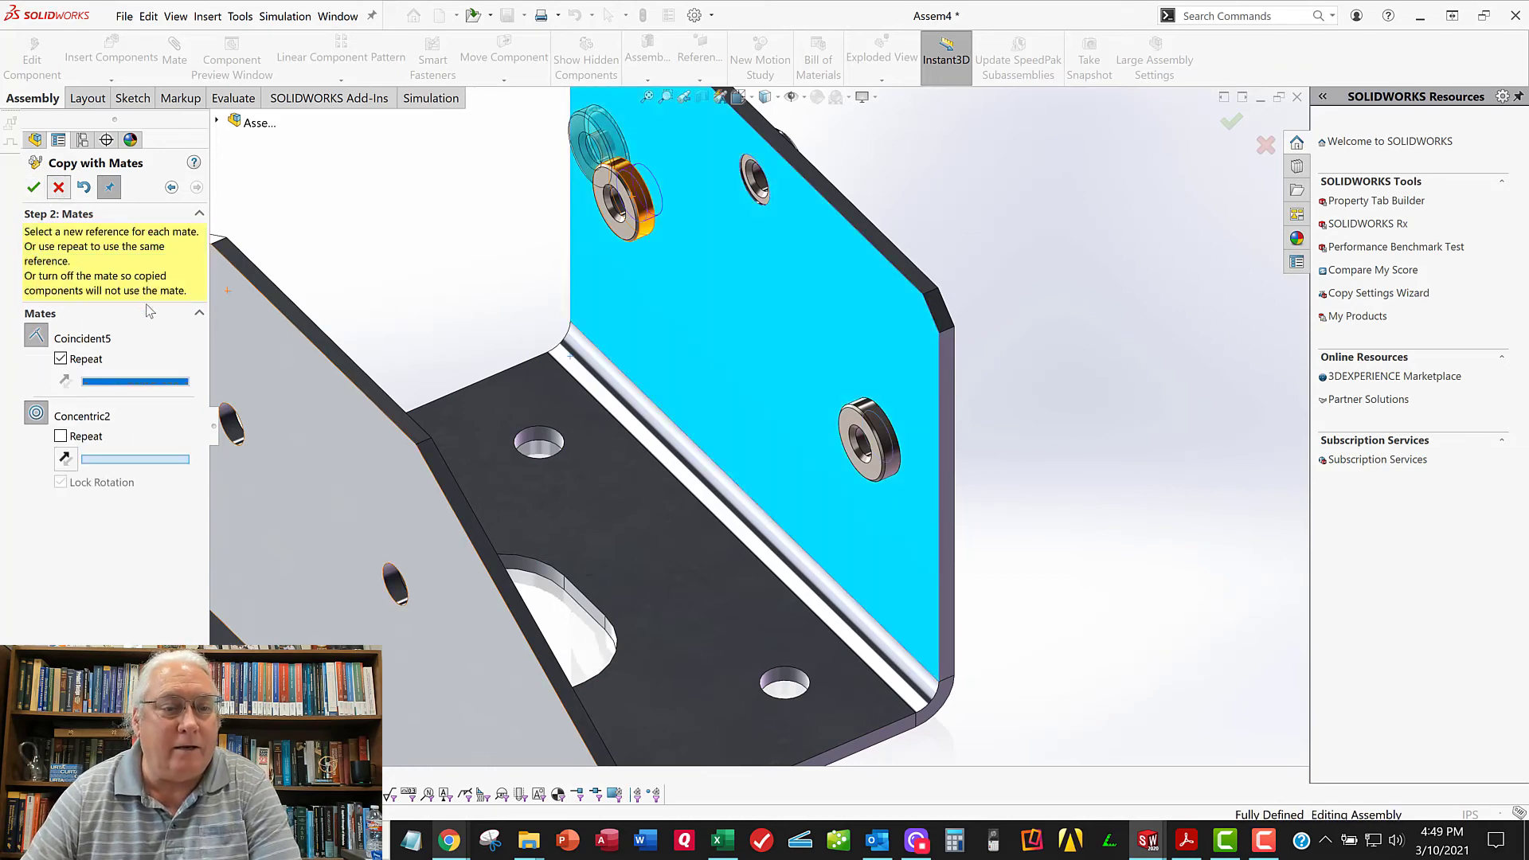
pyautogui.click(33, 187)
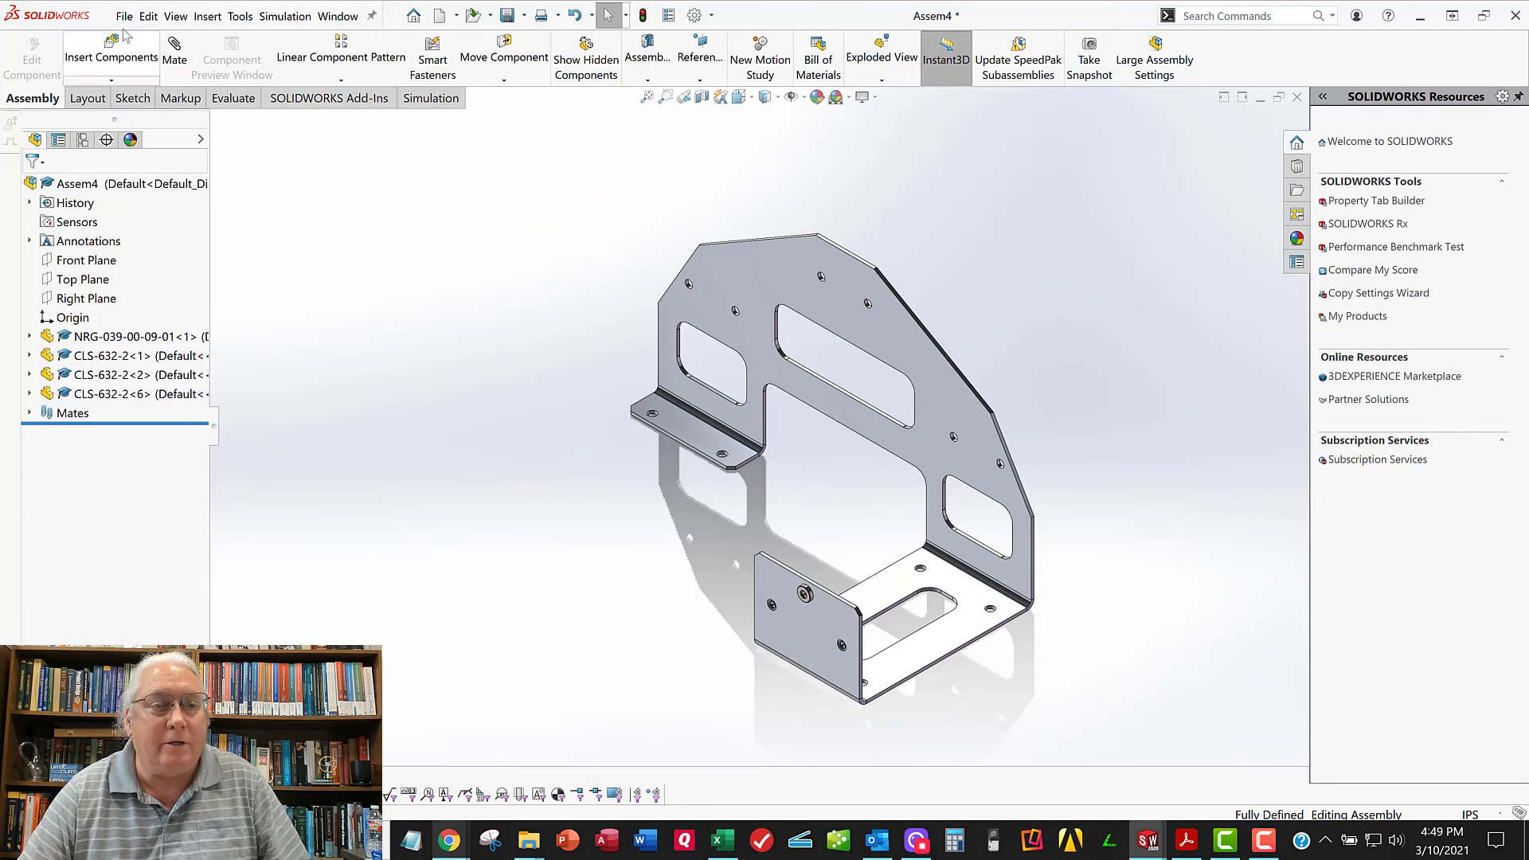
# Save the nut assembly as NRG-039-00-09-10.SLDASM in the A09 - Sheetmetal folder
pyautogui.click(125, 15)
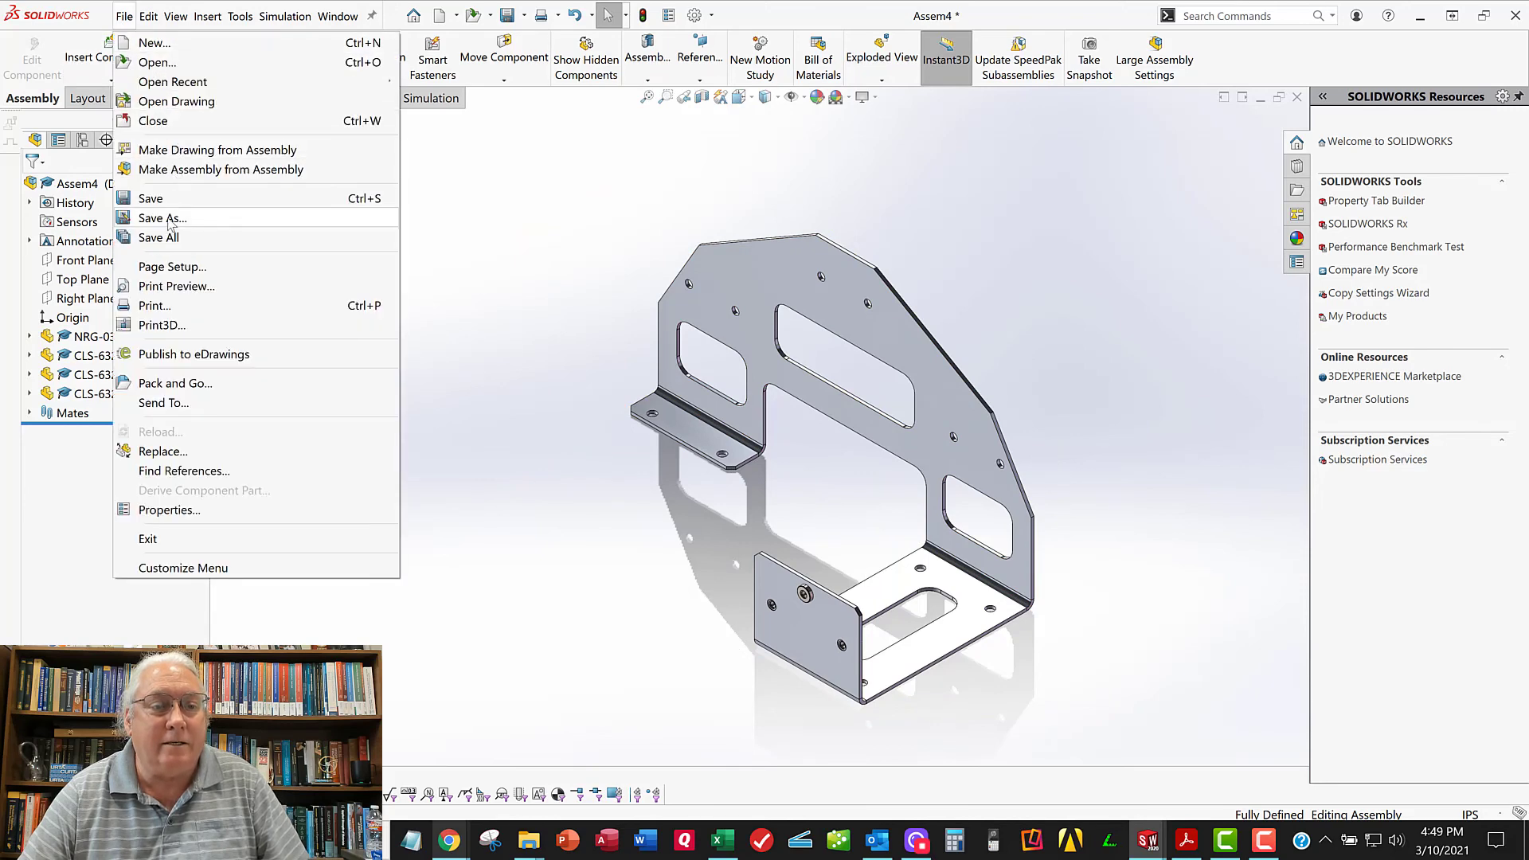
pyautogui.click(162, 218)
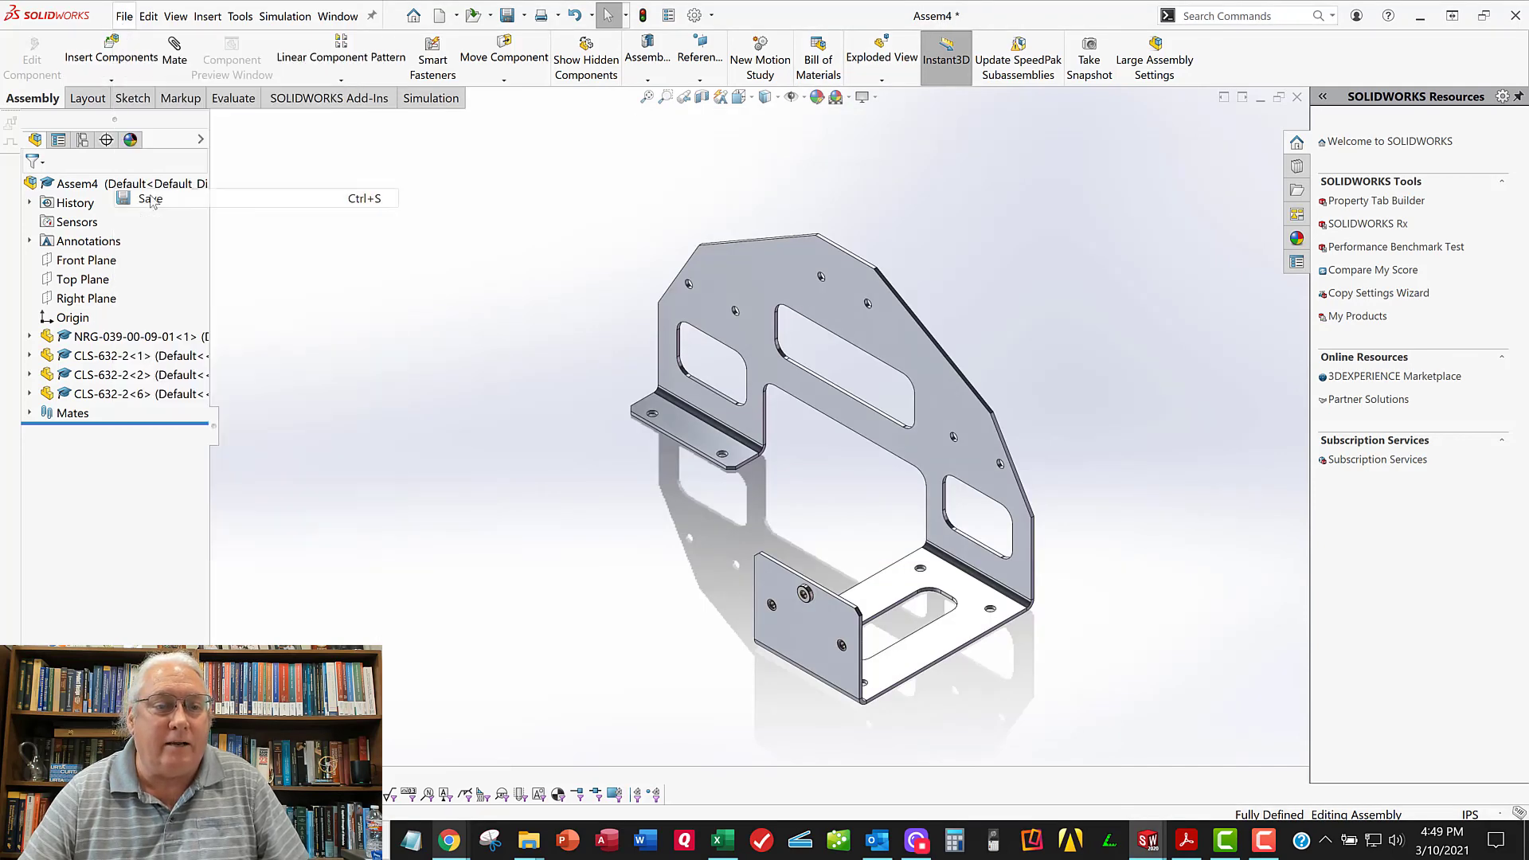
pyautogui.click(150, 199)
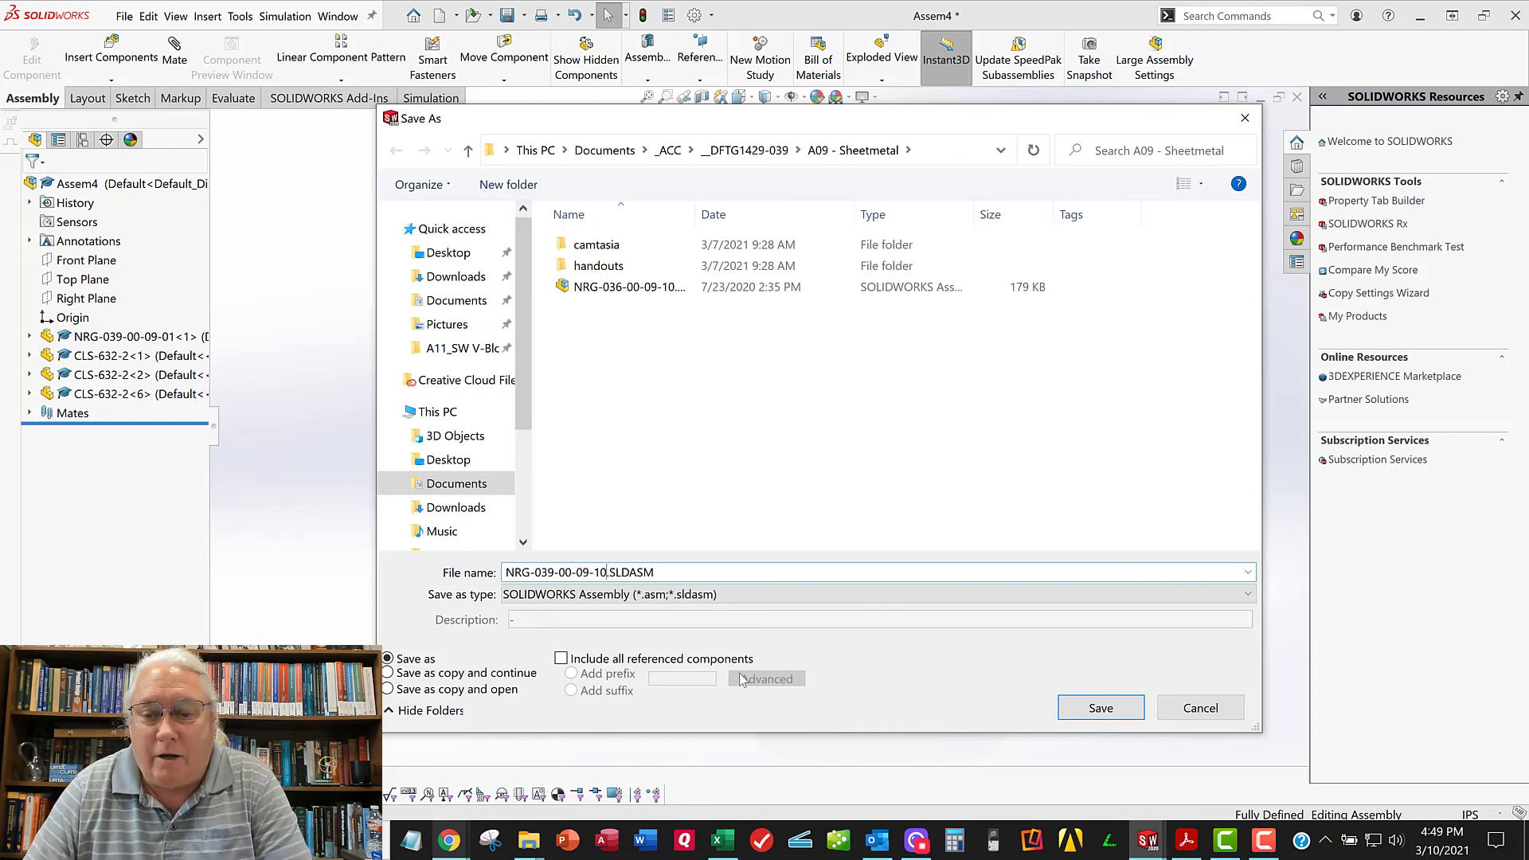
pyautogui.click(1101, 707)
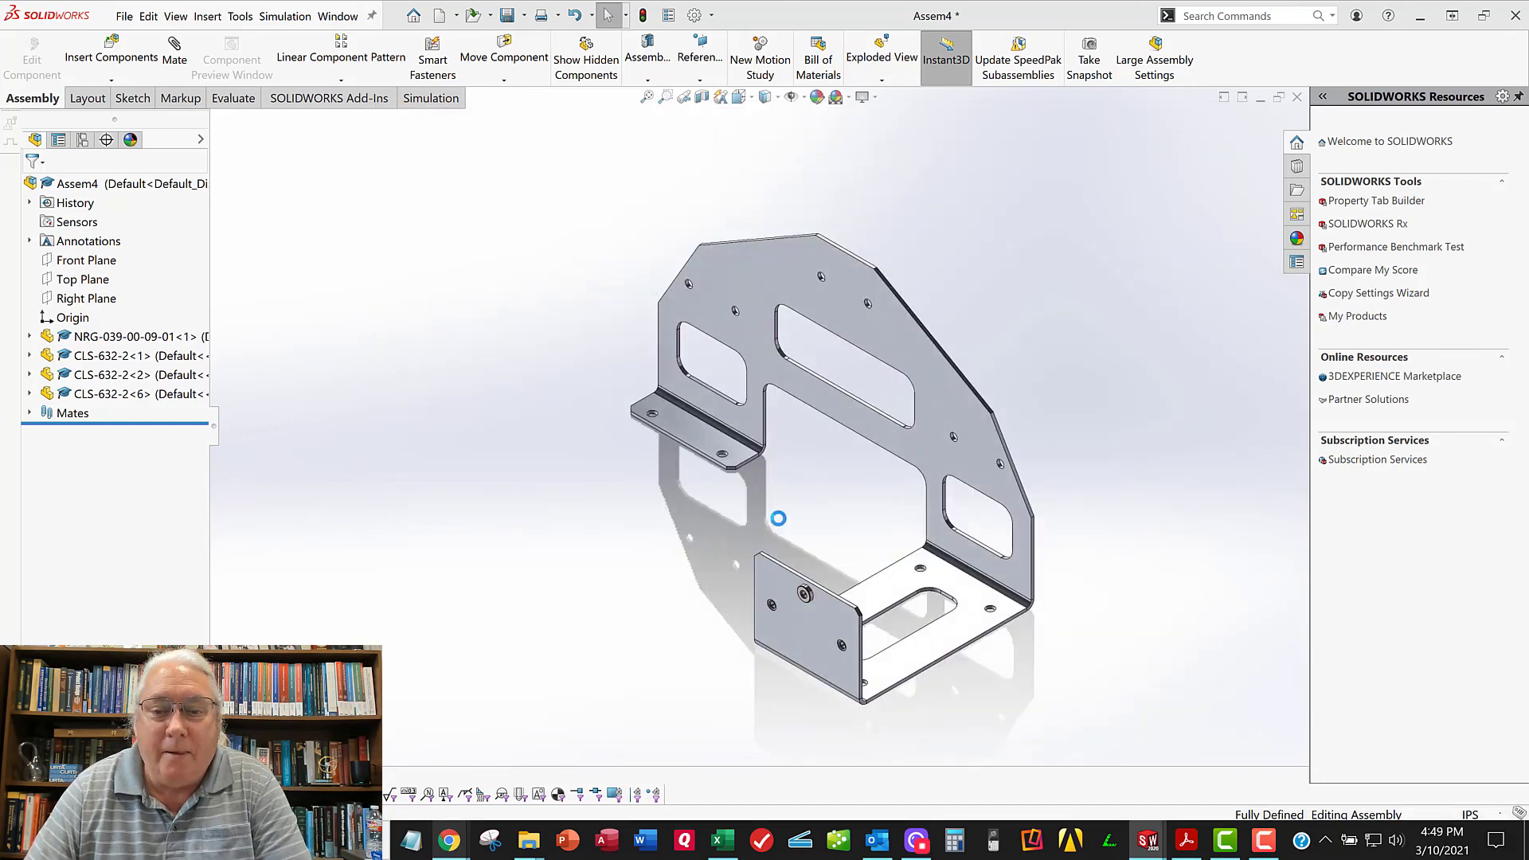